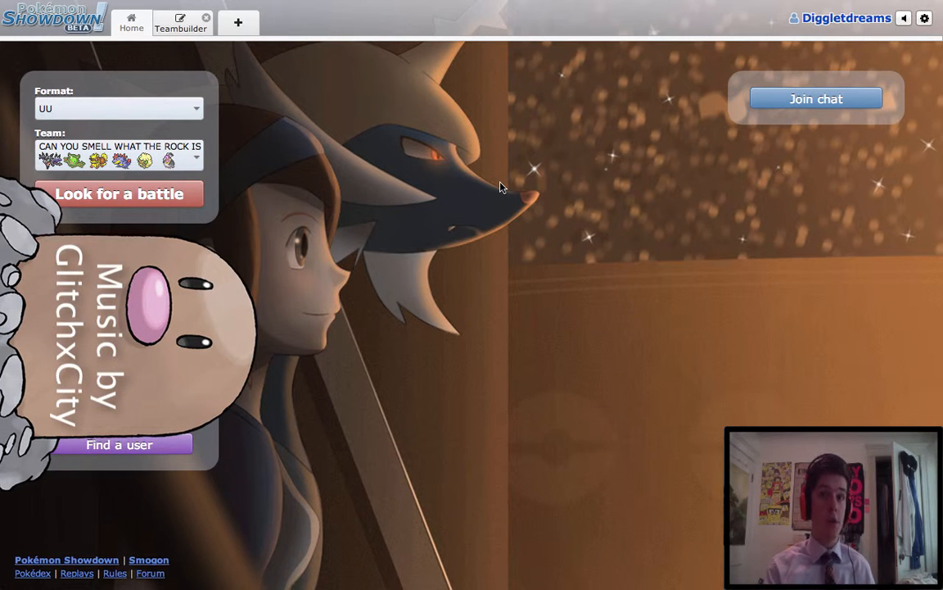
Start matchmaking for a rated UU battle with the selected six-Pokémon team.
left_click(119, 194)
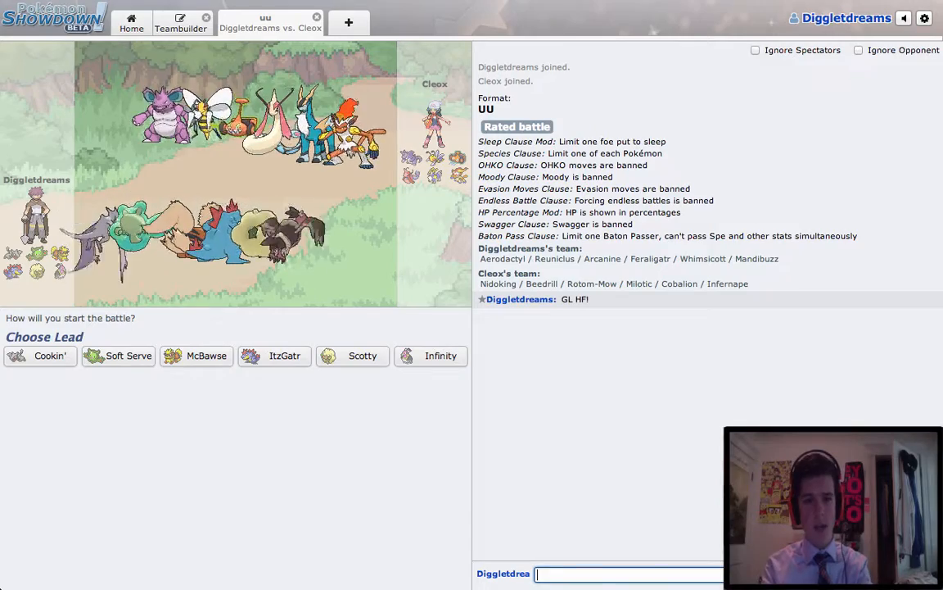
Send '!dt mega beedrill' and '/dt mega aerodactyl' data lookups in the battle chat.
type("!dt me")
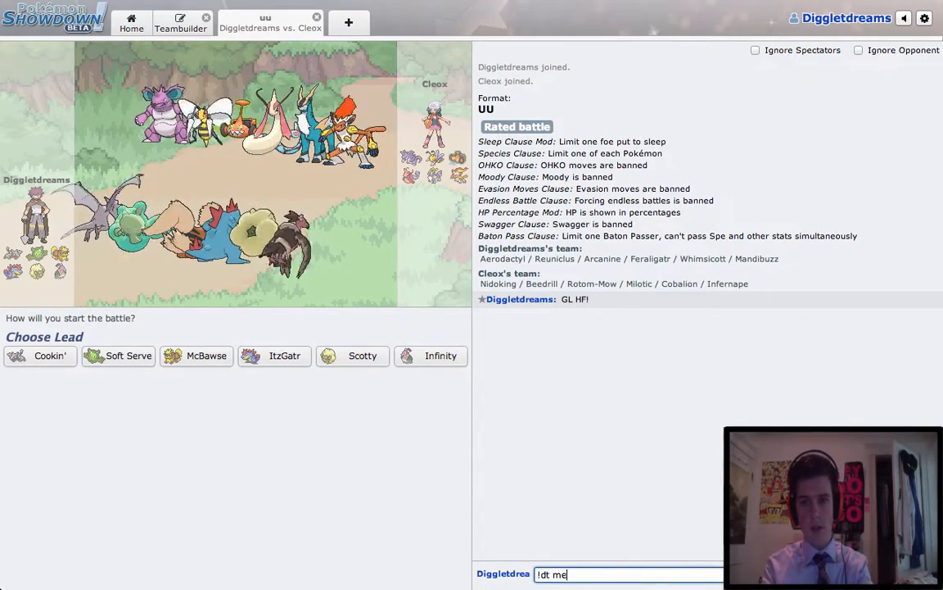
key("enter")
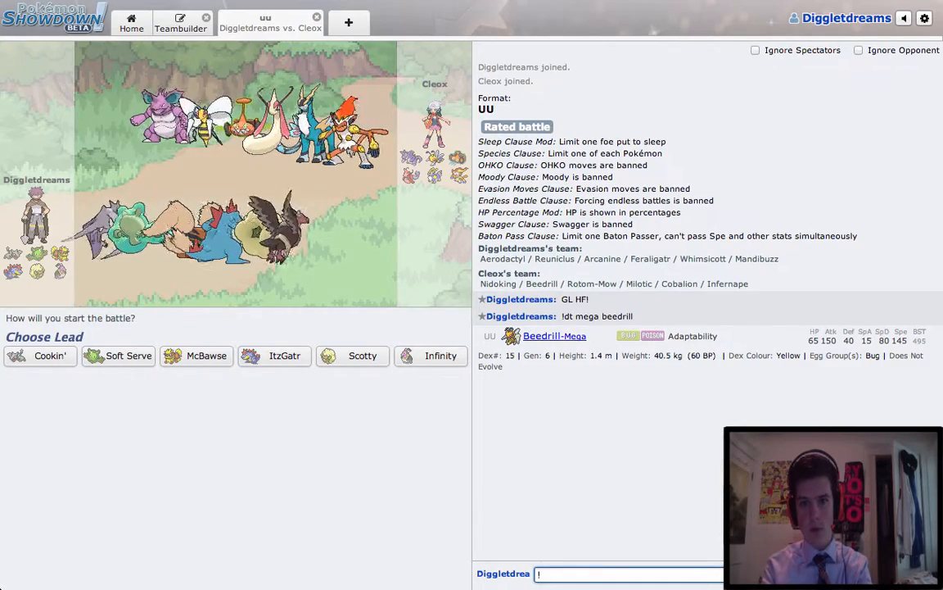
type("/dt")
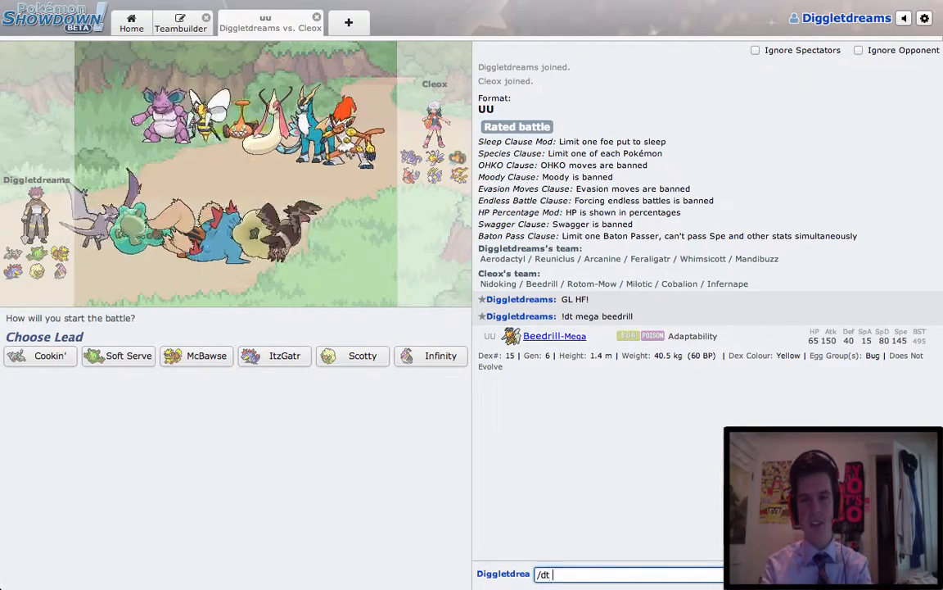
type("mega aeora")
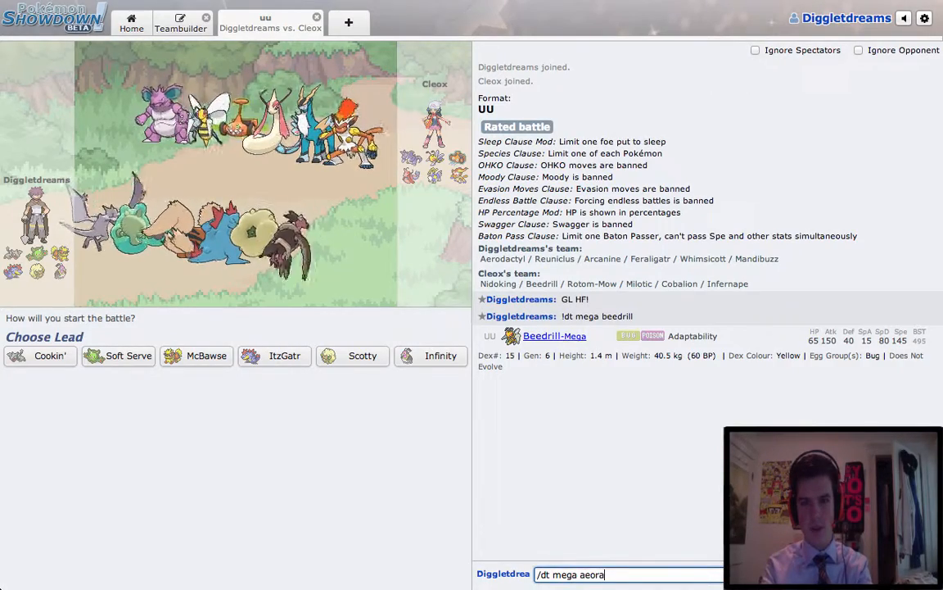
key("Backspace")
type("rodal")
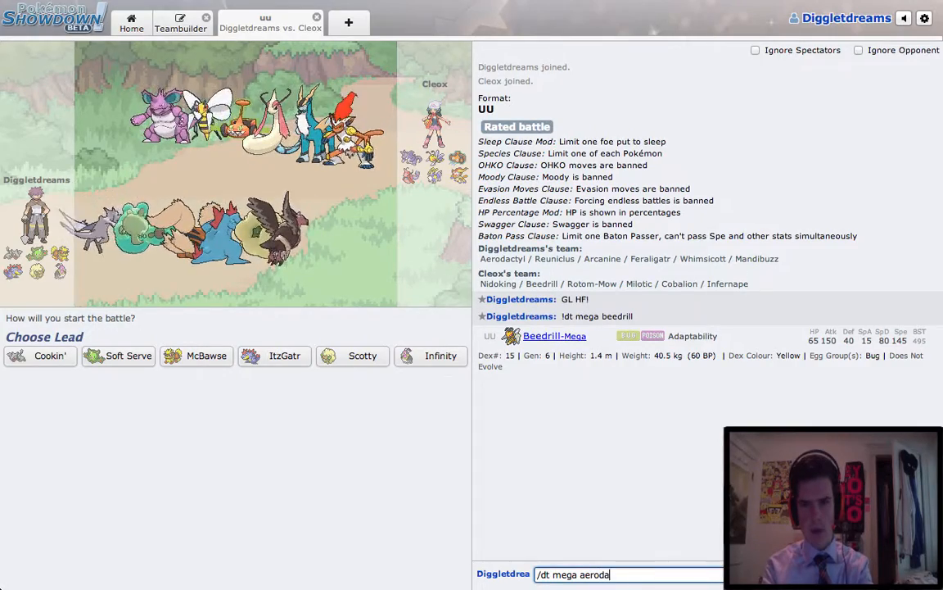
key("enter")
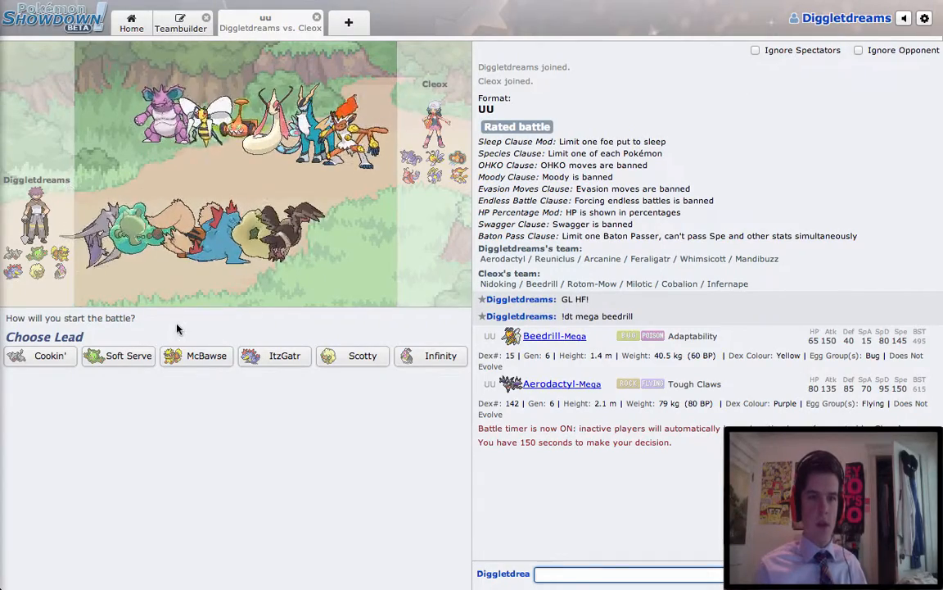
mouse_move(441, 355)
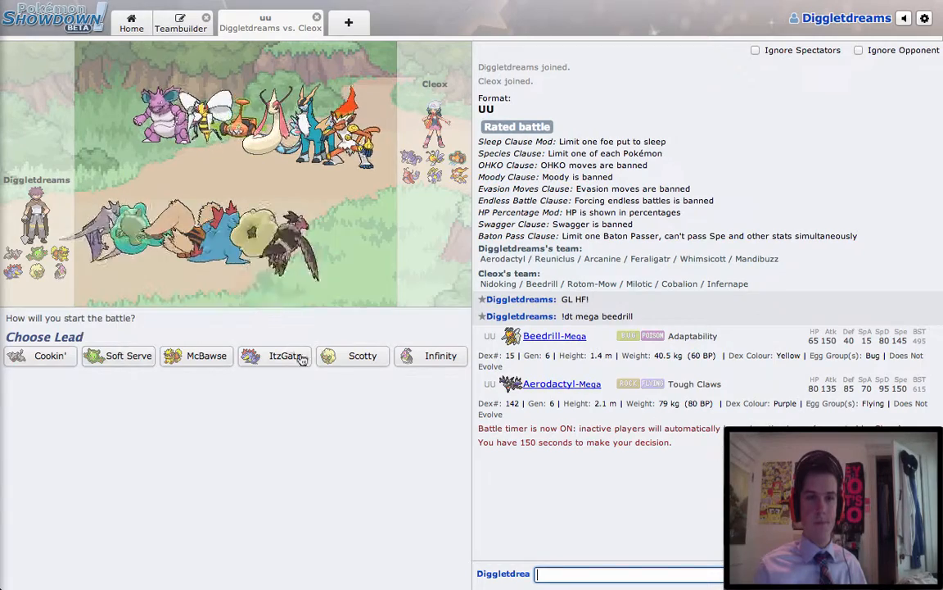
mouse_move(49, 356)
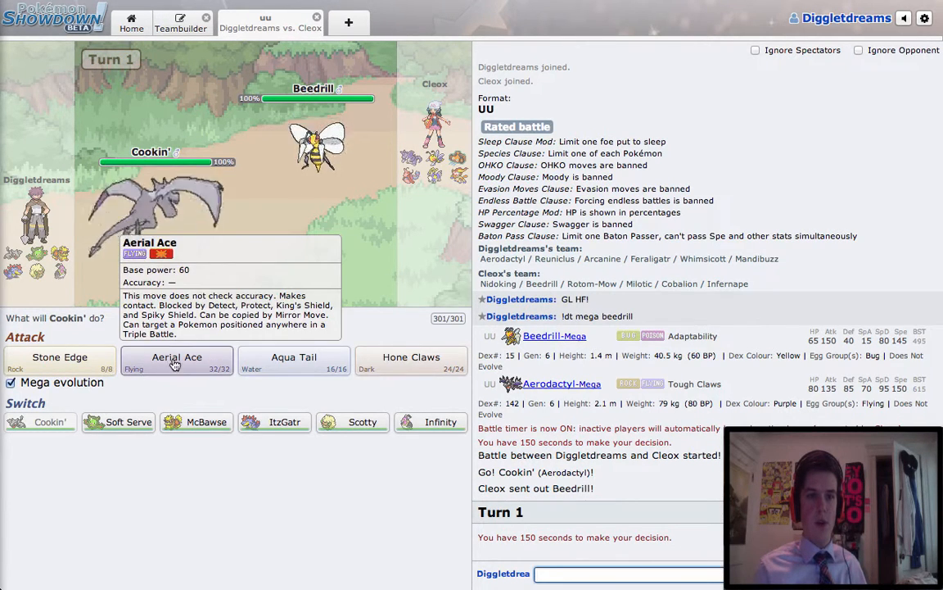
Mega Evolve Cookin' and attack Rotom-Mow with Aerial Ace.
left_click(176, 360)
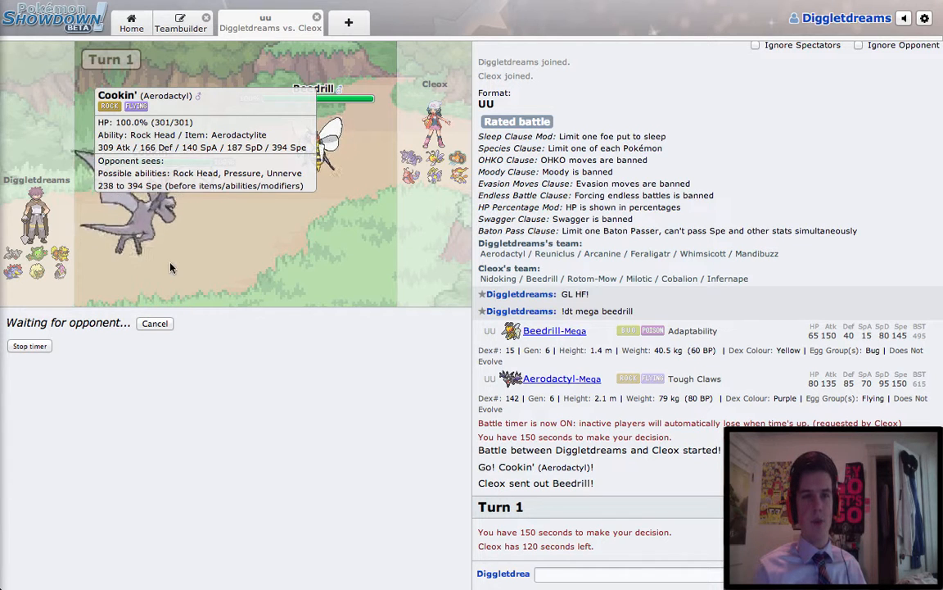
mouse_move(242, 385)
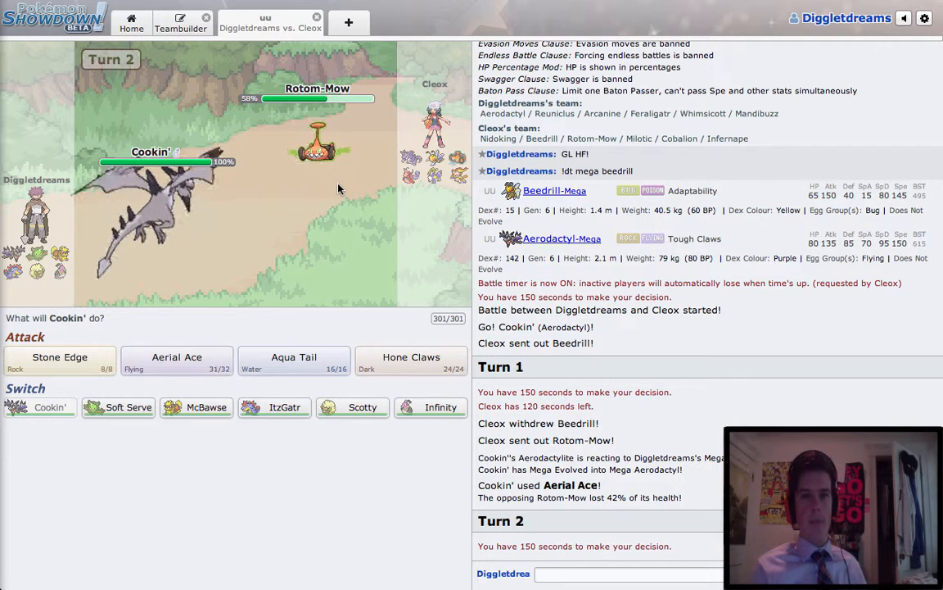
mouse_move(411, 360)
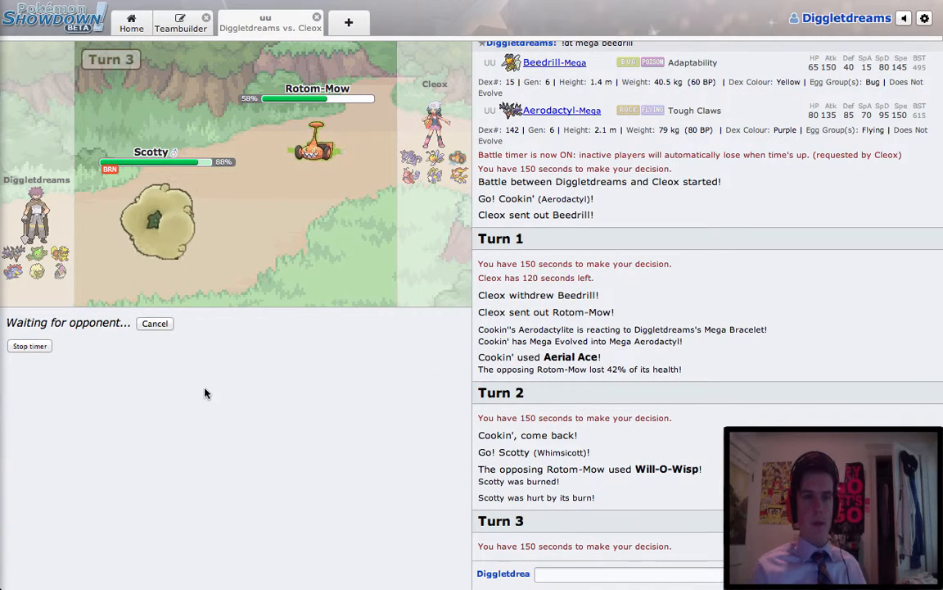
mouse_move(241, 418)
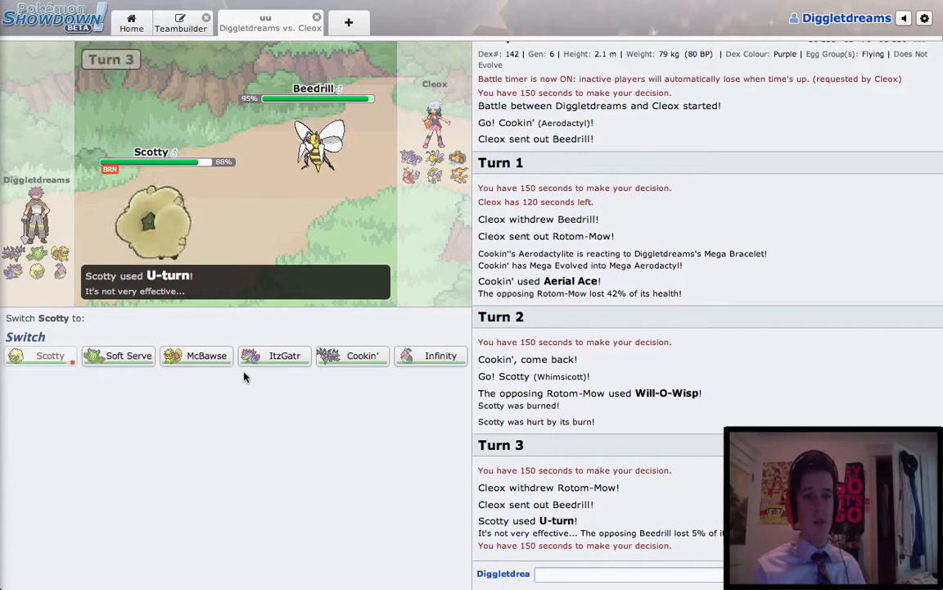
Switch Cookin' back in after the U-turn and hit Beedrill with Aerial Ace.
left_click(362, 354)
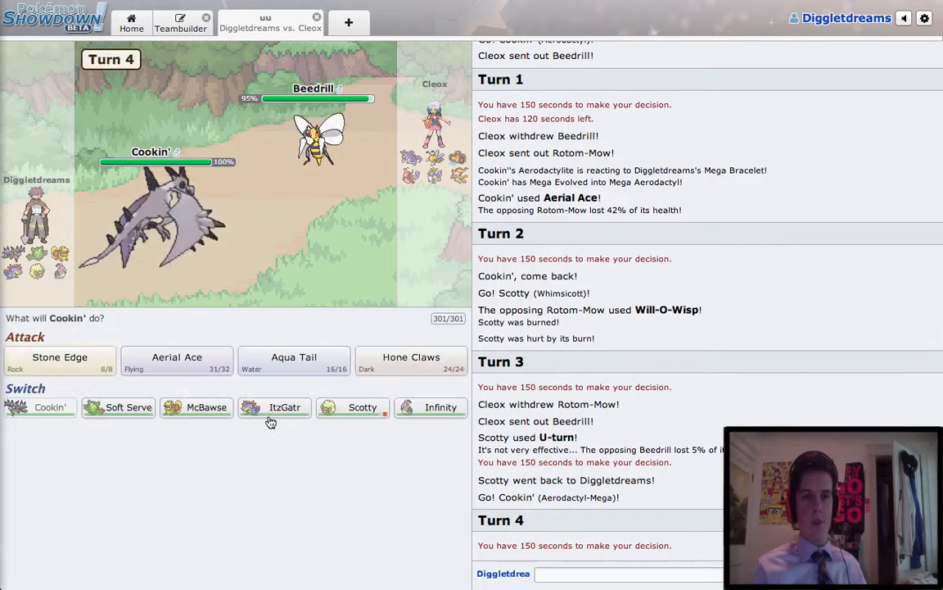
left_click(294, 360)
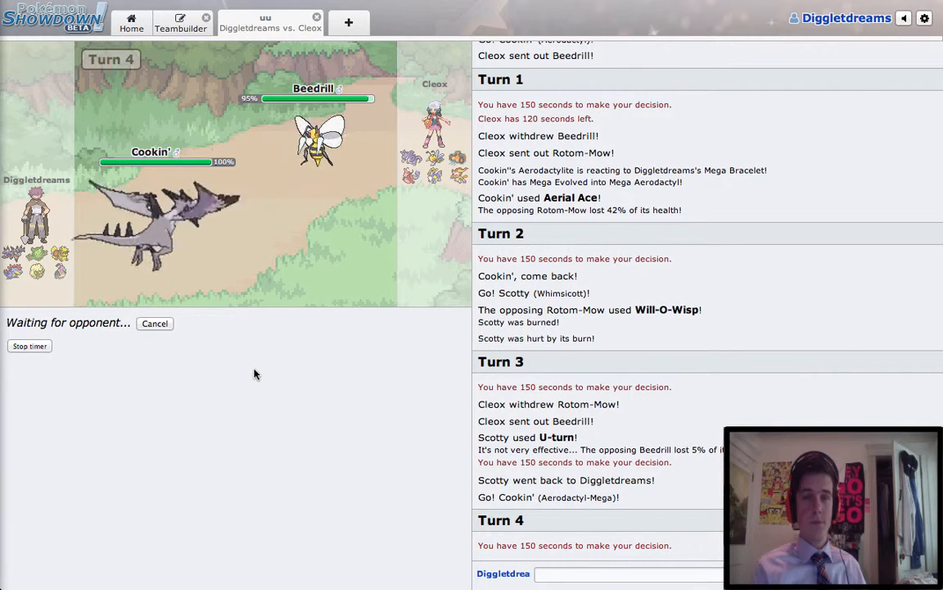
mouse_move(320, 138)
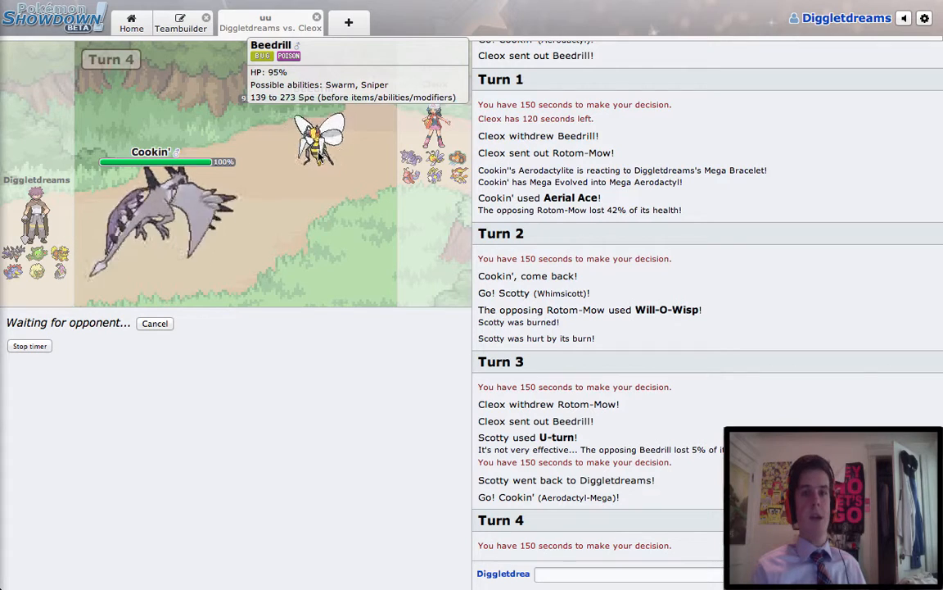
mouse_move(263, 299)
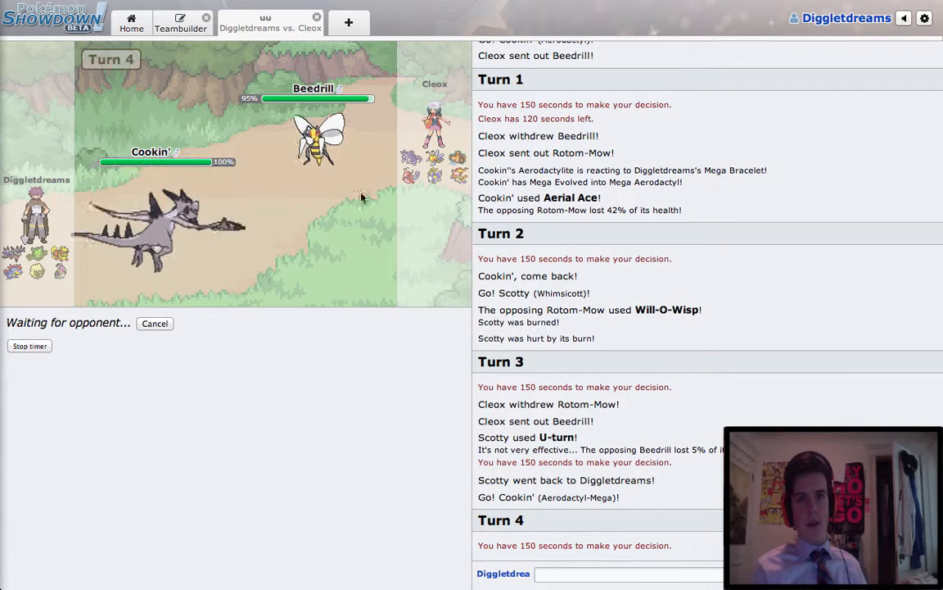
mouse_move(318, 143)
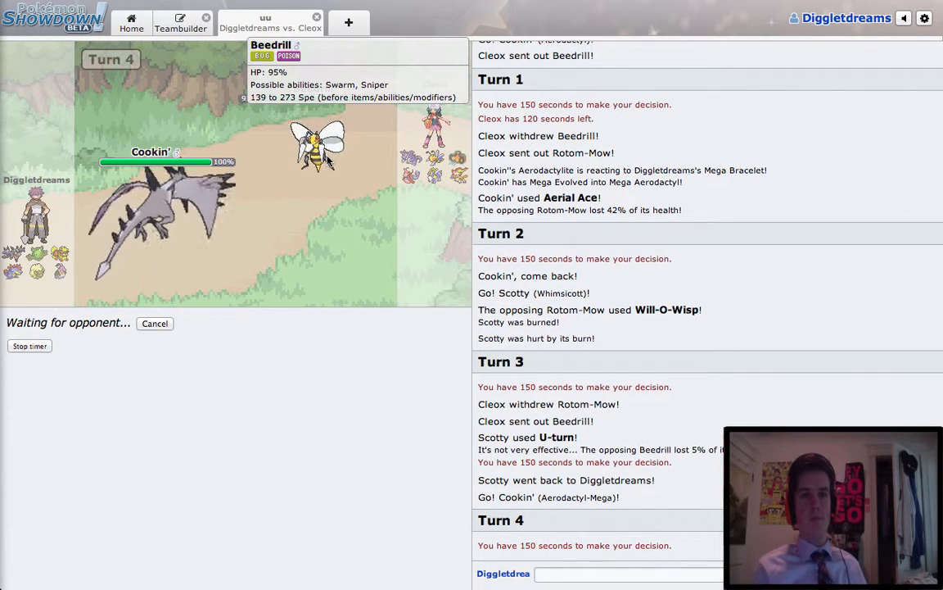
mouse_move(382, 389)
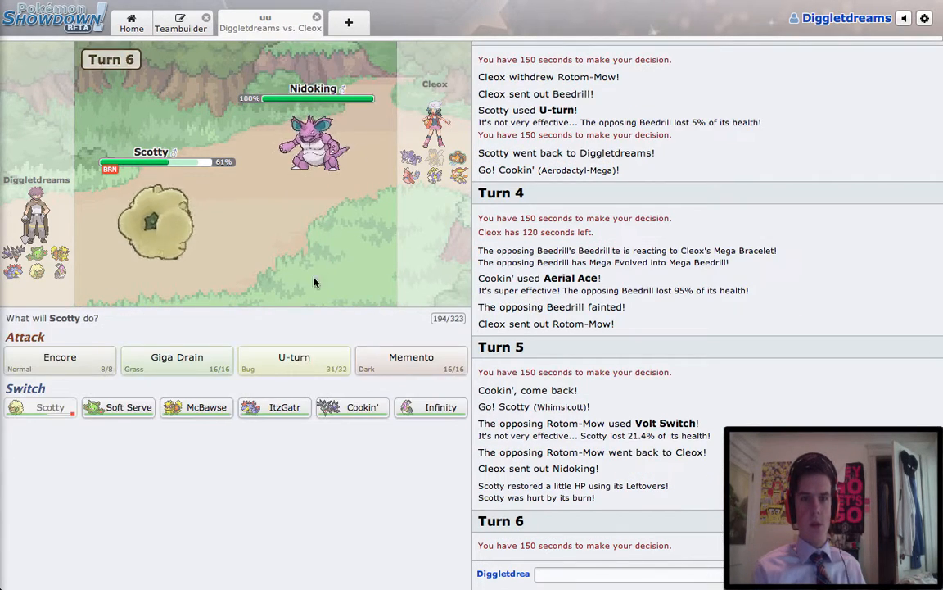
mouse_move(385, 327)
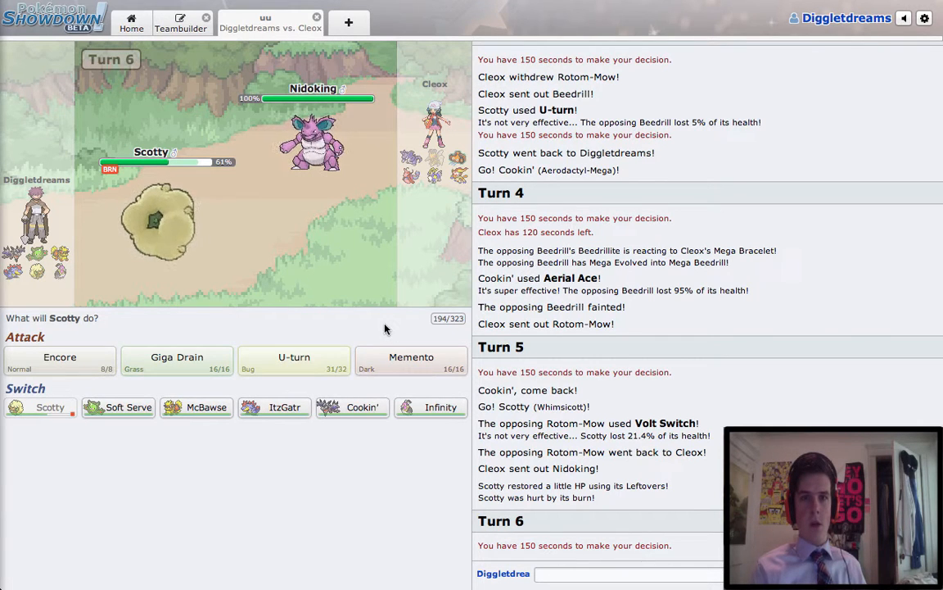
mouse_move(411, 360)
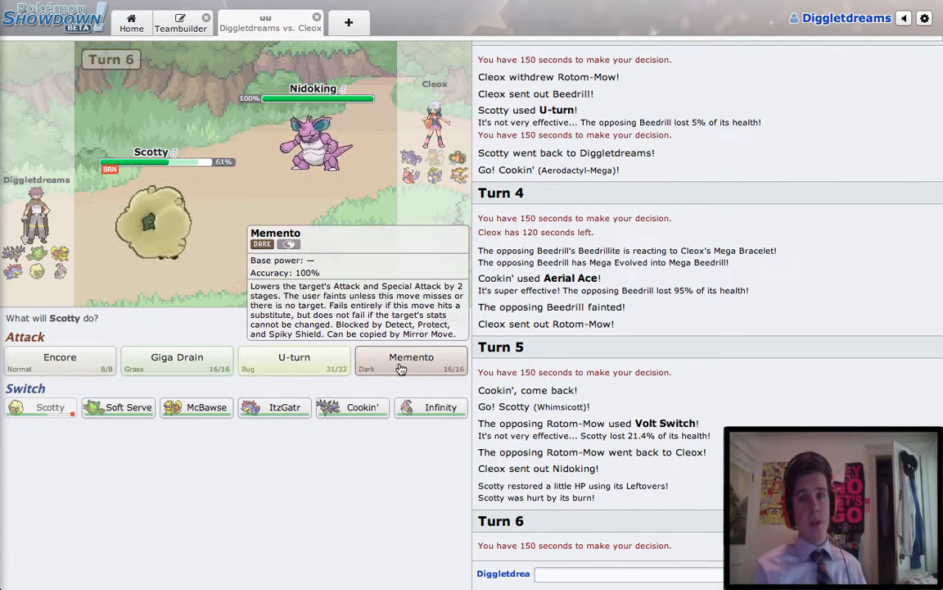
mouse_move(401, 355)
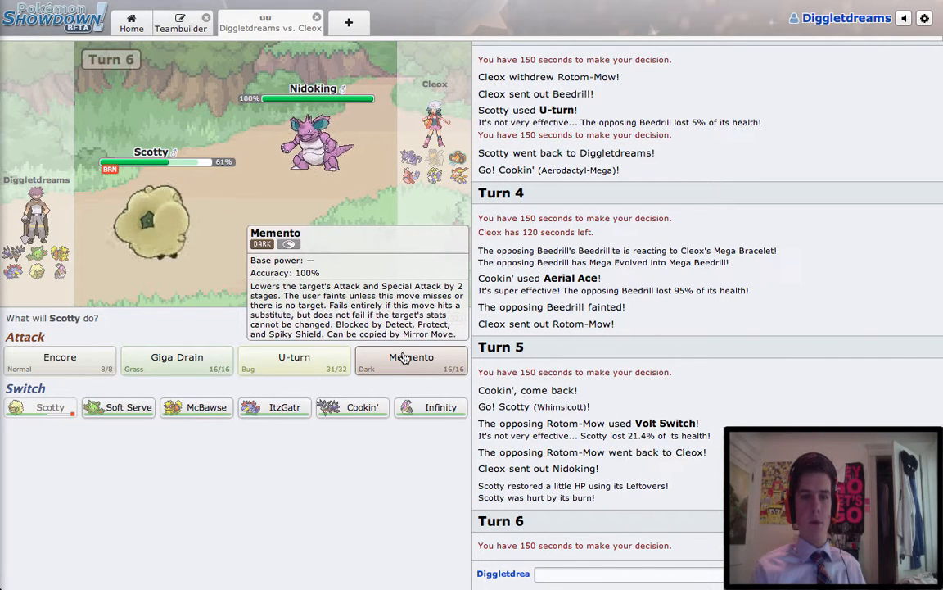
mouse_move(118, 407)
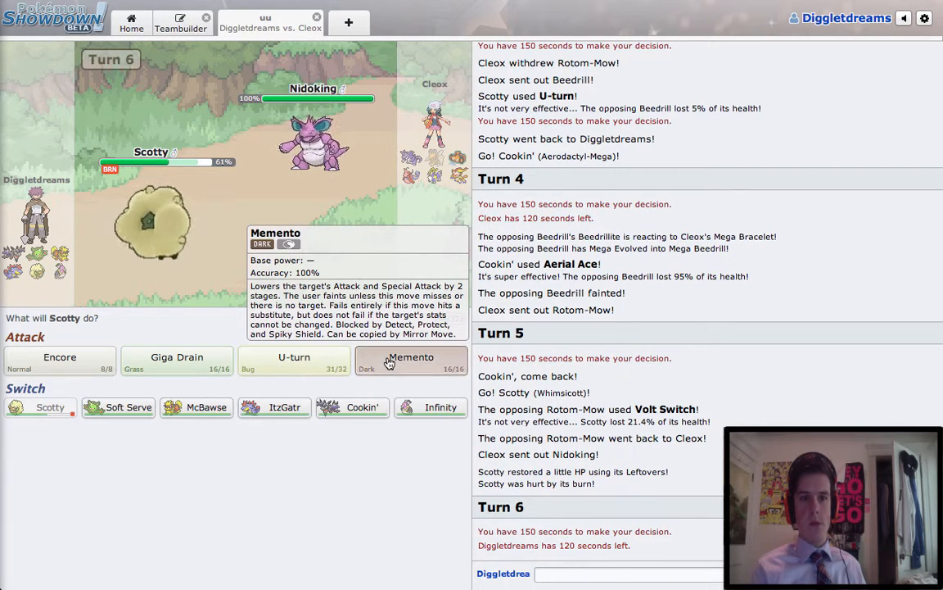
Use Scotty's Memento on Nidoking, then send in ItzGatr after Scotty faints.
left_click(412, 360)
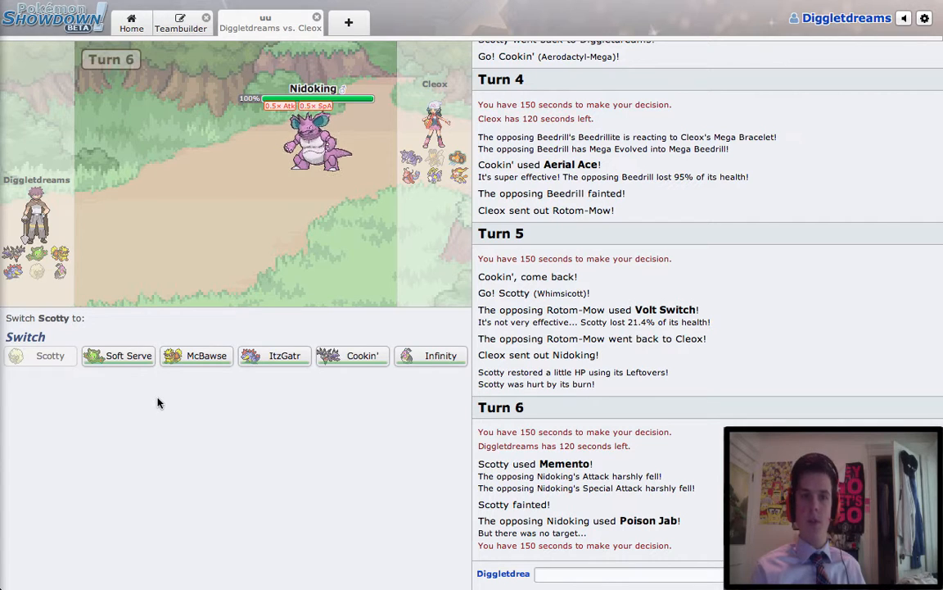
mouse_move(275, 355)
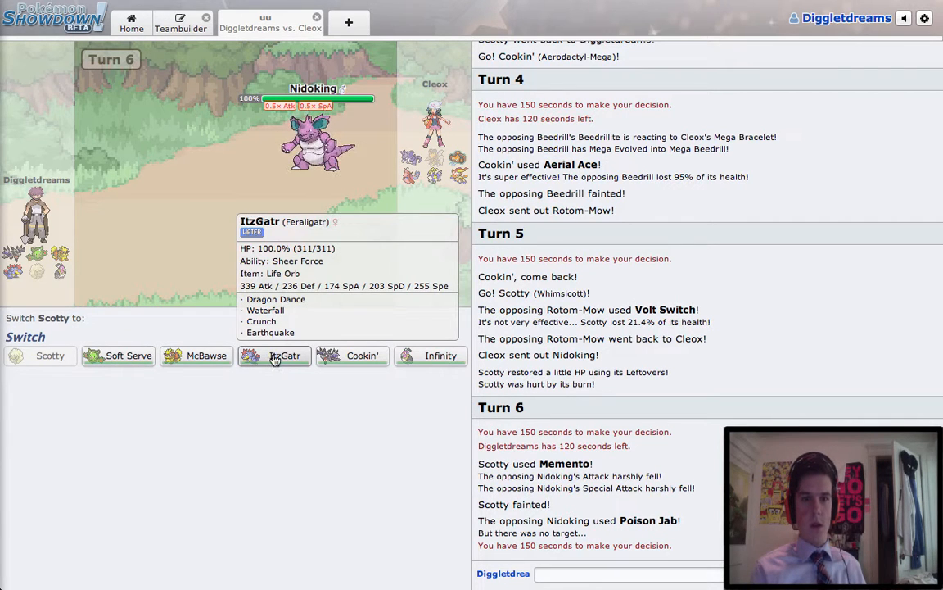
left_click(285, 355)
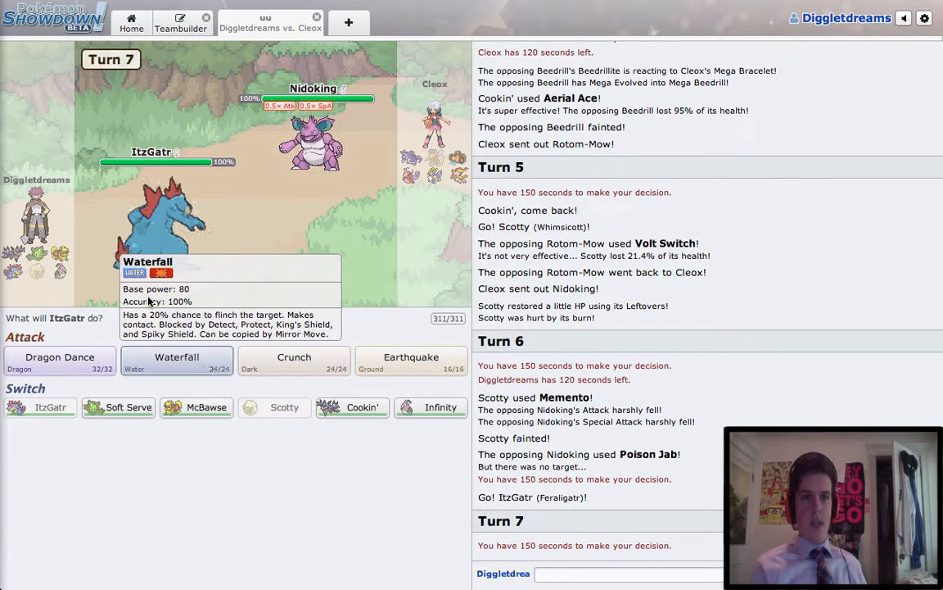
mouse_move(82, 327)
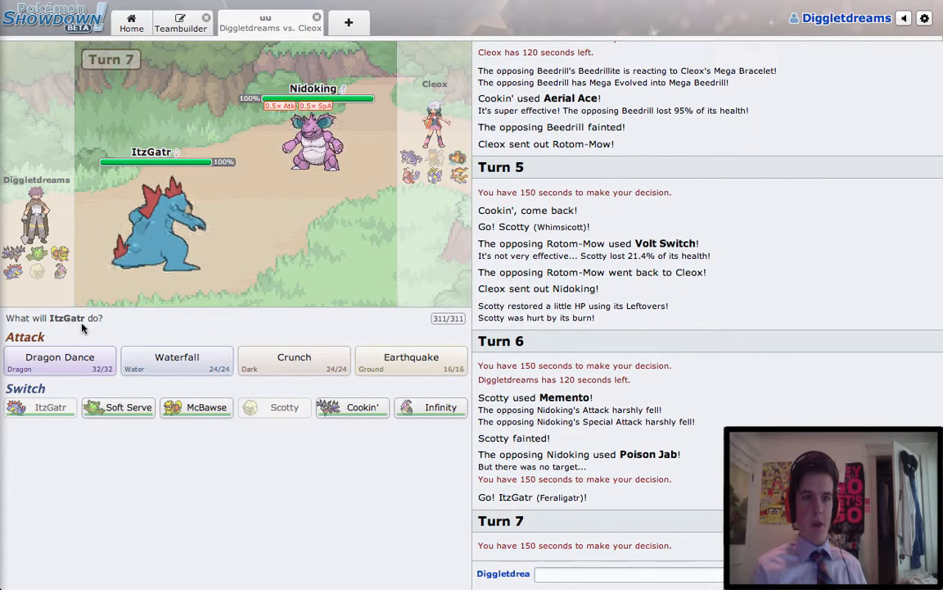
mouse_move(379, 428)
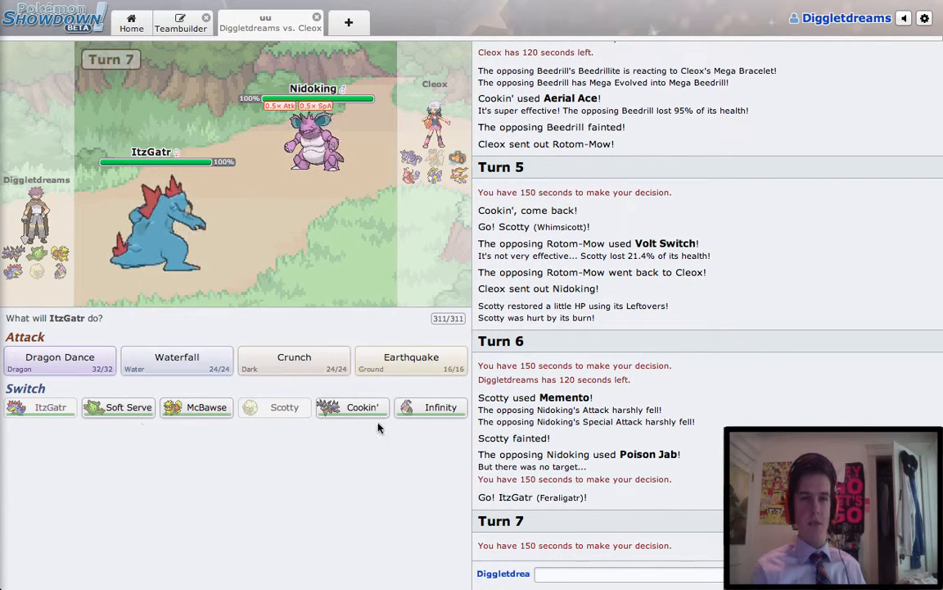
mouse_move(40, 407)
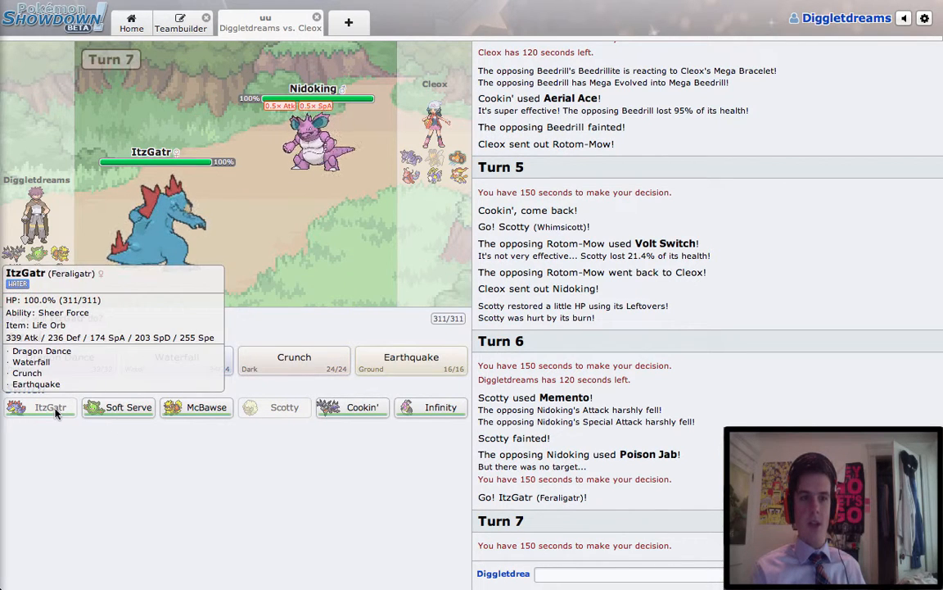
mouse_move(323, 481)
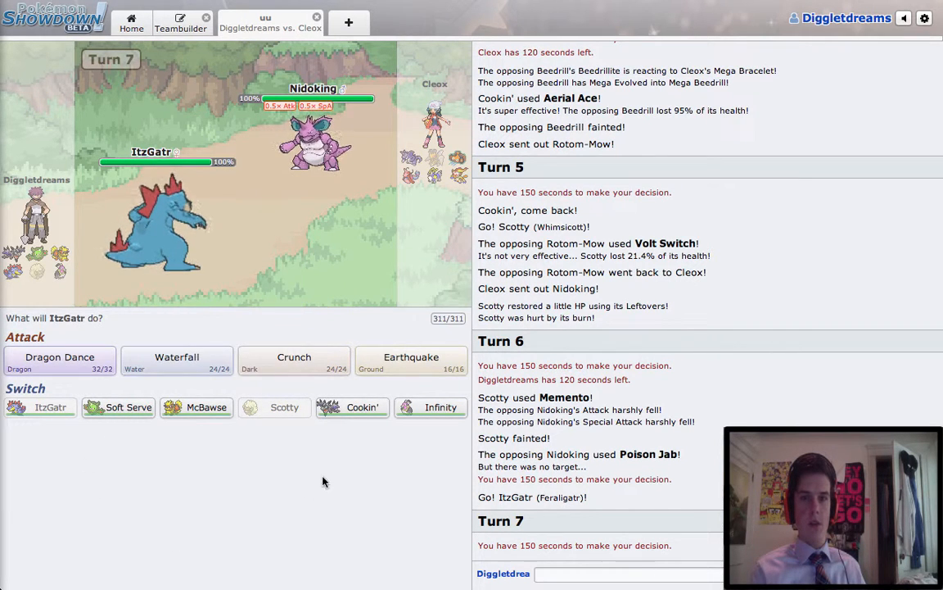
mouse_move(284, 407)
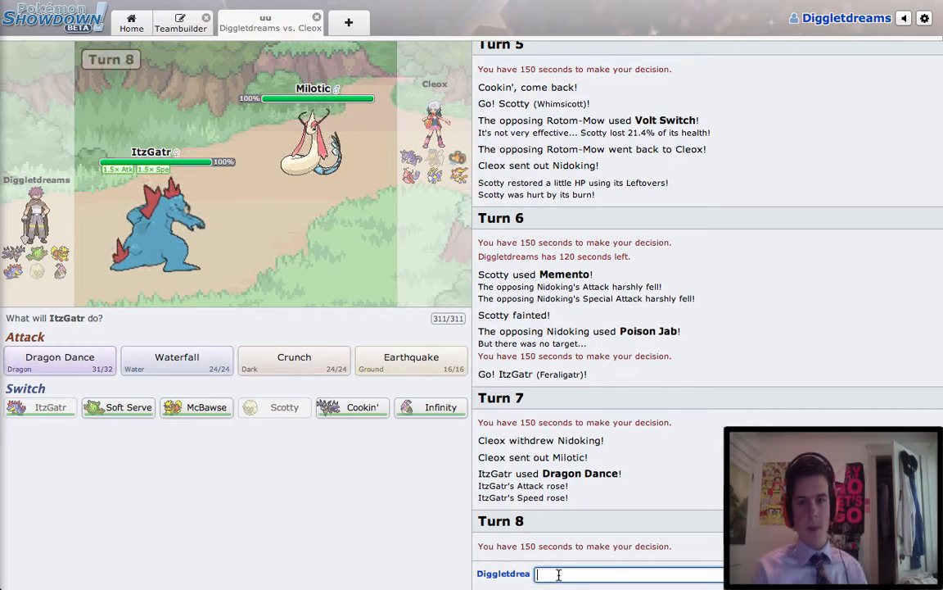
Scroll down the battle log after ItzGatr's Dragon Dance turn.
scroll("down", 3)
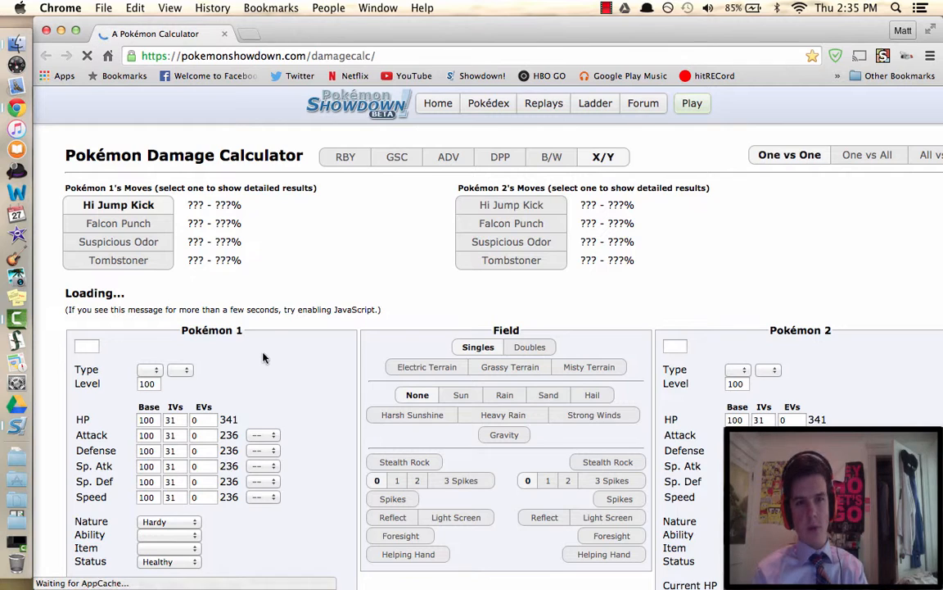
mouse_move(262, 305)
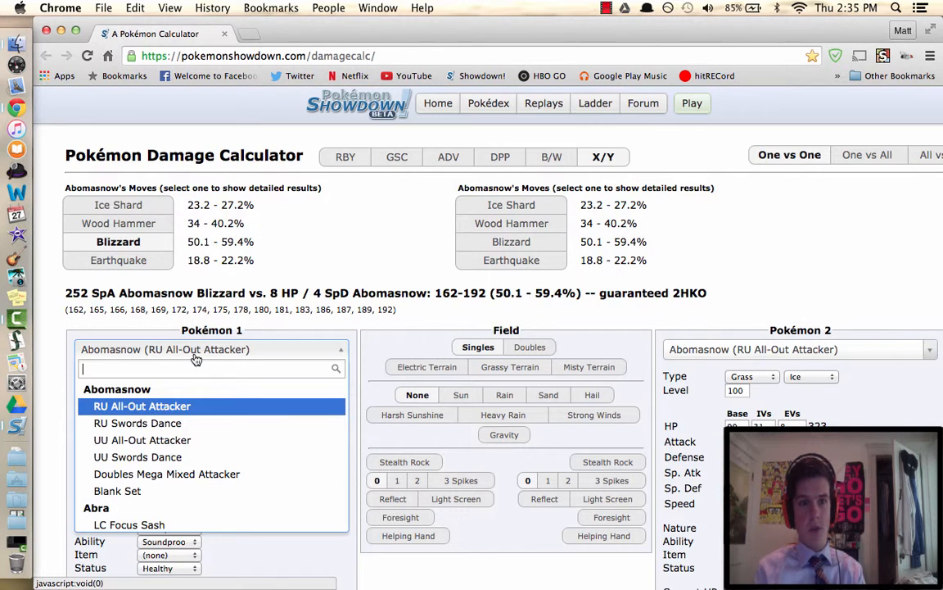
Calculate RU Dragon Dance Feraligatr with Crunch and +1 Attack versus Milotic.
type("feraligatr")
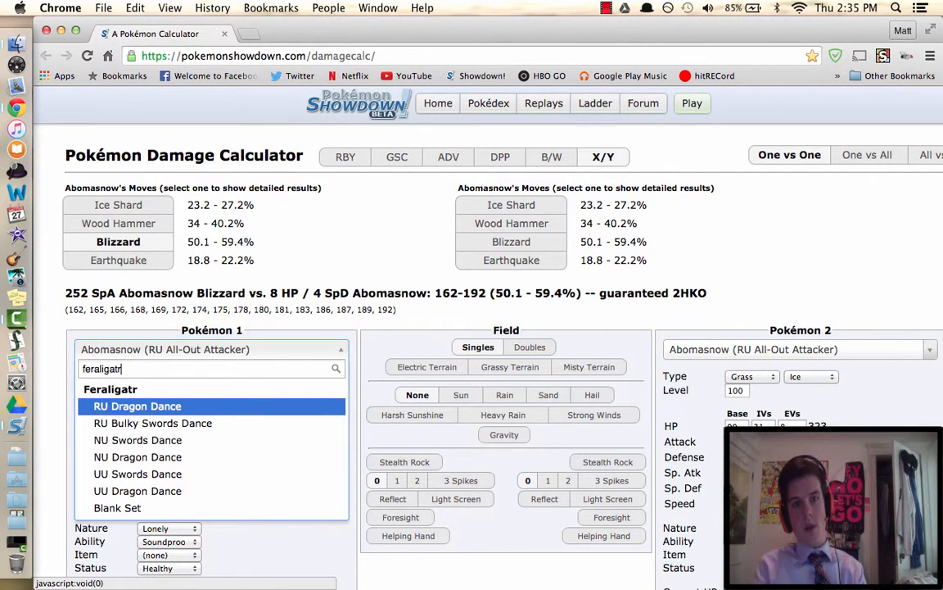
left_click(136, 405)
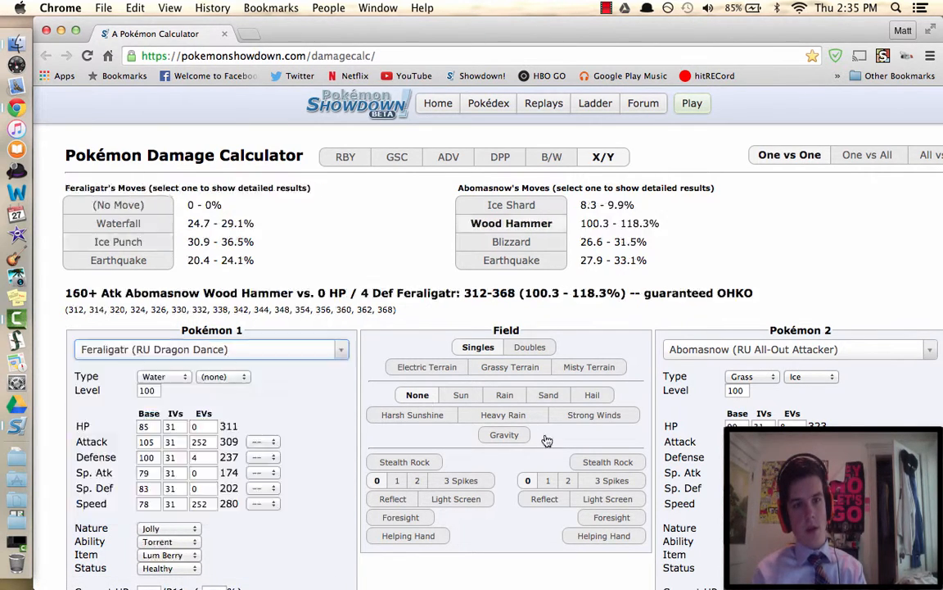
left_click(794, 349)
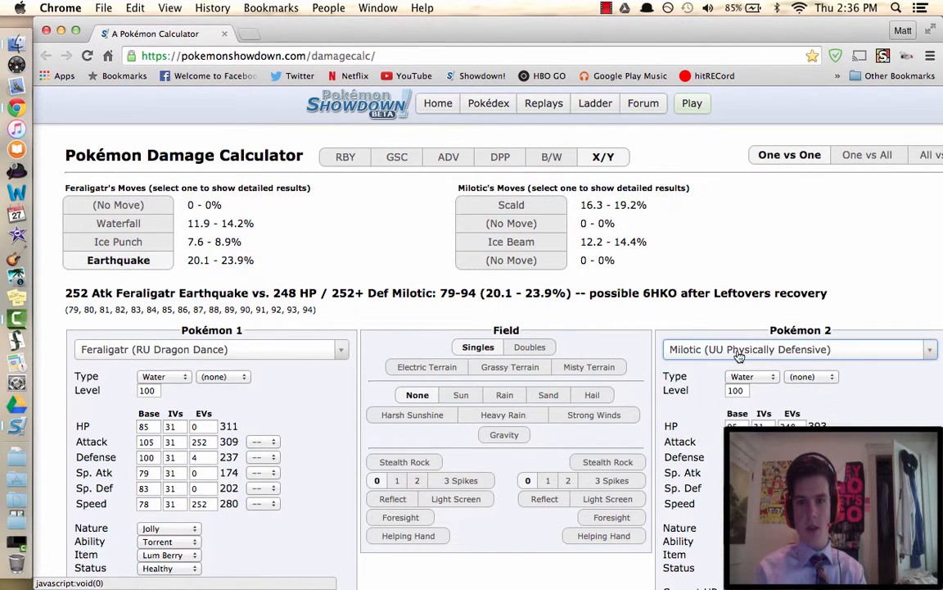
mouse_move(290, 278)
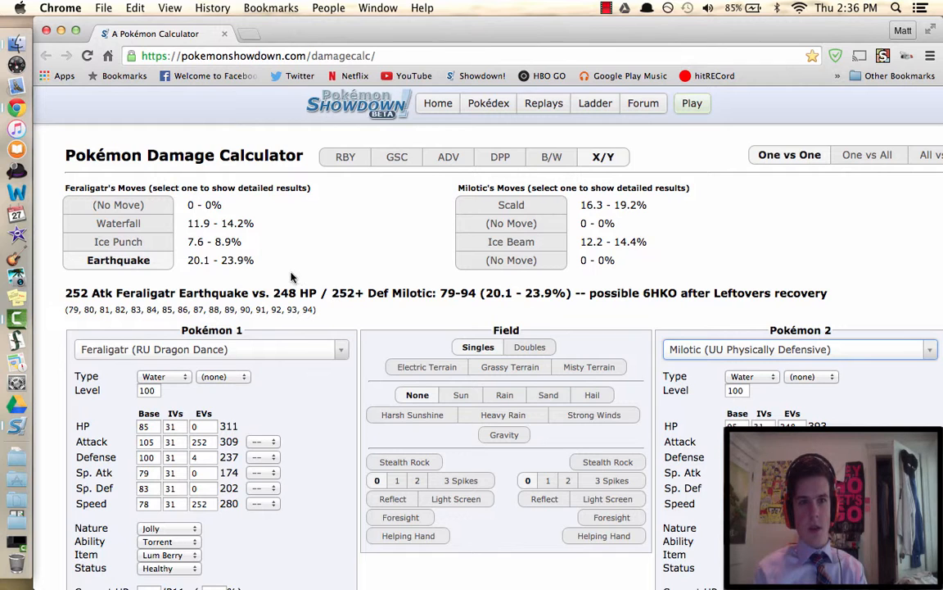
scroll("down", 3)
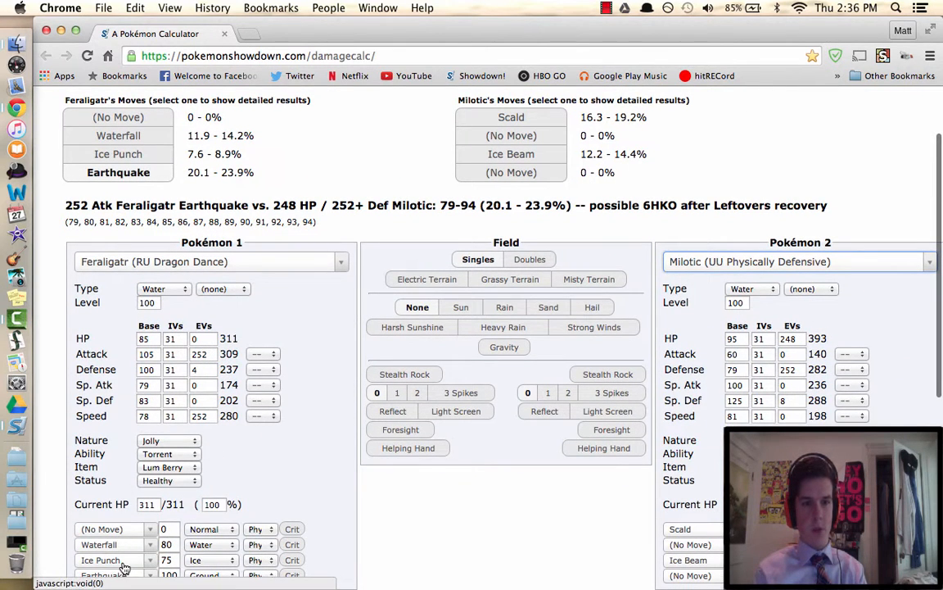
left_click(115, 559)
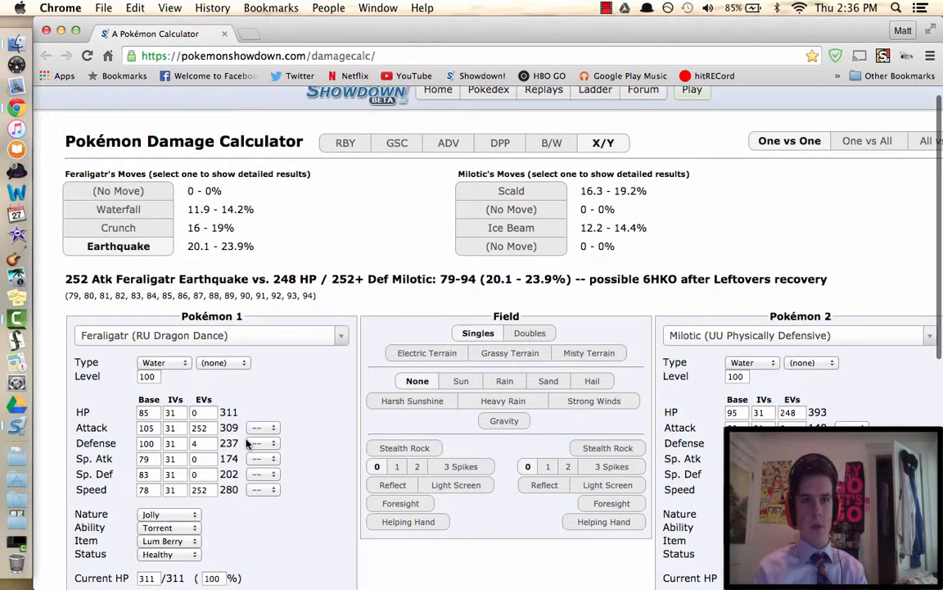
mouse_move(301, 397)
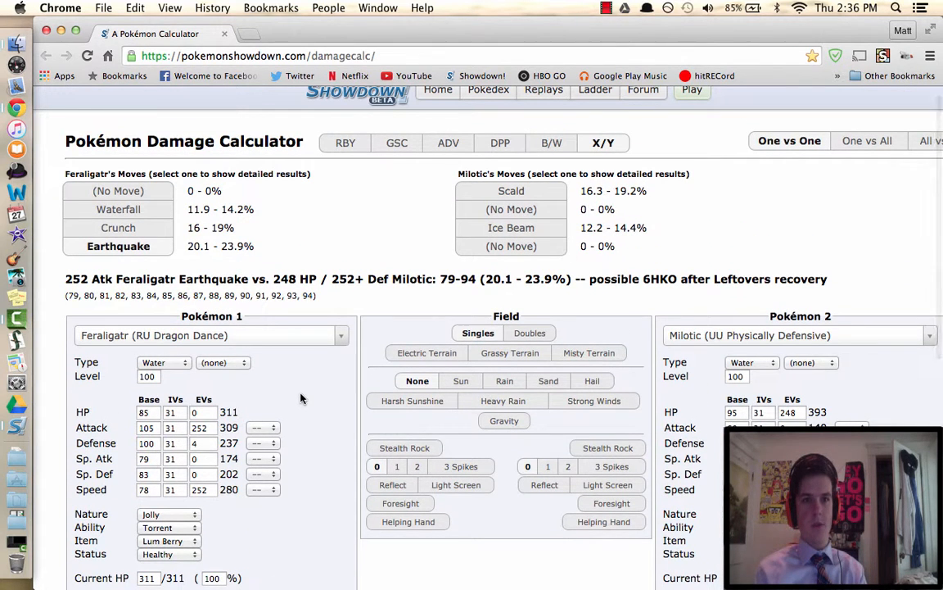
left_click(262, 427)
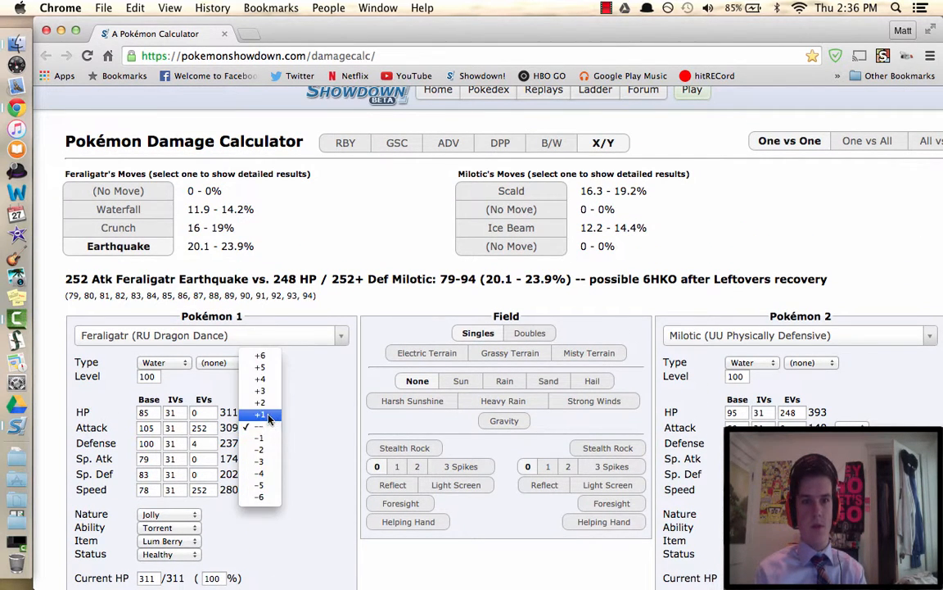
left_click(259, 426)
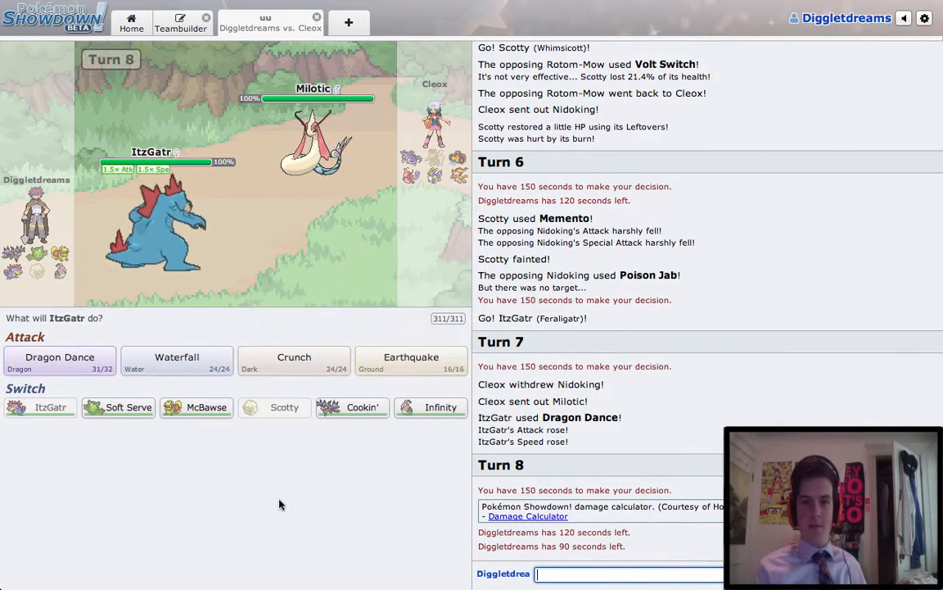
mouse_move(172, 336)
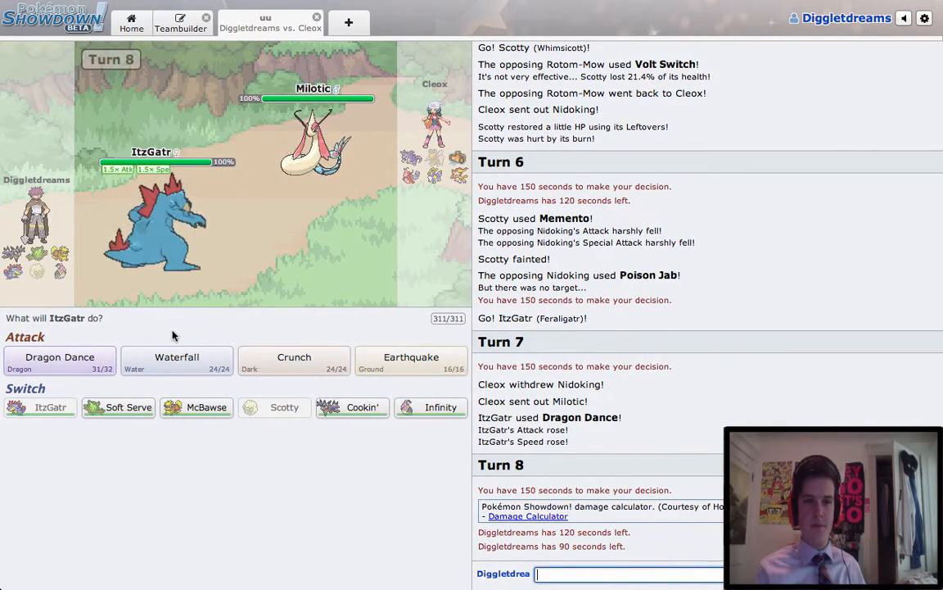
mouse_move(197, 322)
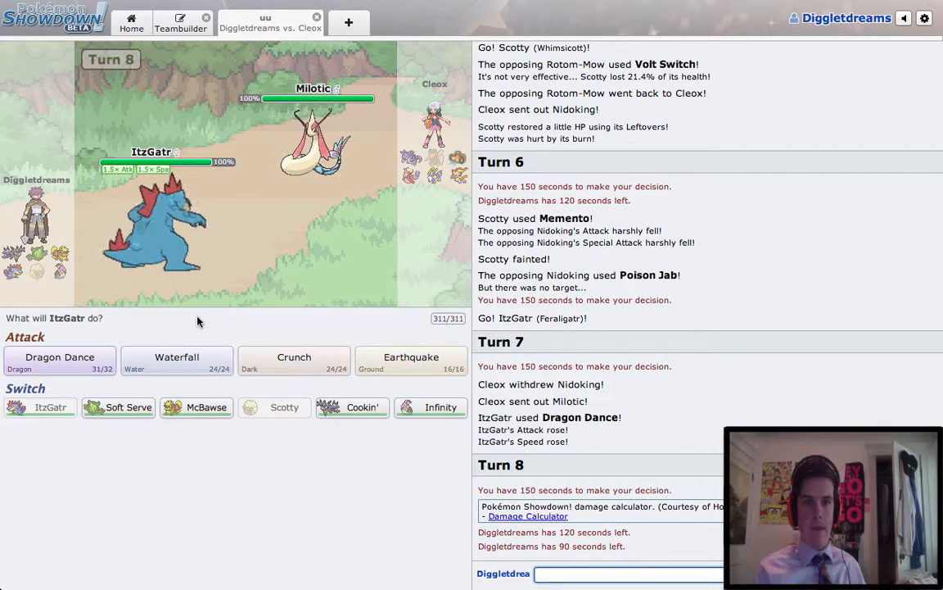
mouse_move(255, 323)
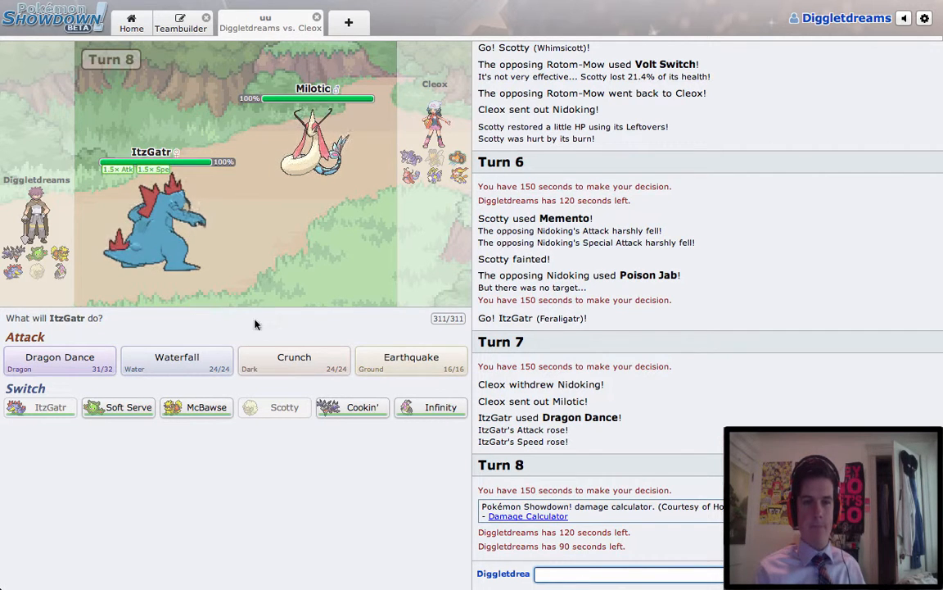
mouse_move(294, 361)
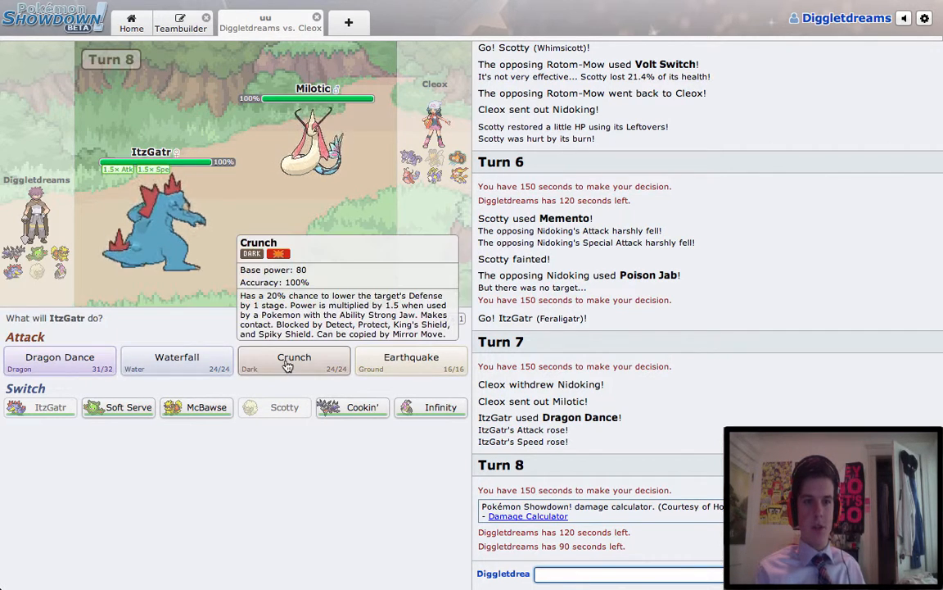
Crunch Milotic, then have ItzGatr use Dragon Dance again.
left_click(294, 360)
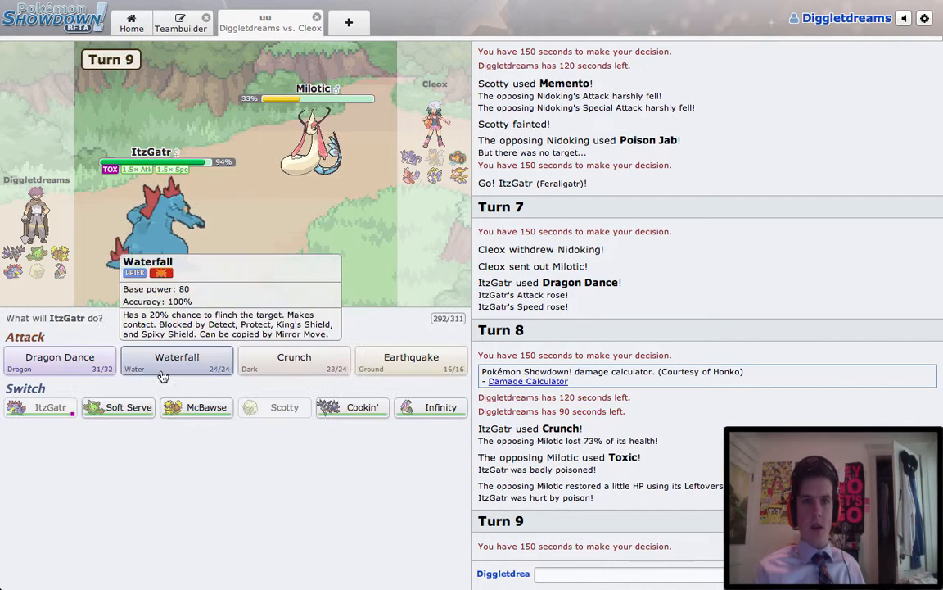
left_click(176, 360)
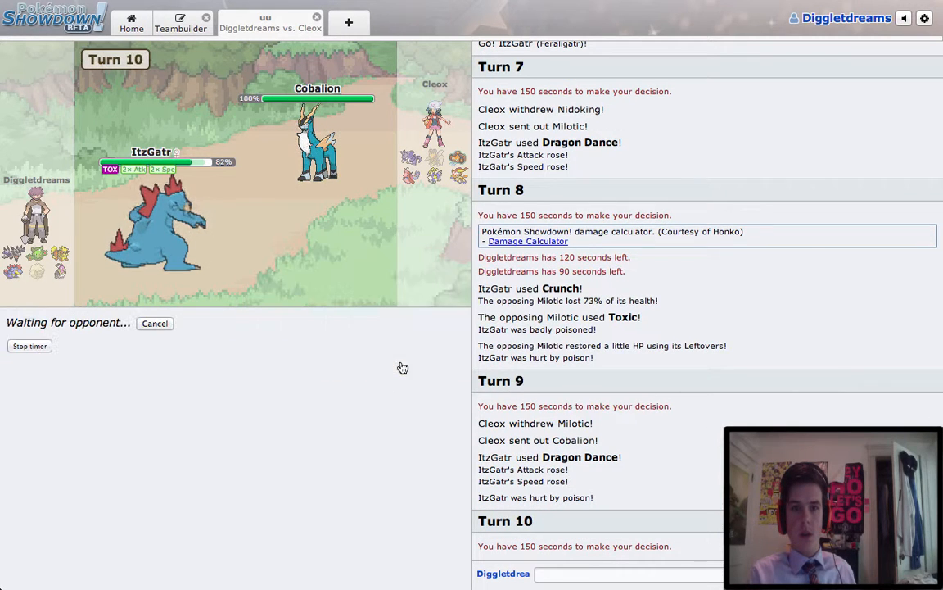
mouse_move(369, 411)
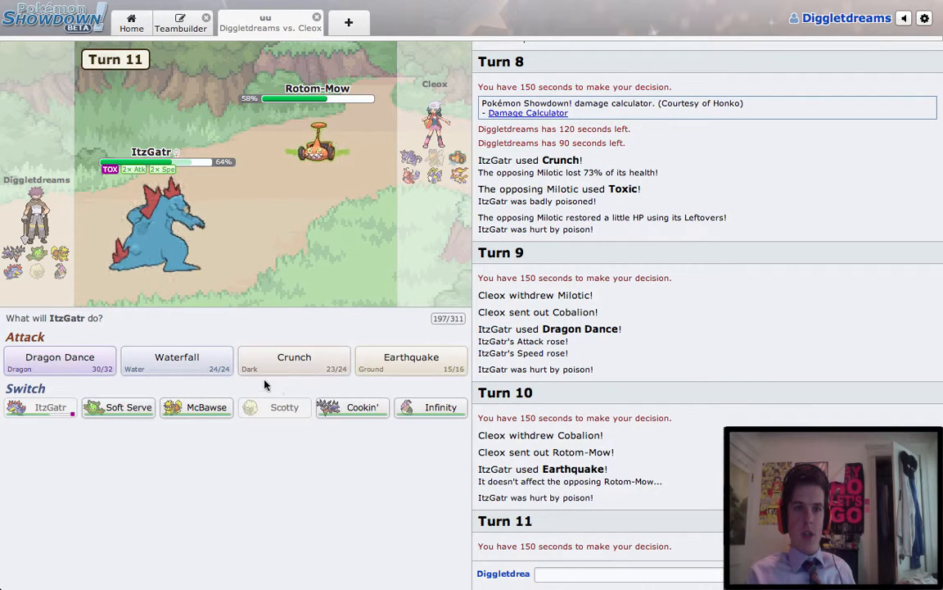
Crunch Rotom-Mow for the knockout, then attack Cobalion with Waterfall.
left_click(294, 360)
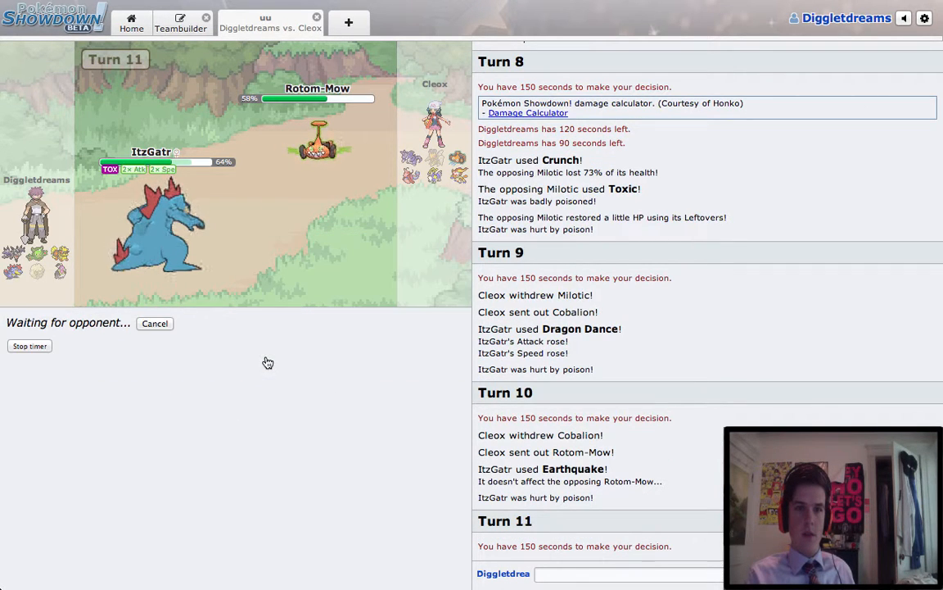
mouse_move(258, 383)
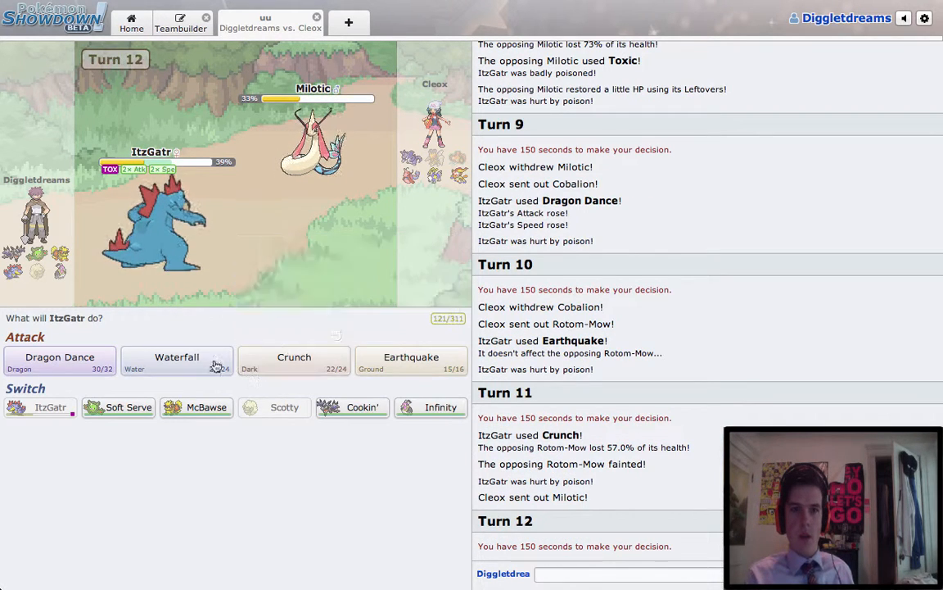
mouse_move(294, 360)
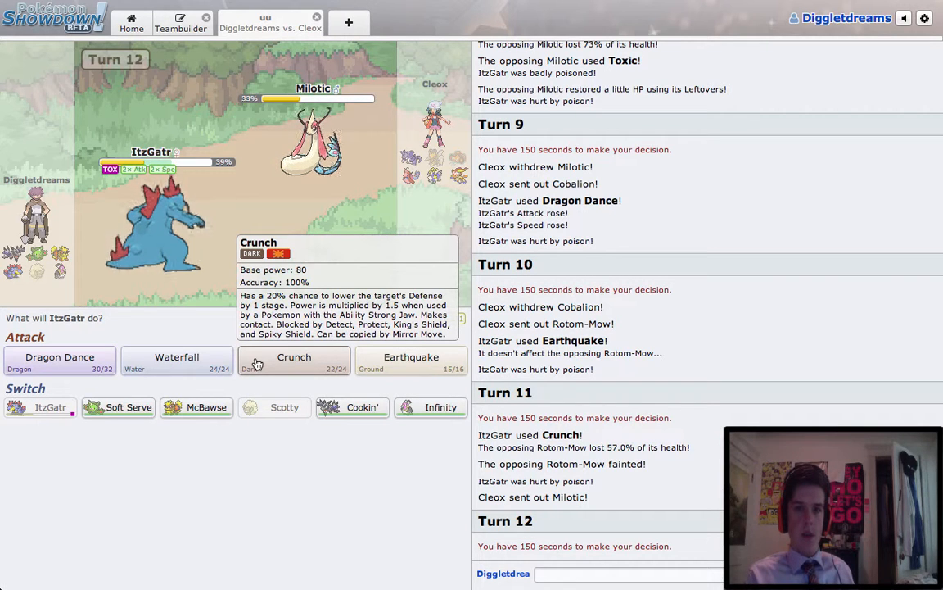
mouse_move(177, 360)
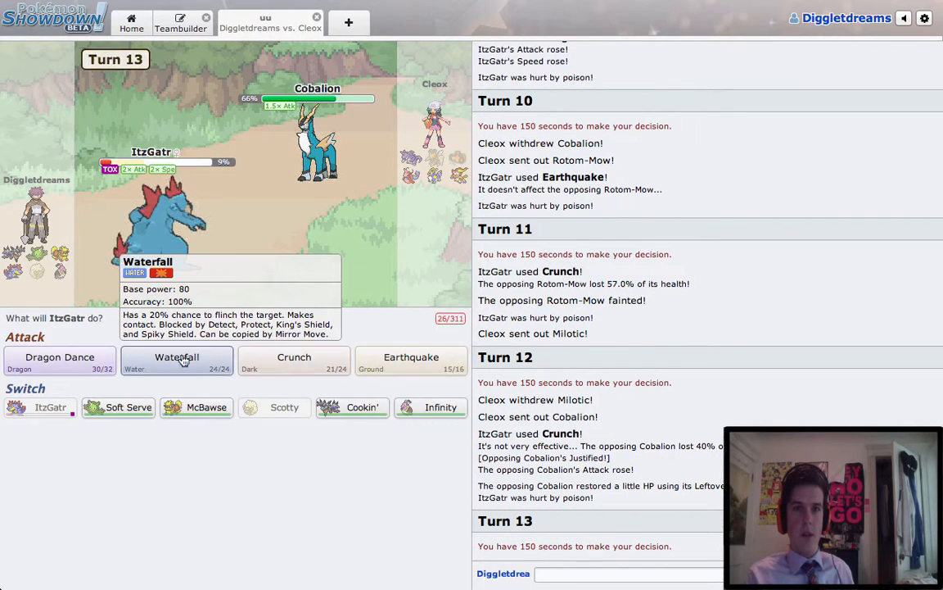
left_click(176, 360)
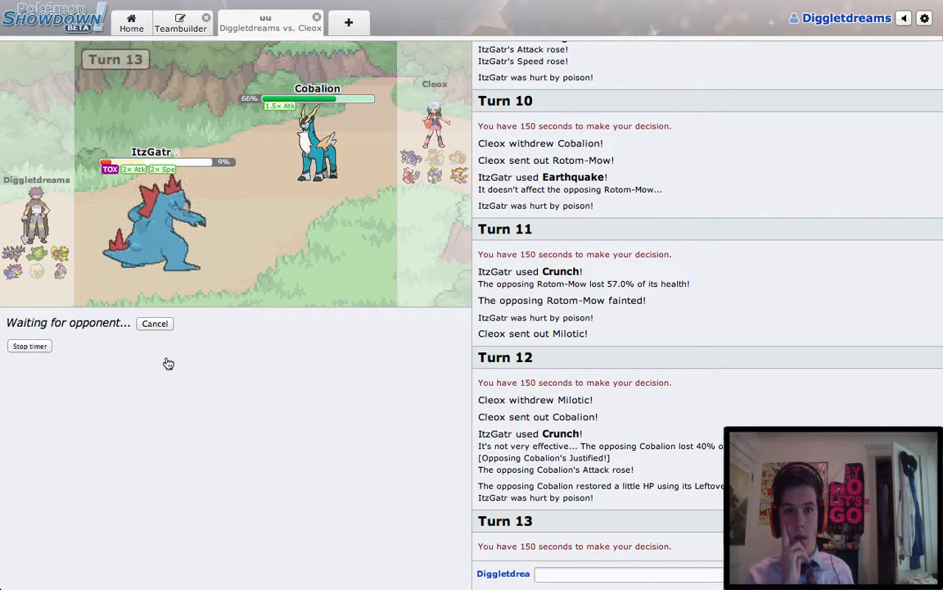
mouse_move(318, 139)
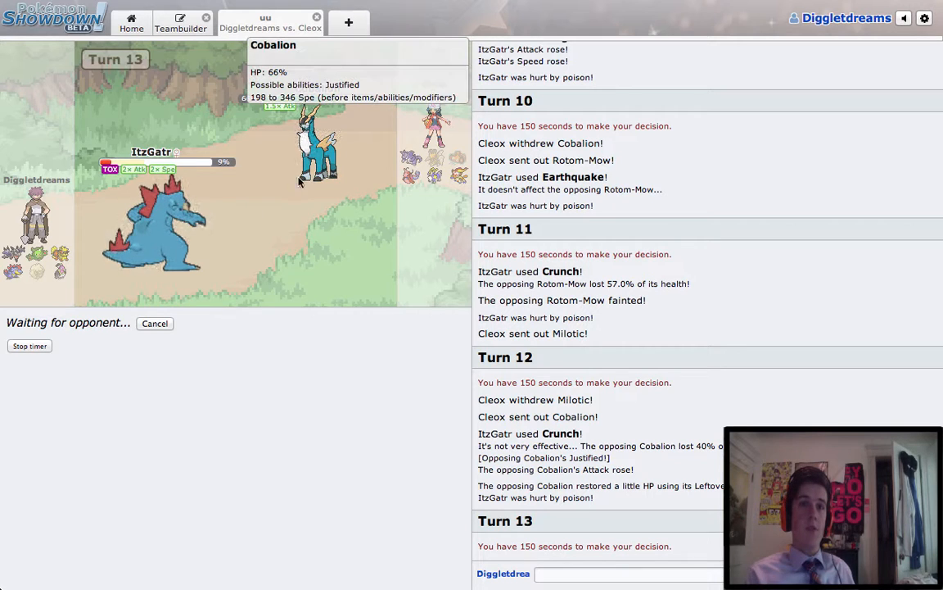
mouse_move(352, 331)
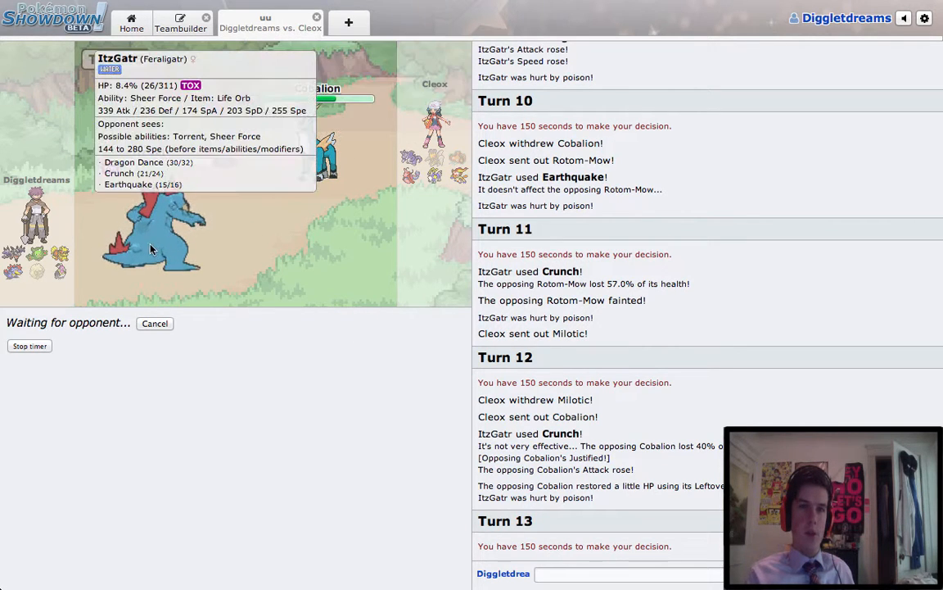
mouse_move(308, 380)
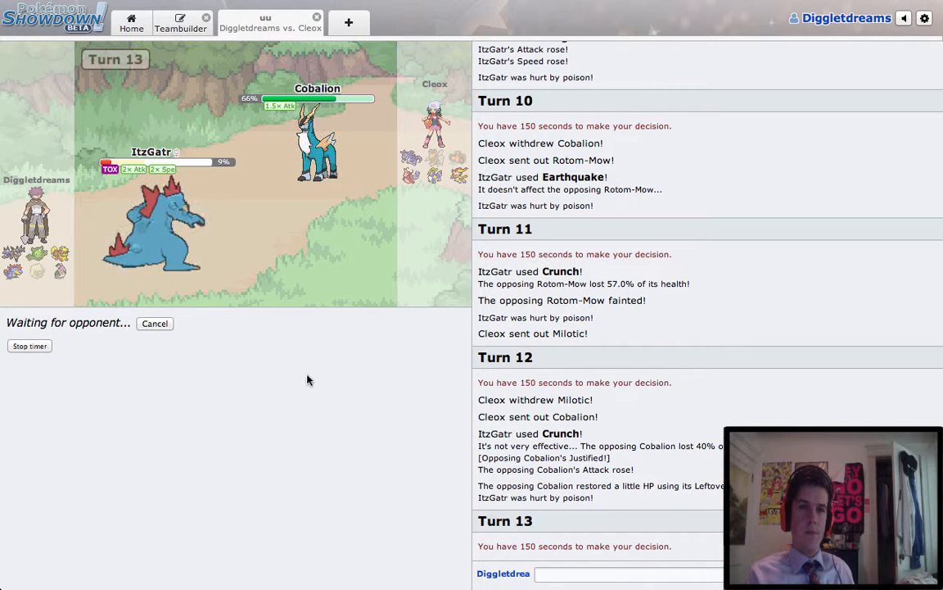
mouse_move(151, 238)
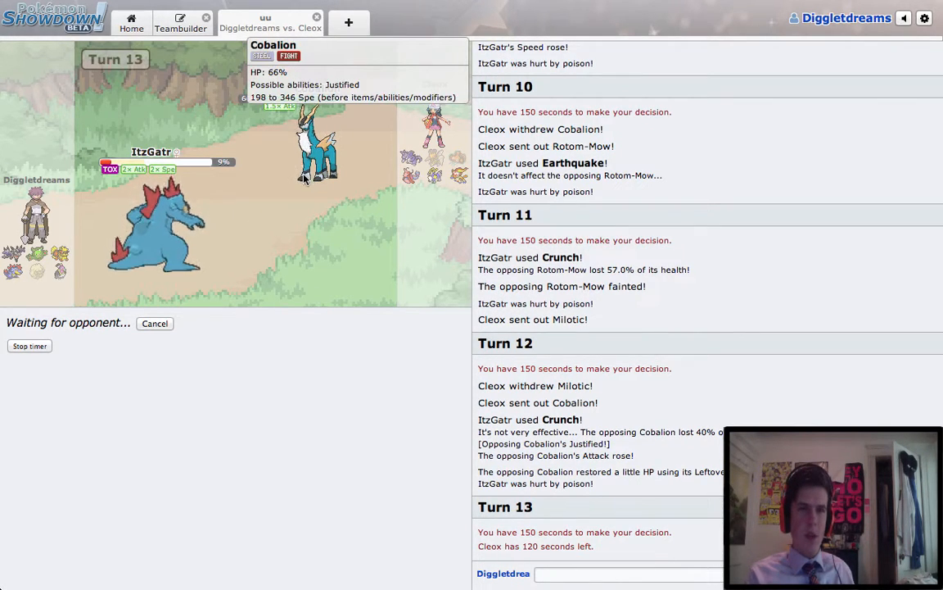
mouse_move(326, 413)
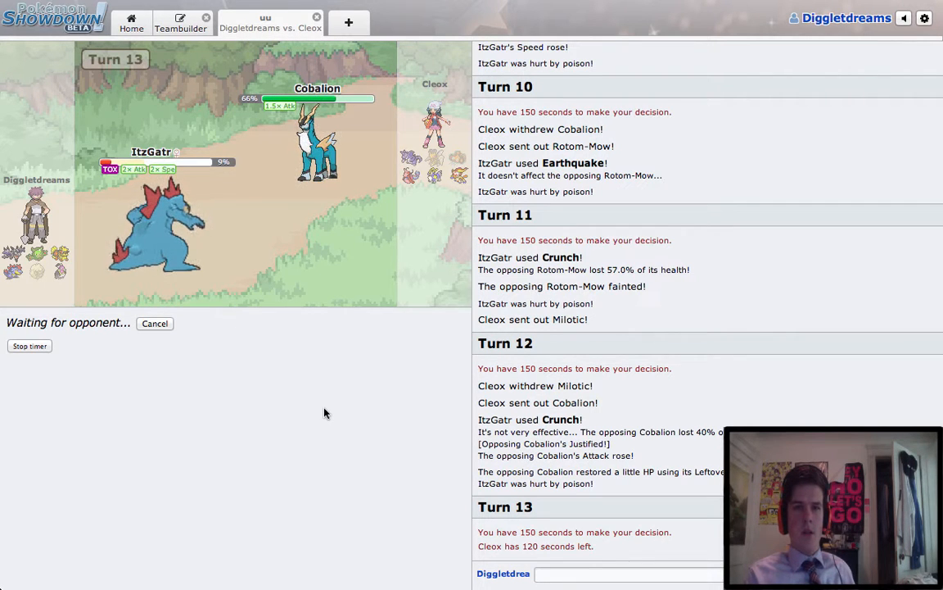
mouse_move(317, 139)
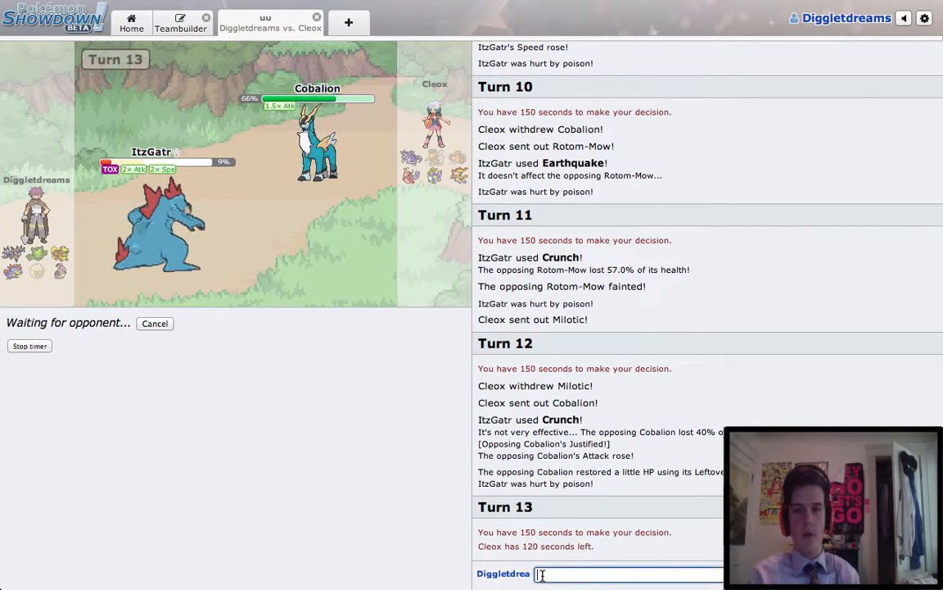
Type '/dt cob' in the battle chat to look up Cobalion.
type("/dt cob")
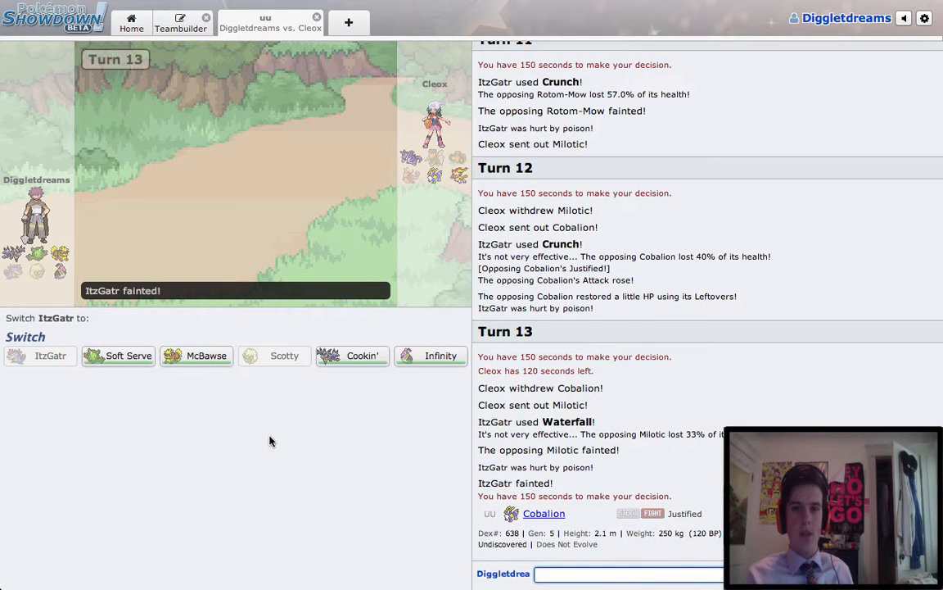
mouse_move(208, 385)
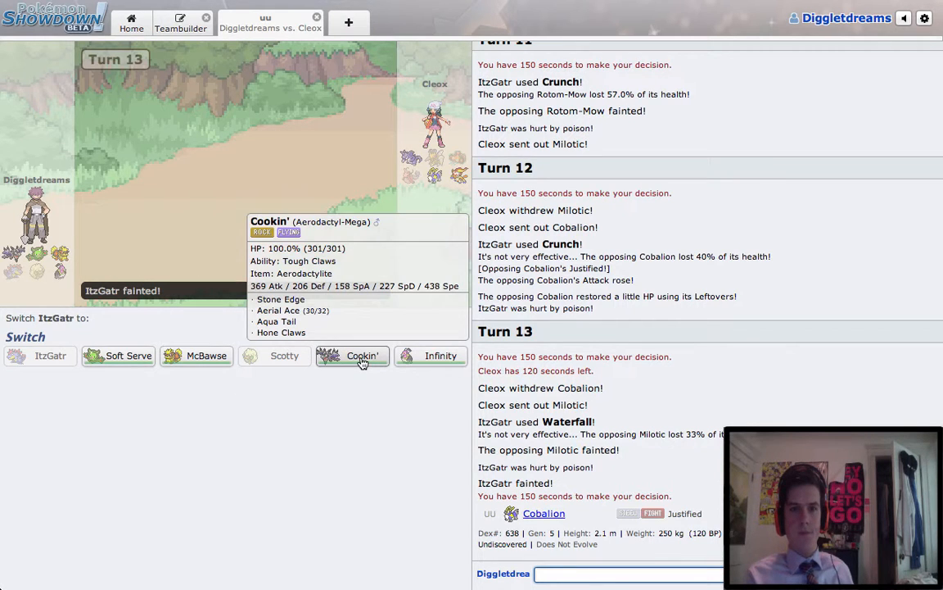
mouse_move(430, 355)
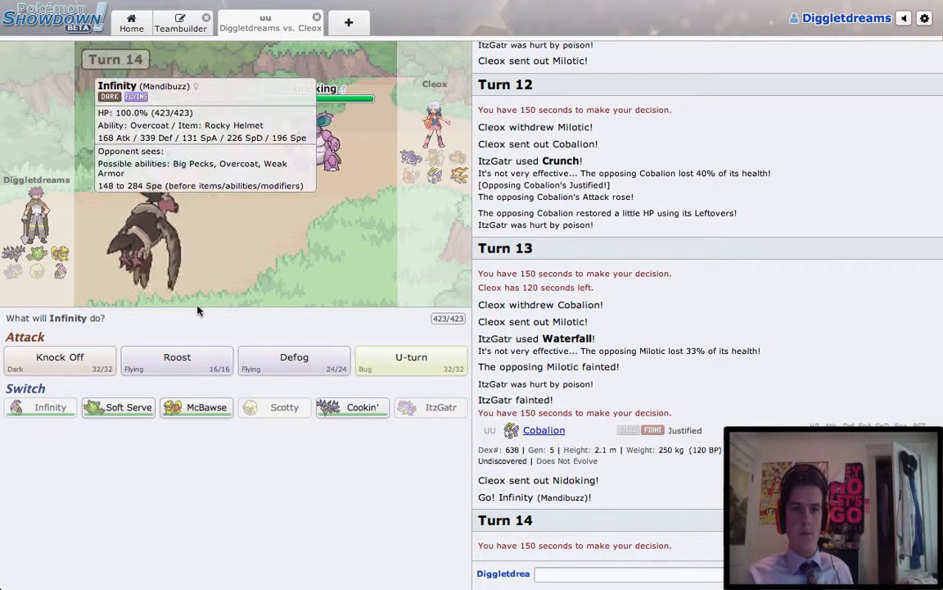
Knock off Nidoking's Life Orb with Infinity, then Roost back to 77% health.
left_click(411, 360)
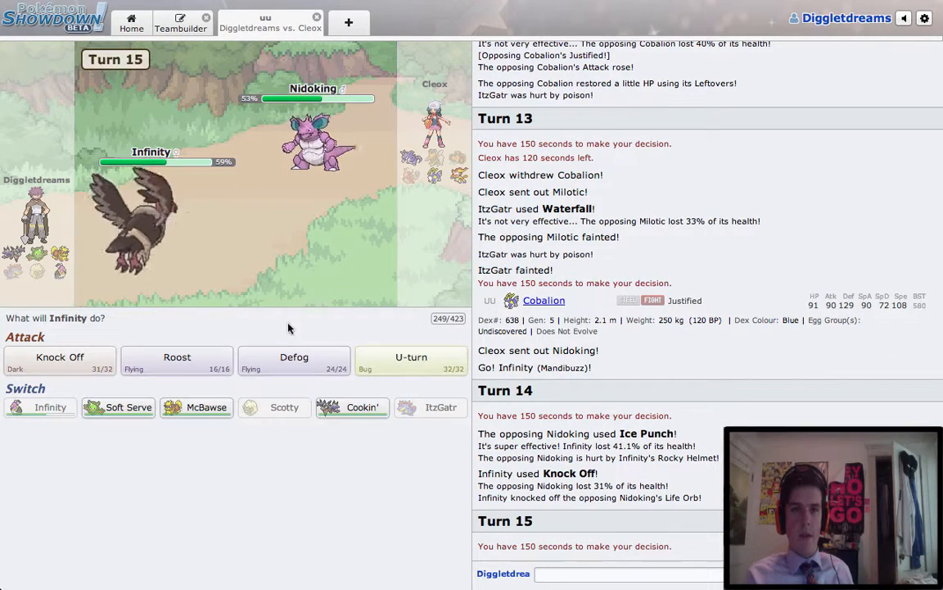
mouse_move(177, 361)
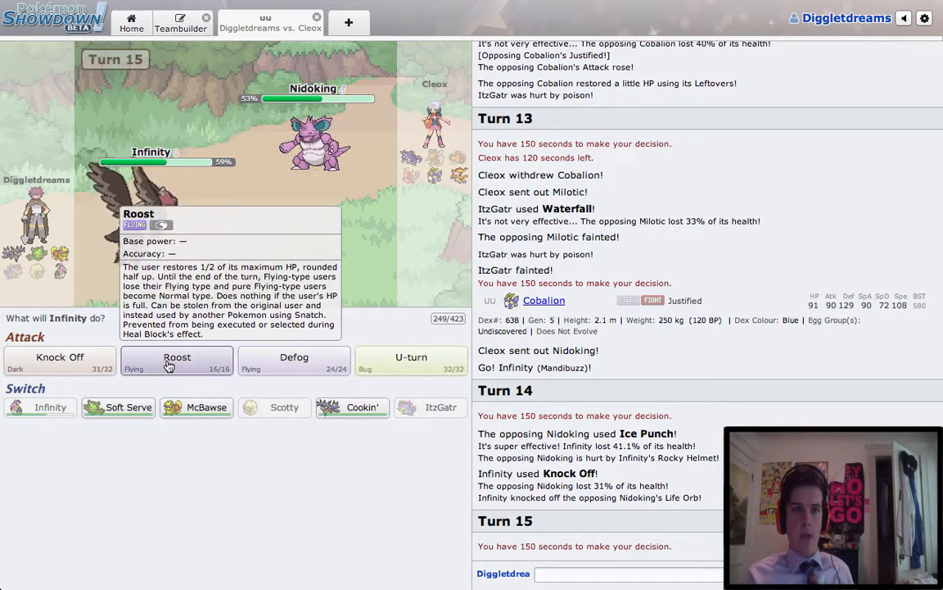
left_click(177, 360)
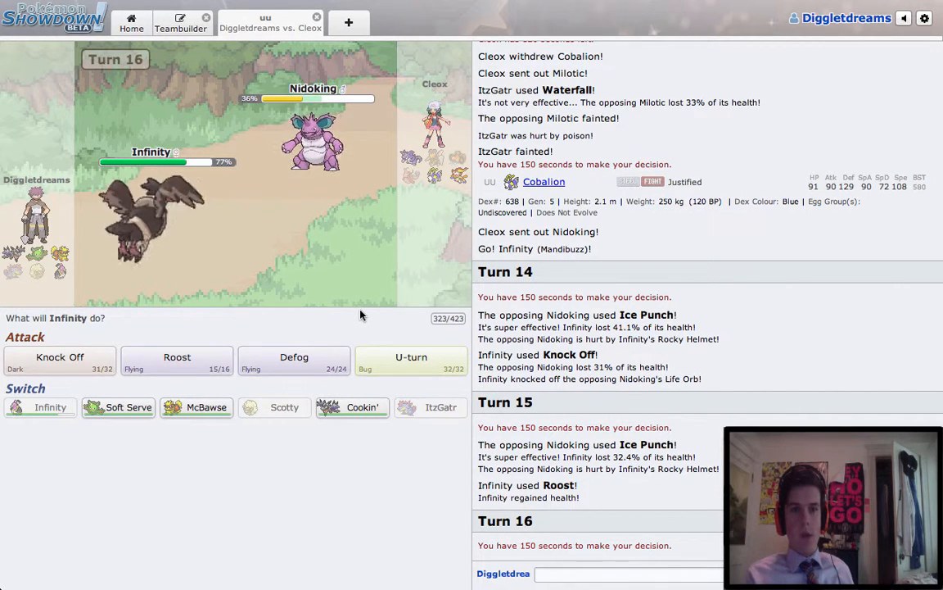
mouse_move(355, 321)
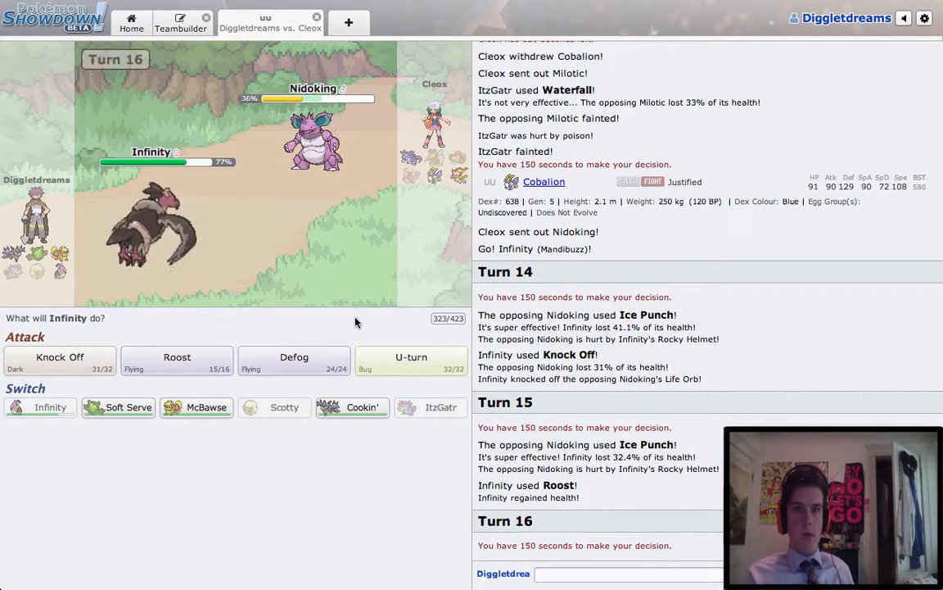
mouse_move(118, 407)
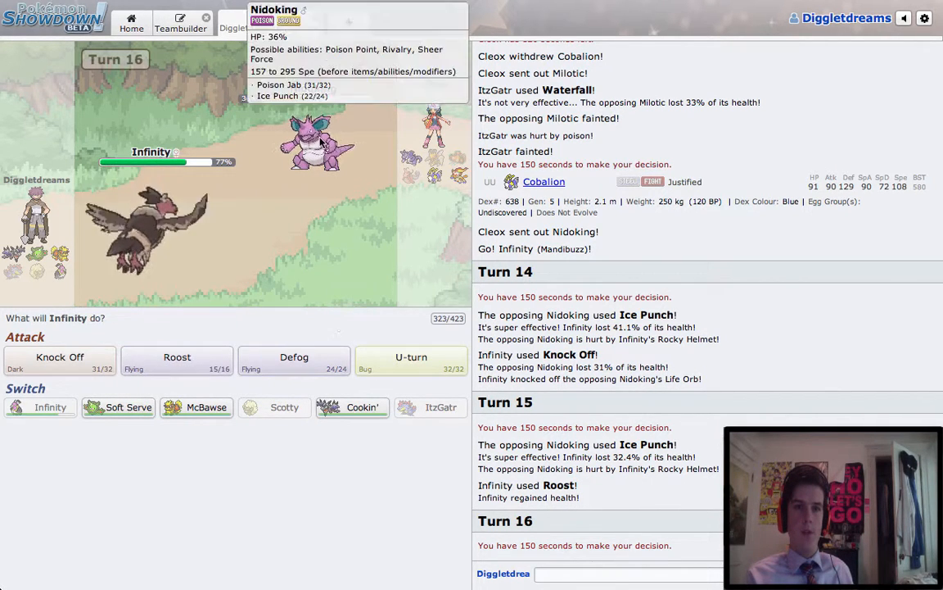
mouse_move(177, 361)
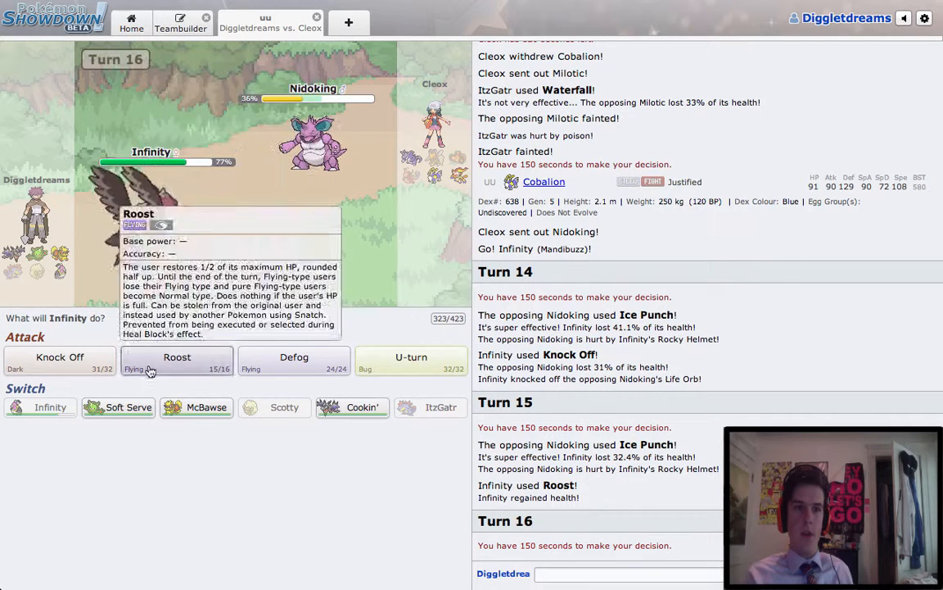
mouse_move(117, 407)
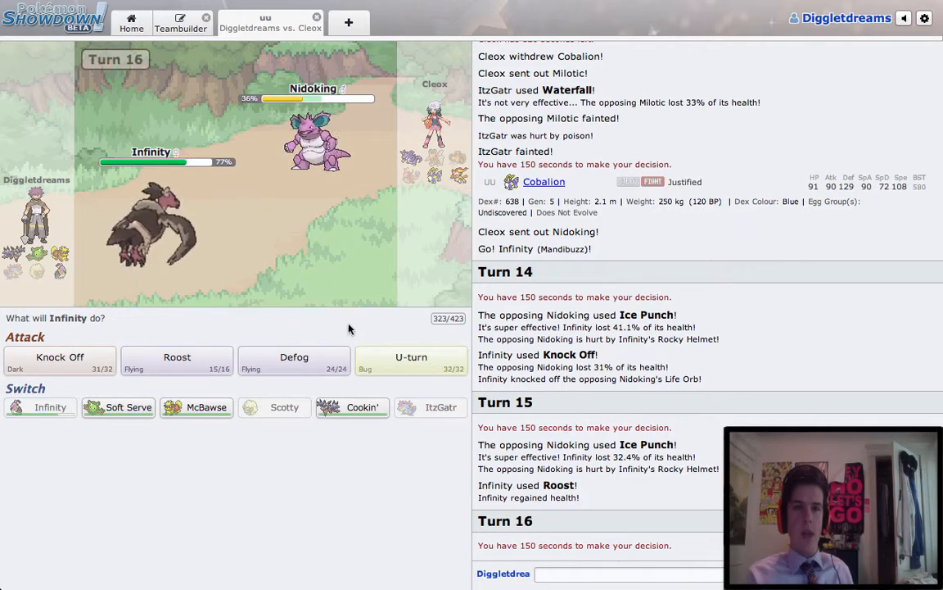
mouse_move(246, 309)
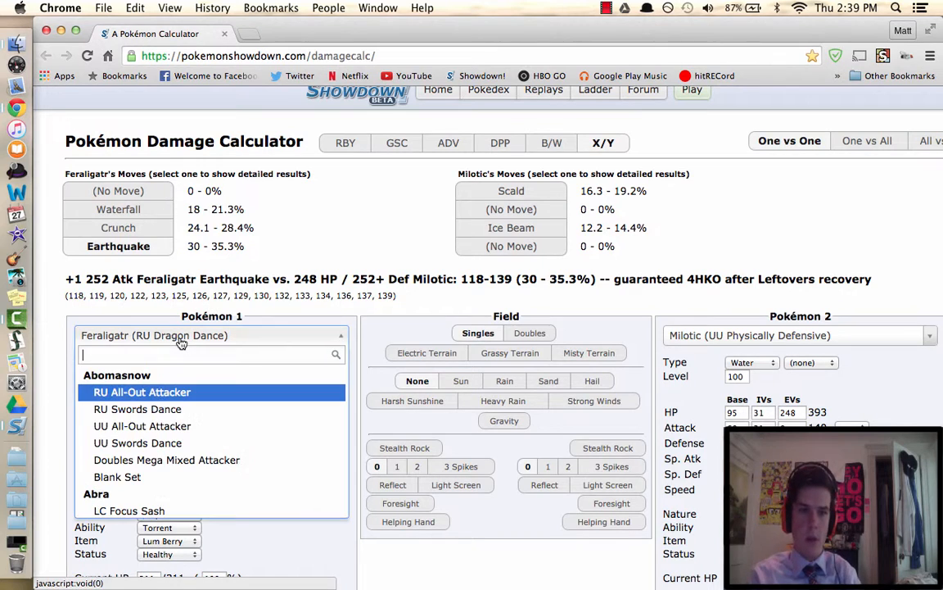
Load Reuniclus's OU Trick Room set as attacker against a Cobalion defender in the calculator.
type("reuni")
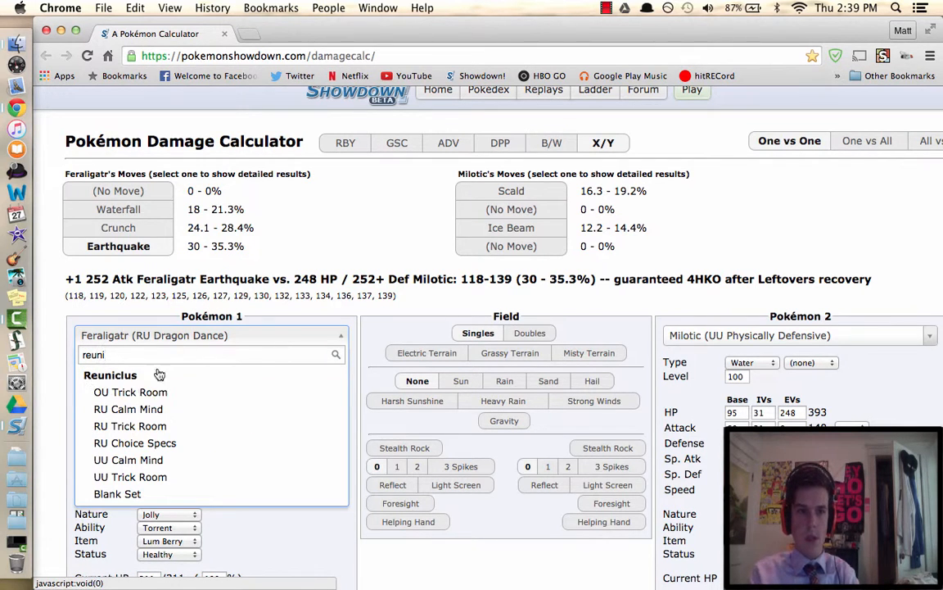
left_click(130, 392)
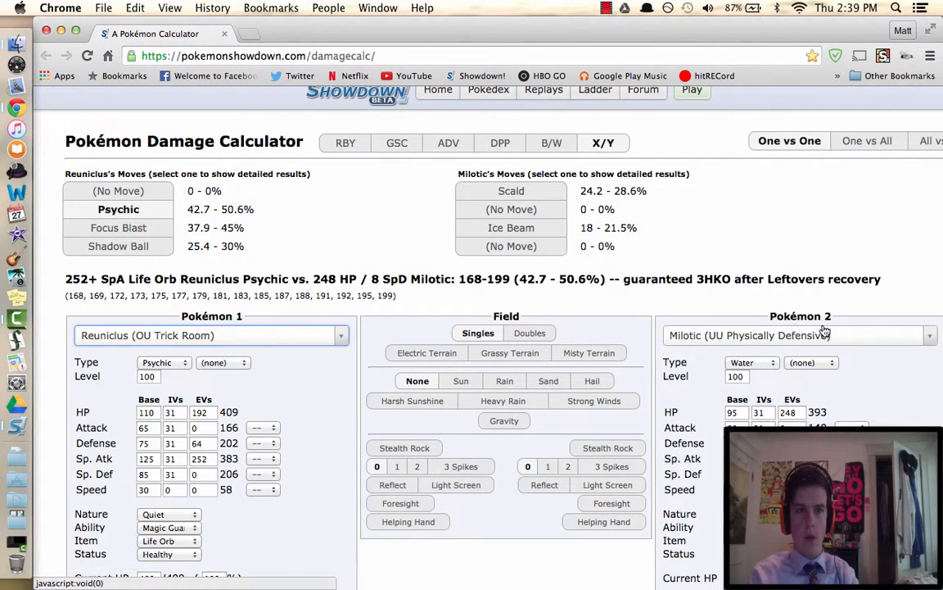
type("cov")
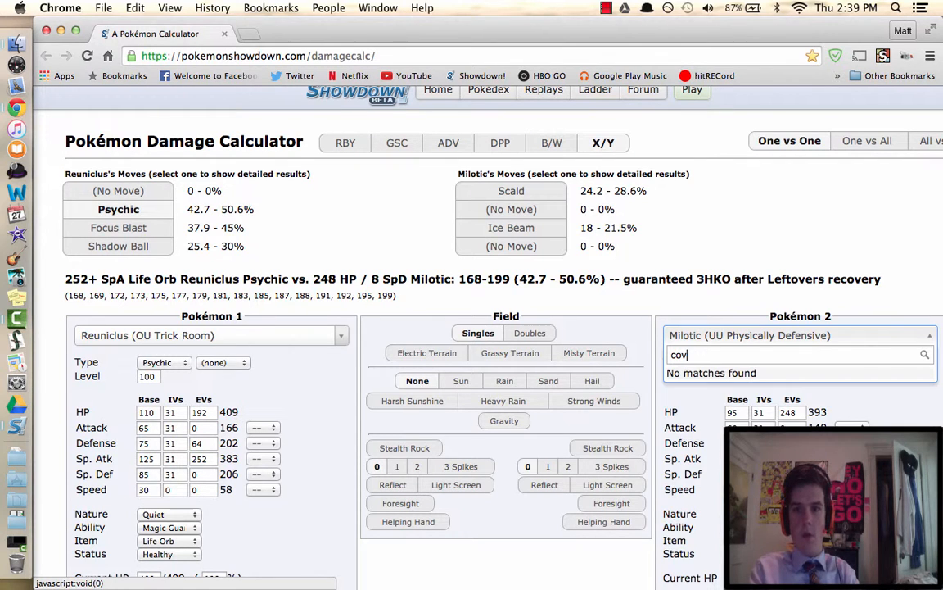
type("cobalion")
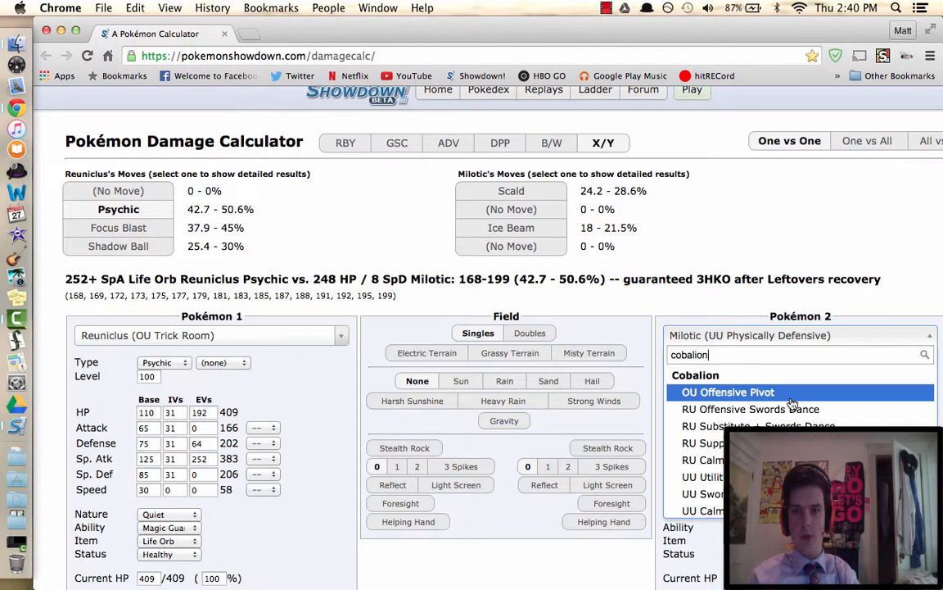
left_click(765, 408)
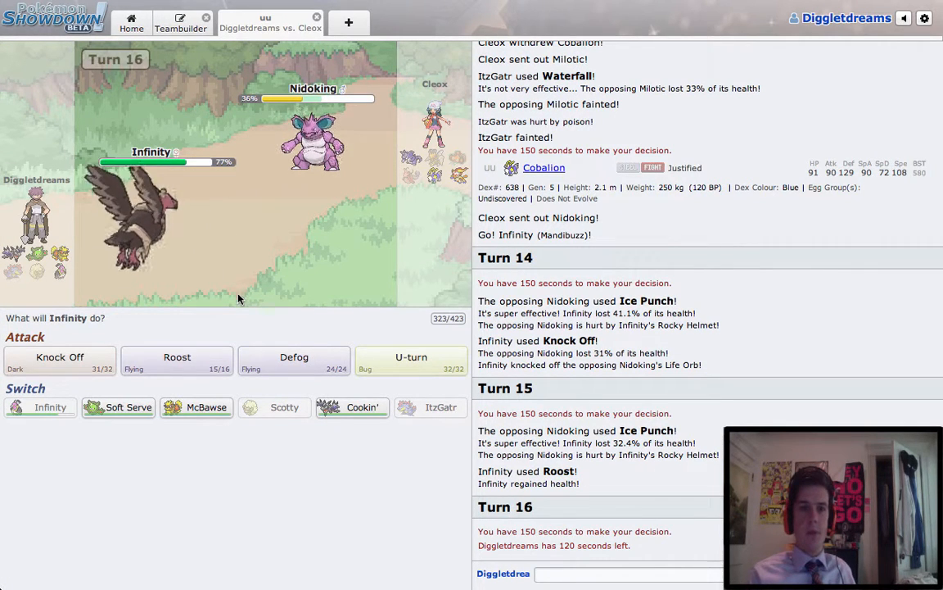
mouse_move(411, 361)
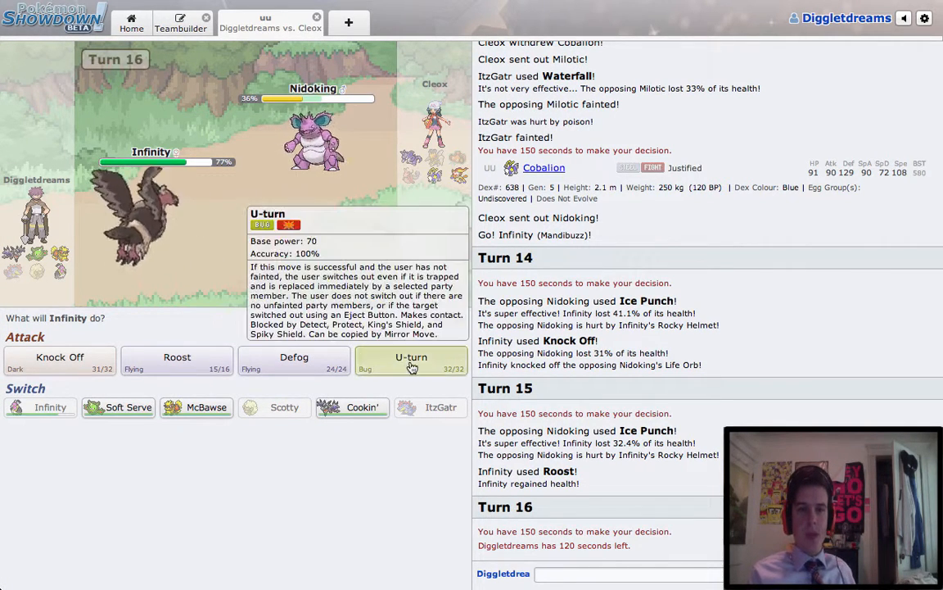
Hit Cobalion with Infinity's U-turn to pivot out.
left_click(412, 360)
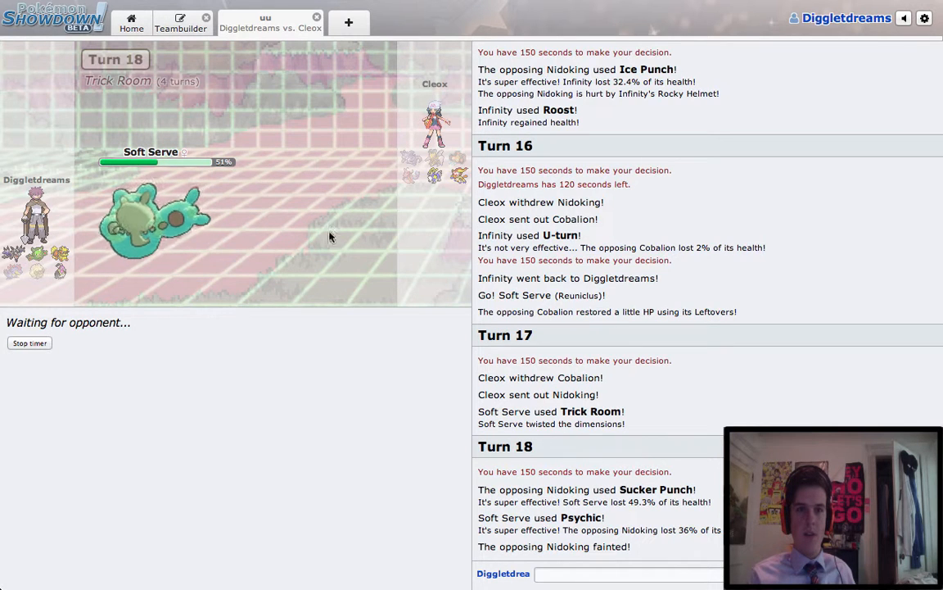
mouse_move(400, 168)
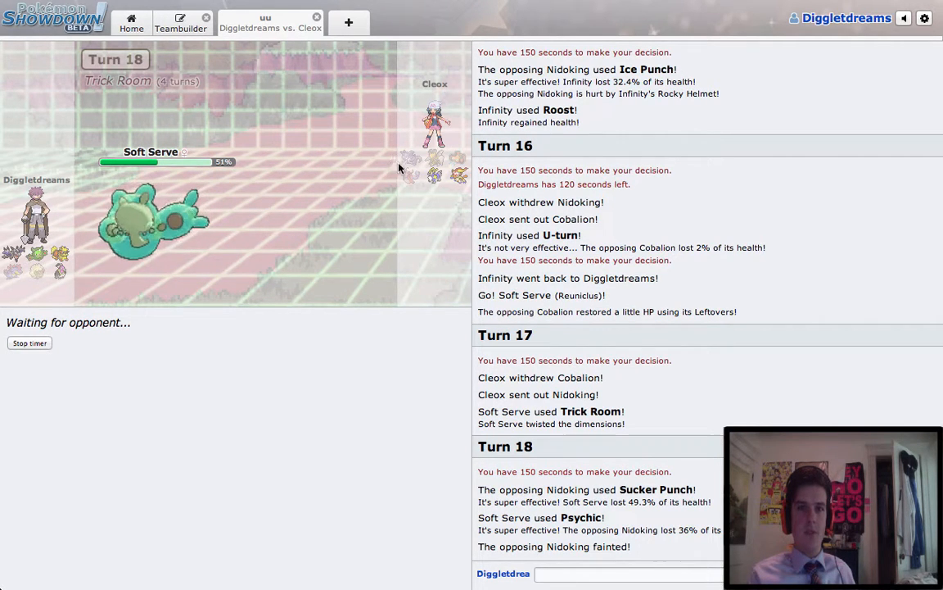
mouse_move(293, 221)
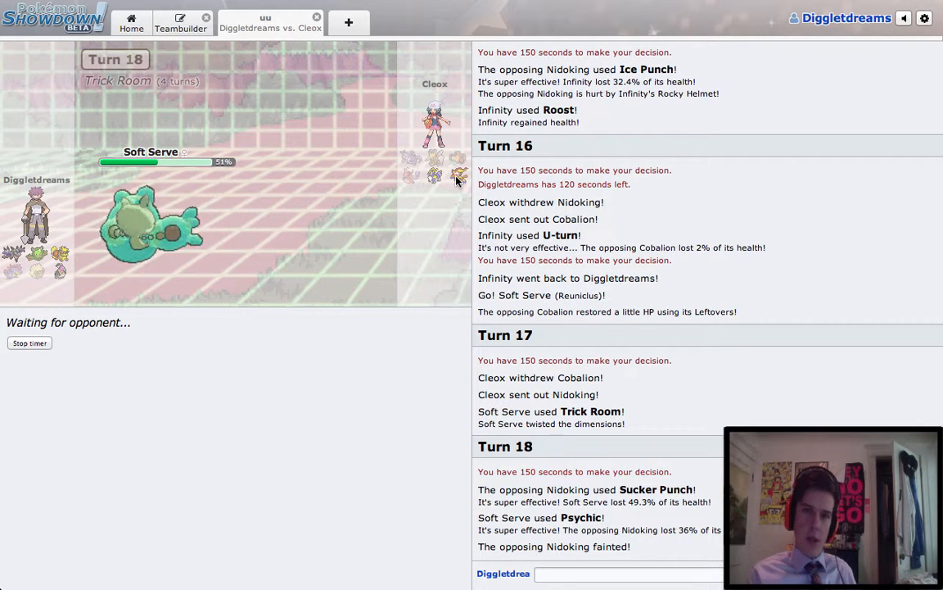
mouse_move(459, 175)
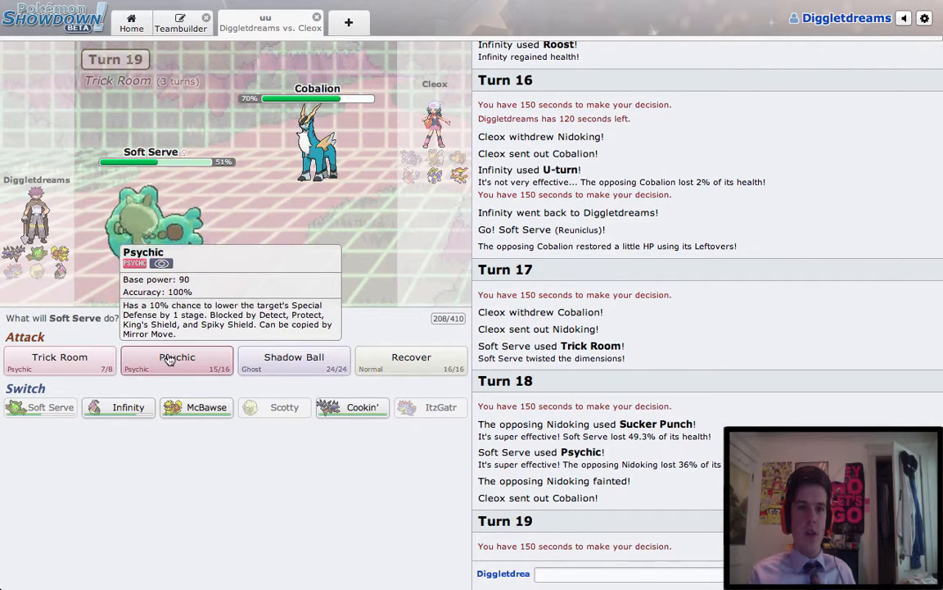
Finish Cobalion and Infernape with Soft Serve's Psychic, then type gg in chat.
left_click(177, 361)
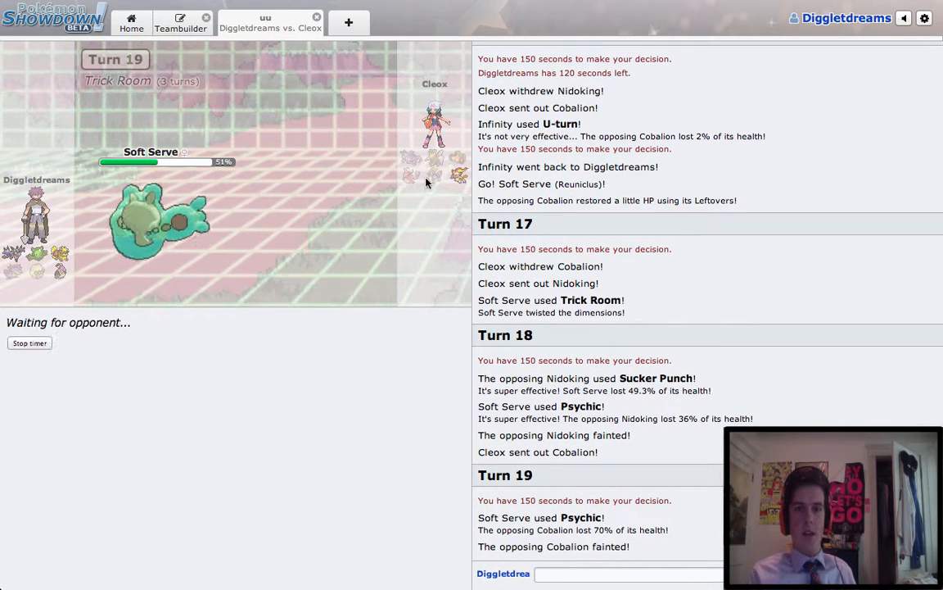
mouse_move(458, 174)
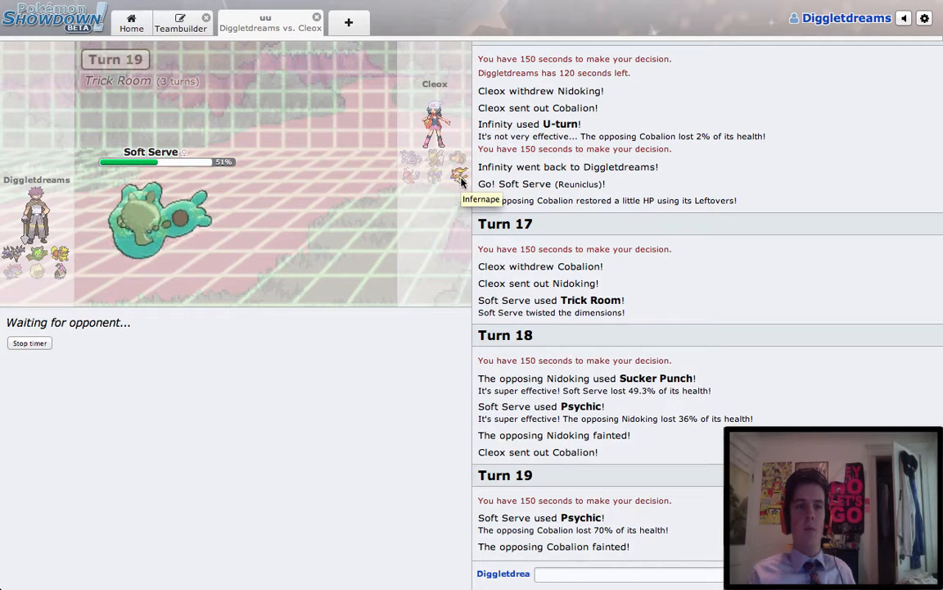
mouse_move(309, 388)
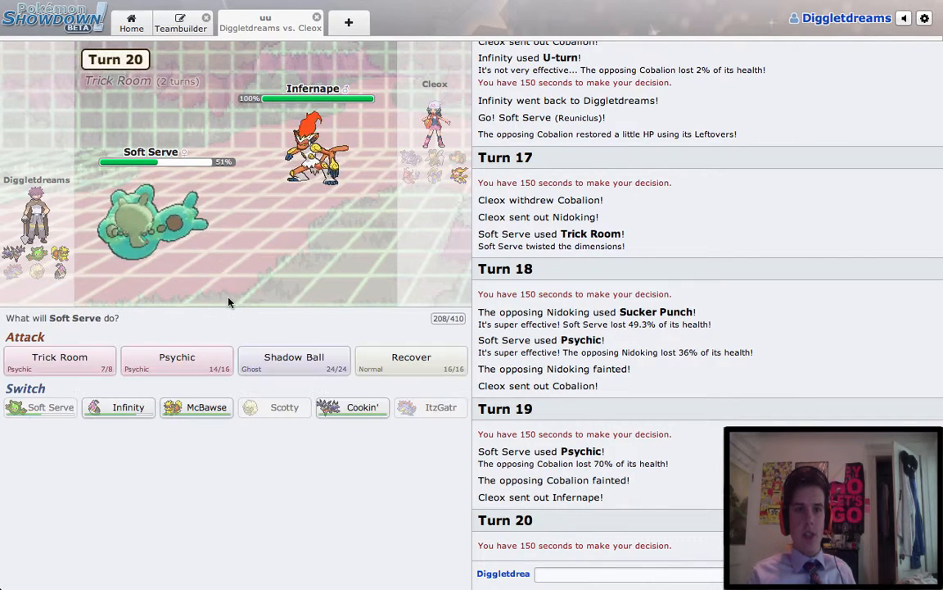
left_click(177, 360)
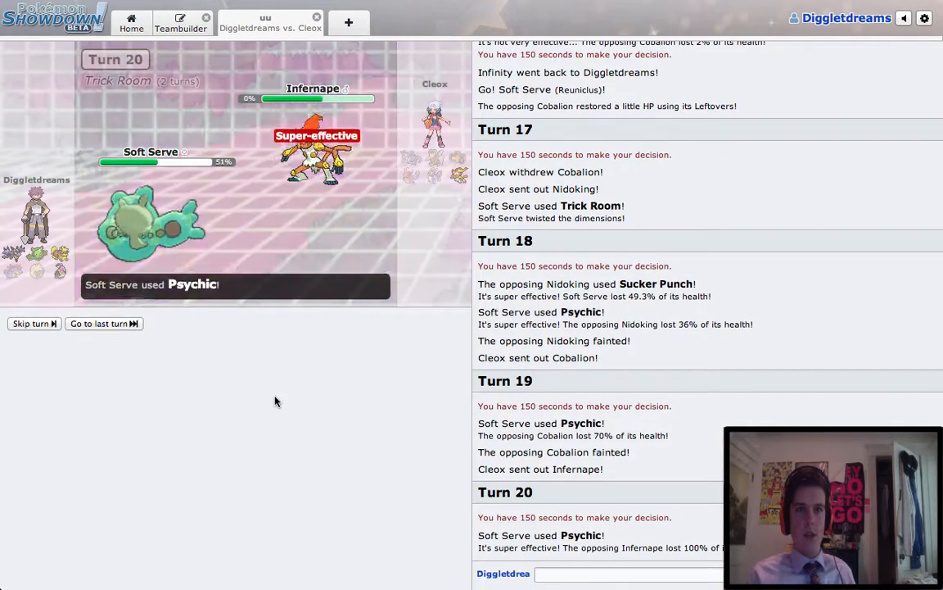
type("gg")
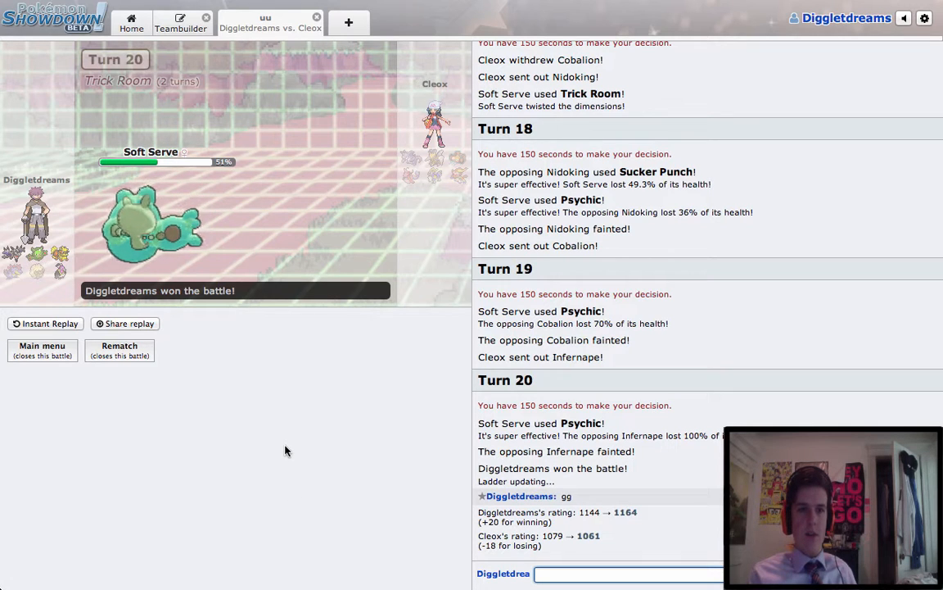
mouse_move(161, 349)
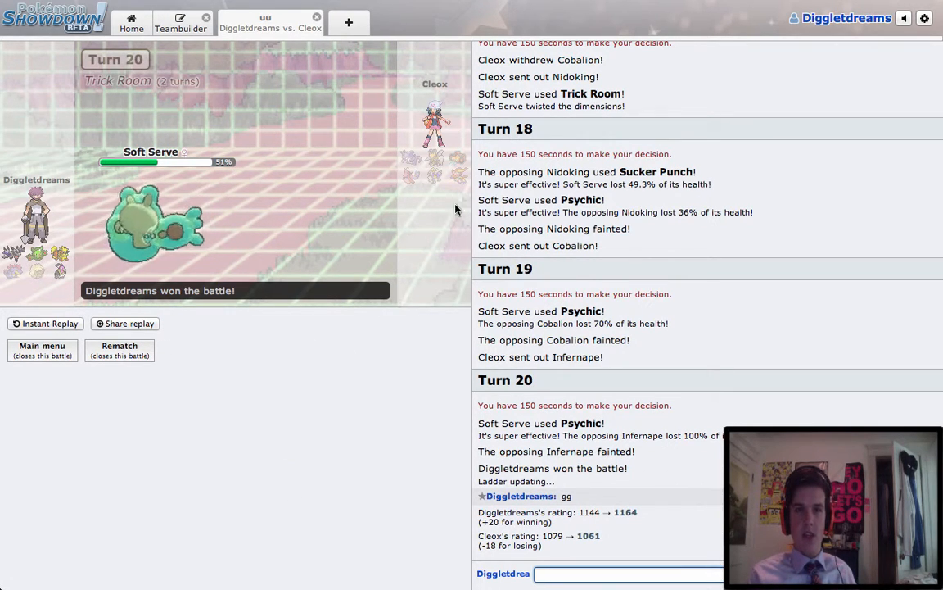
Close the finished battle's tab.
left_click(580, 7)
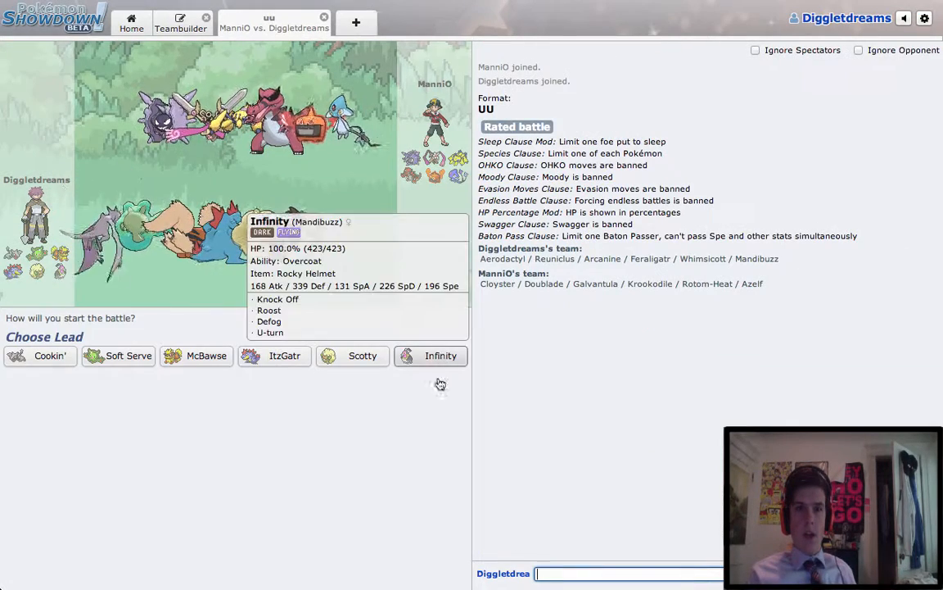
mouse_move(412, 490)
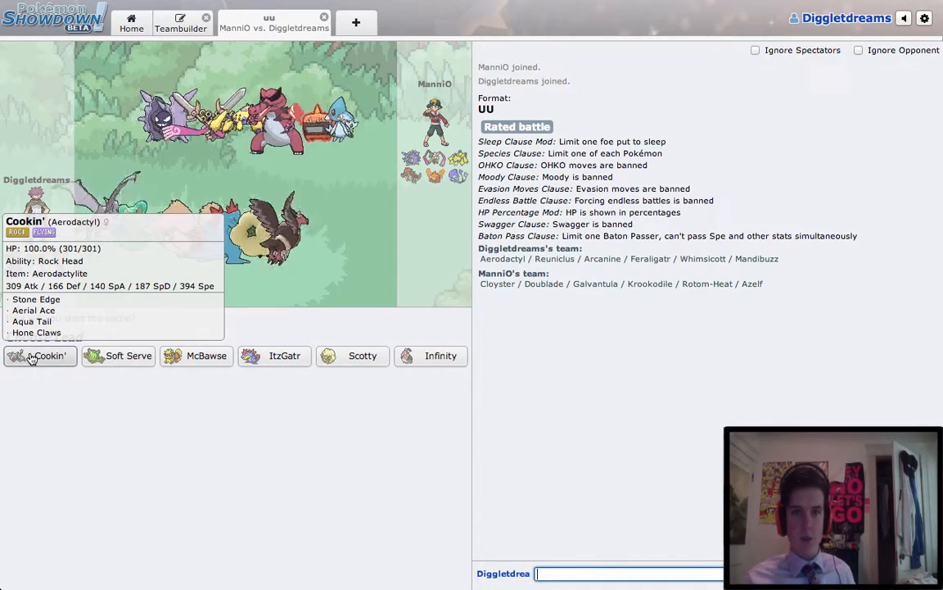
mouse_move(295, 442)
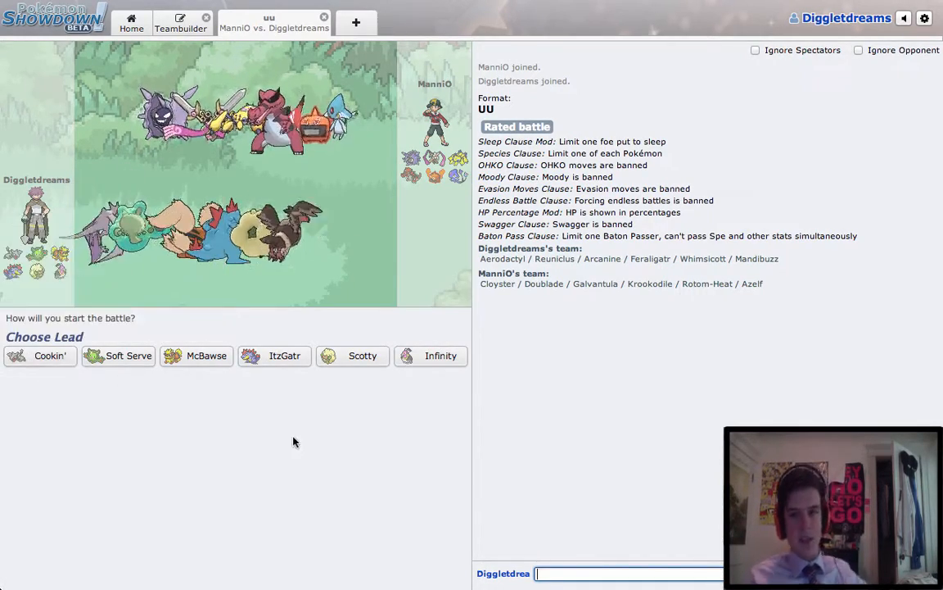
Post 'GL HF!' in the battle chat against MannIO.
type("GL HF!")
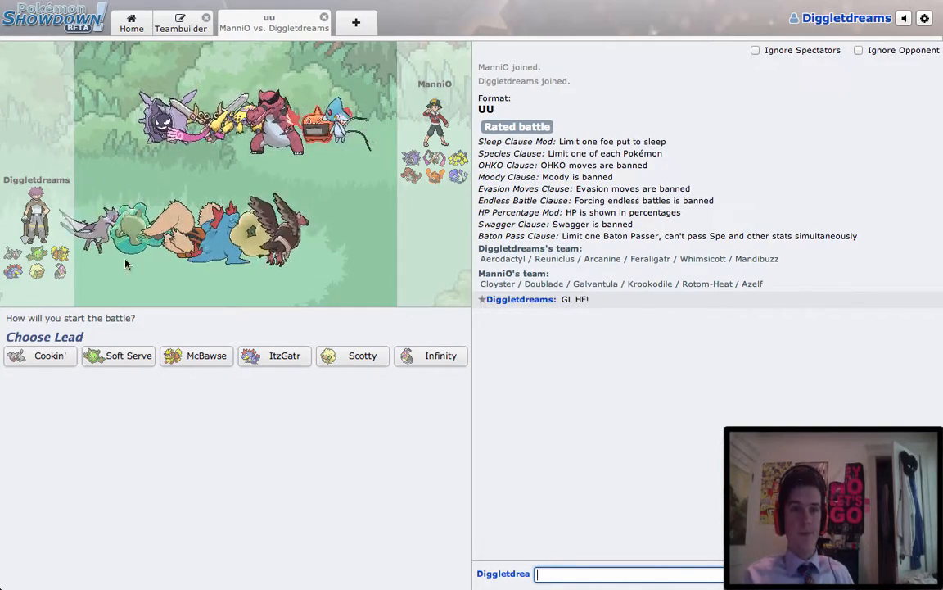
mouse_move(40, 355)
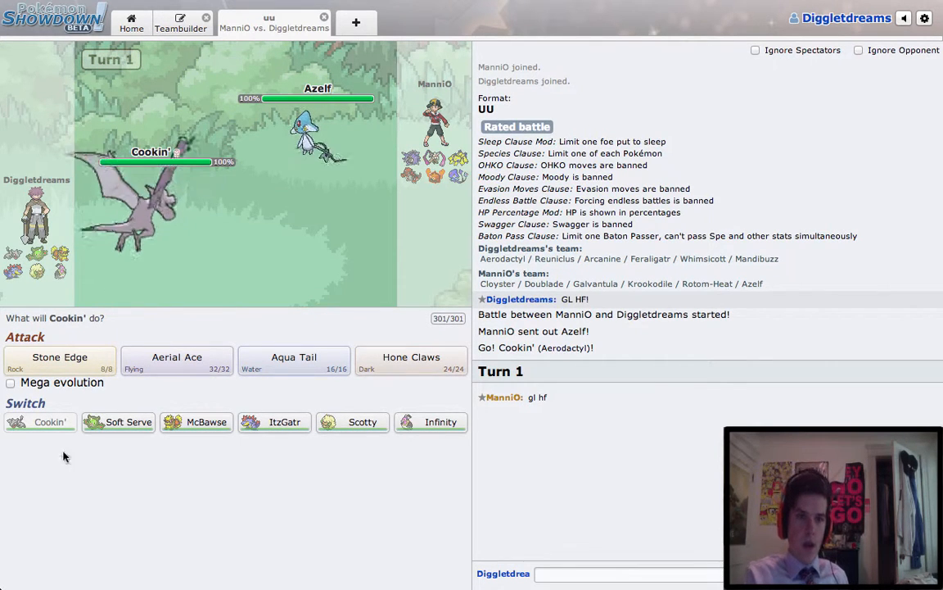
Mega Evolve Cookin' this turn, then hit Krookodile with Aqua Tail.
left_click(11, 382)
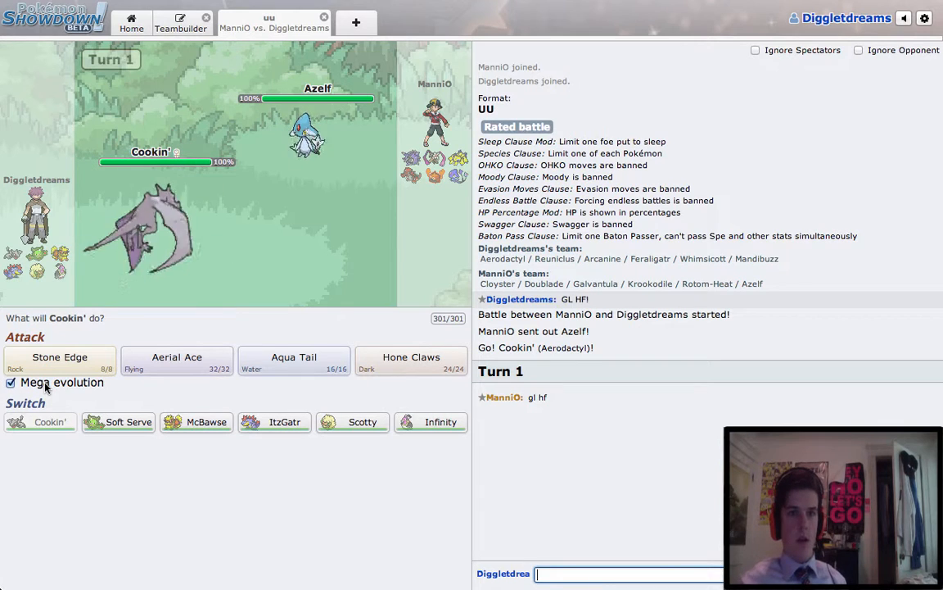
mouse_move(59, 360)
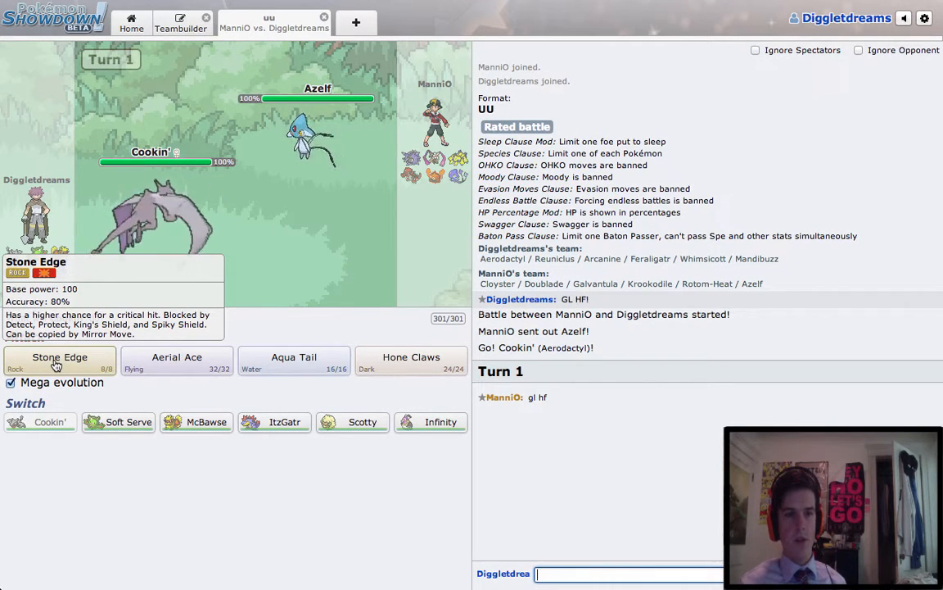
mouse_move(412, 360)
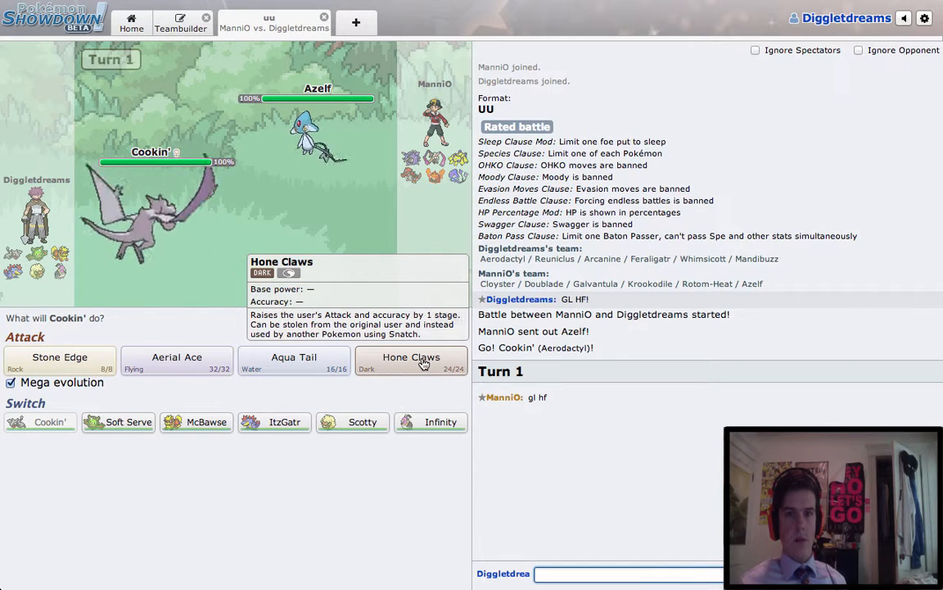
mouse_move(430, 421)
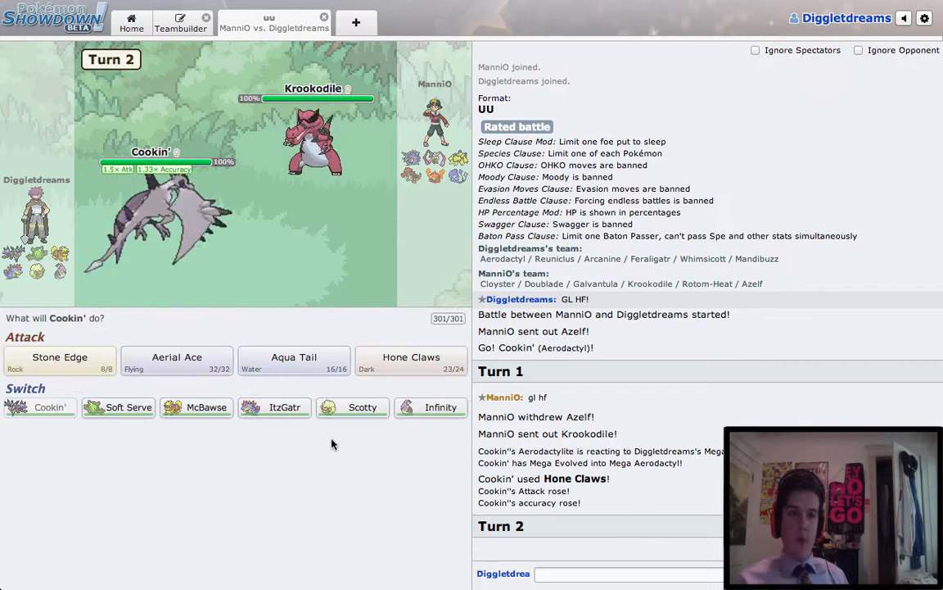
left_click(293, 360)
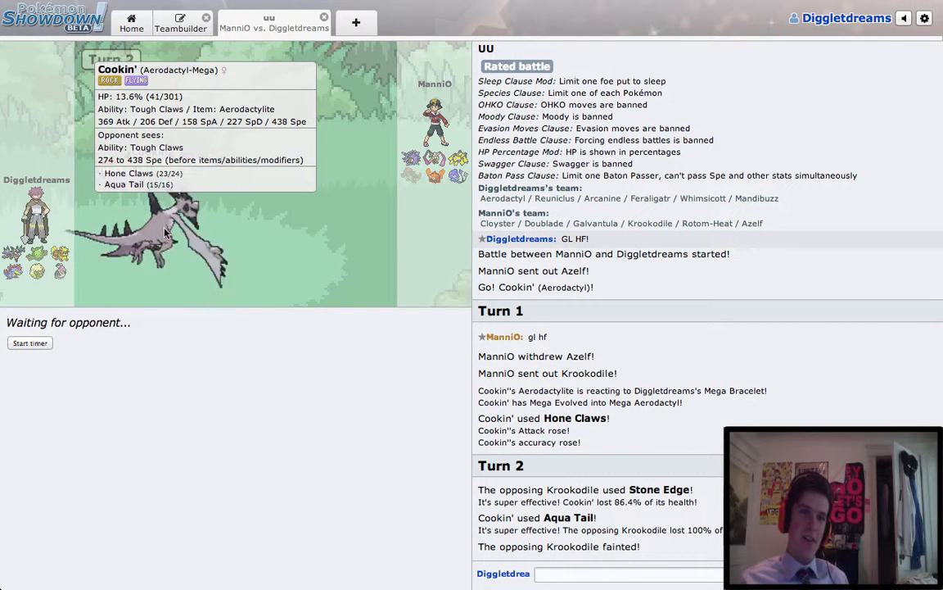
mouse_move(240, 527)
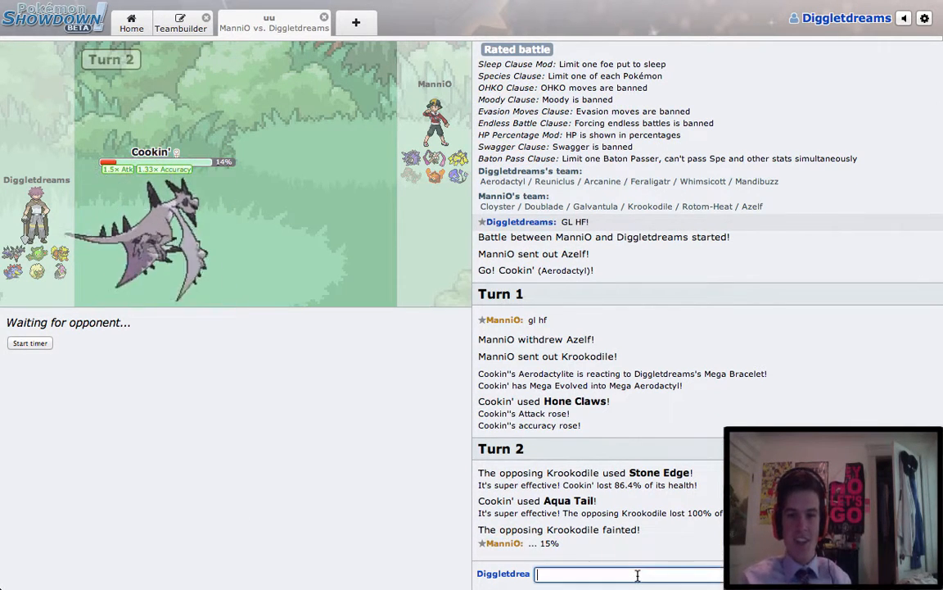
Send 'dat bulk' in the battle chat.
type("dat bu")
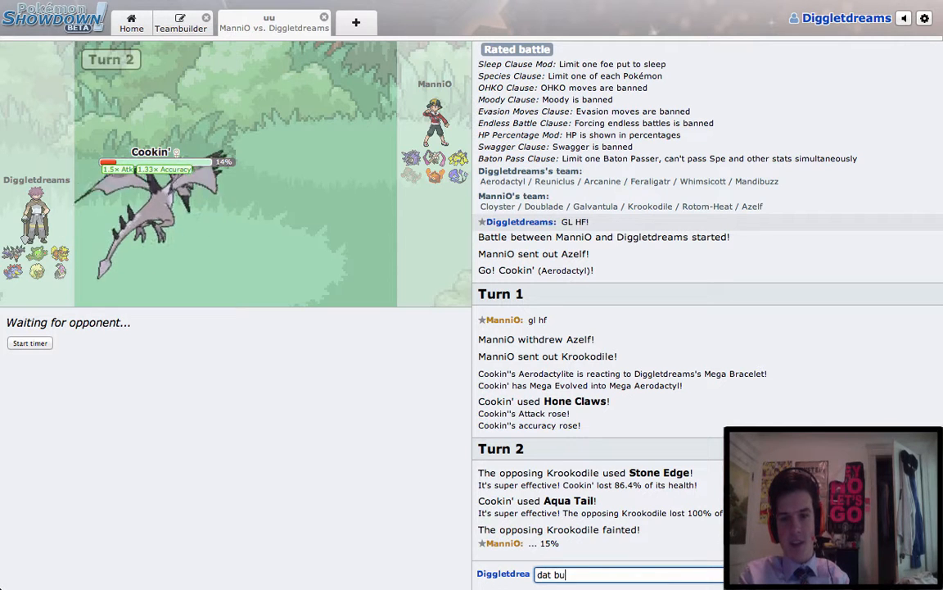
key("enter")
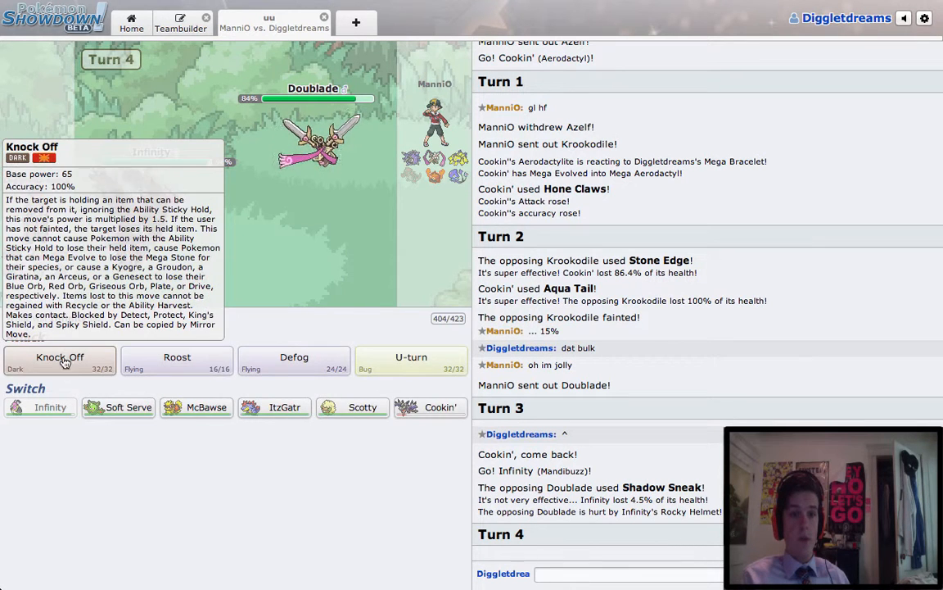
Knock Off Rotom-Heat's Leftovers, switch to Soft Serve, and Shadow Ball Azelf.
left_click(59, 360)
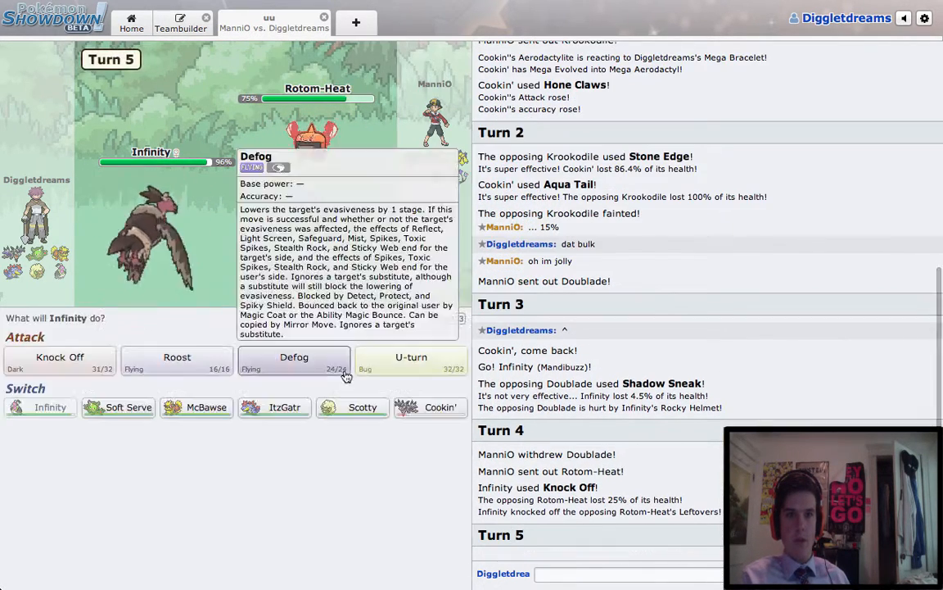
mouse_move(352, 407)
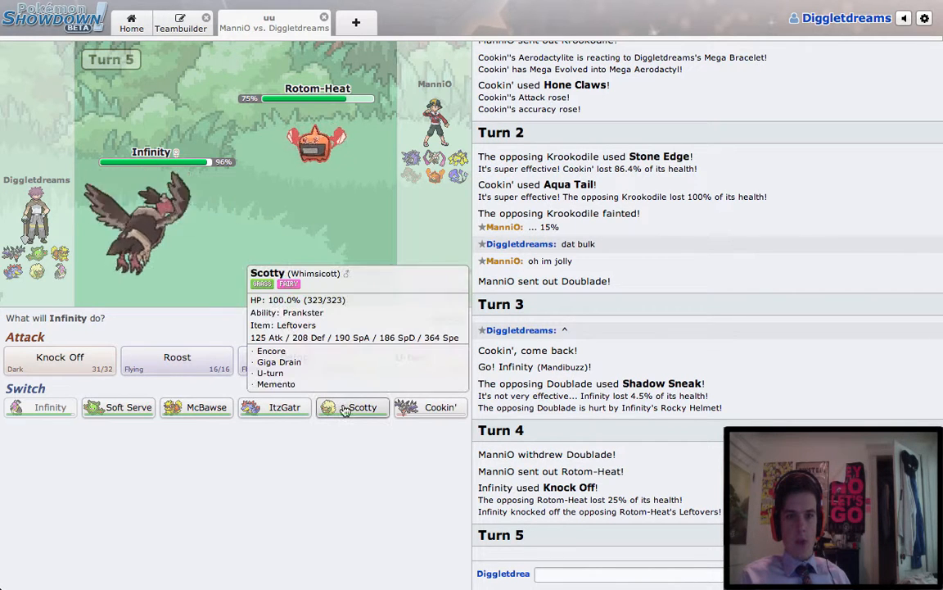
mouse_move(196, 407)
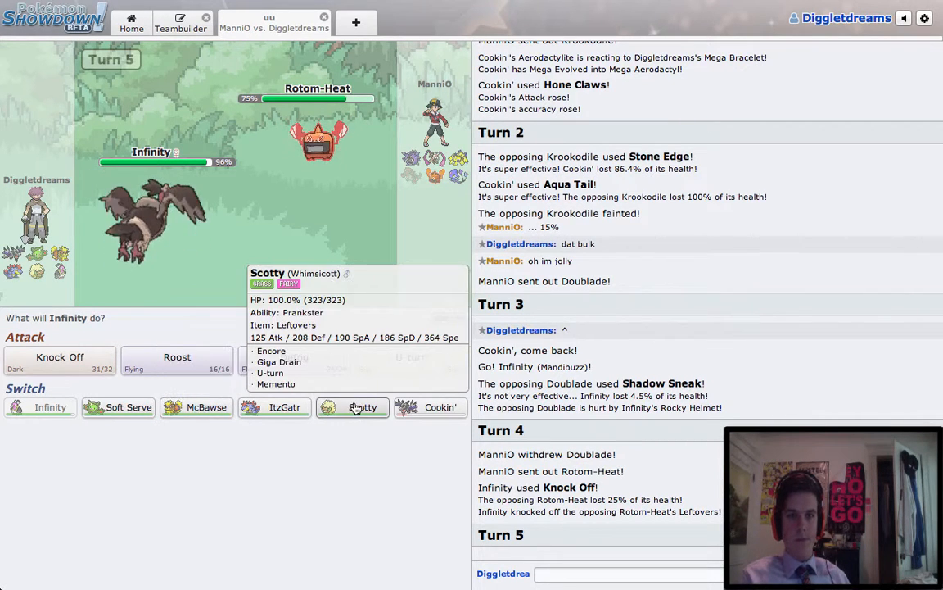
mouse_move(195, 407)
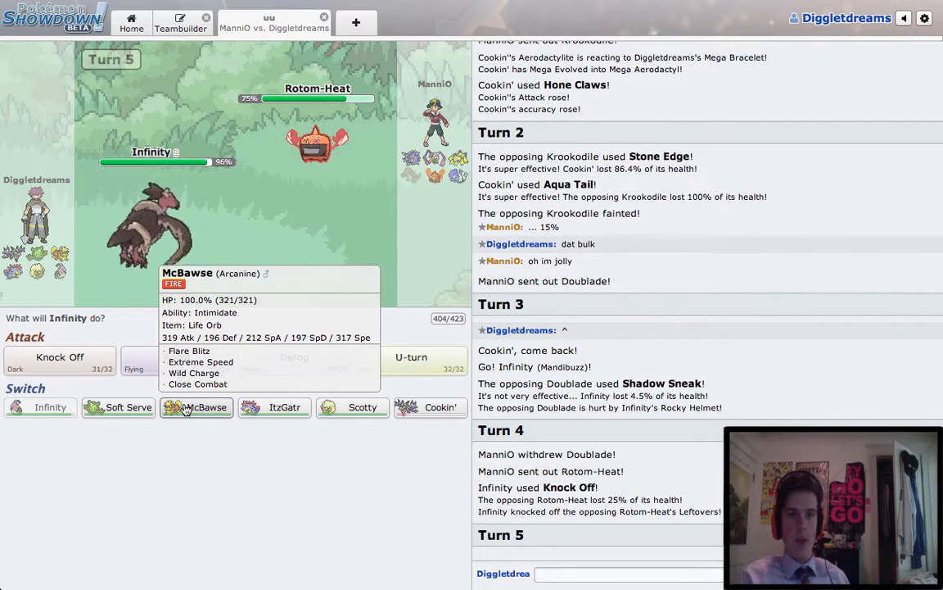
mouse_move(295, 454)
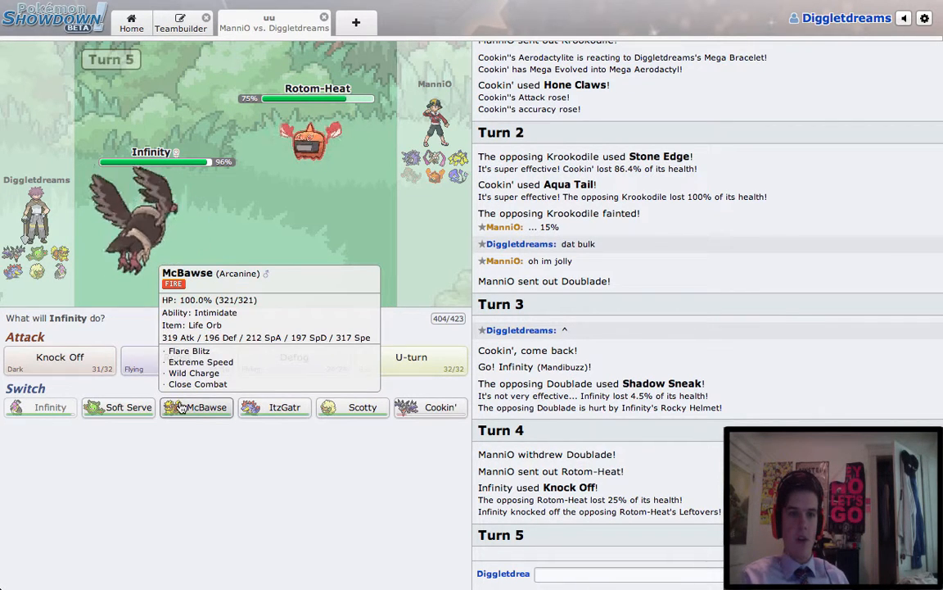
mouse_move(388, 440)
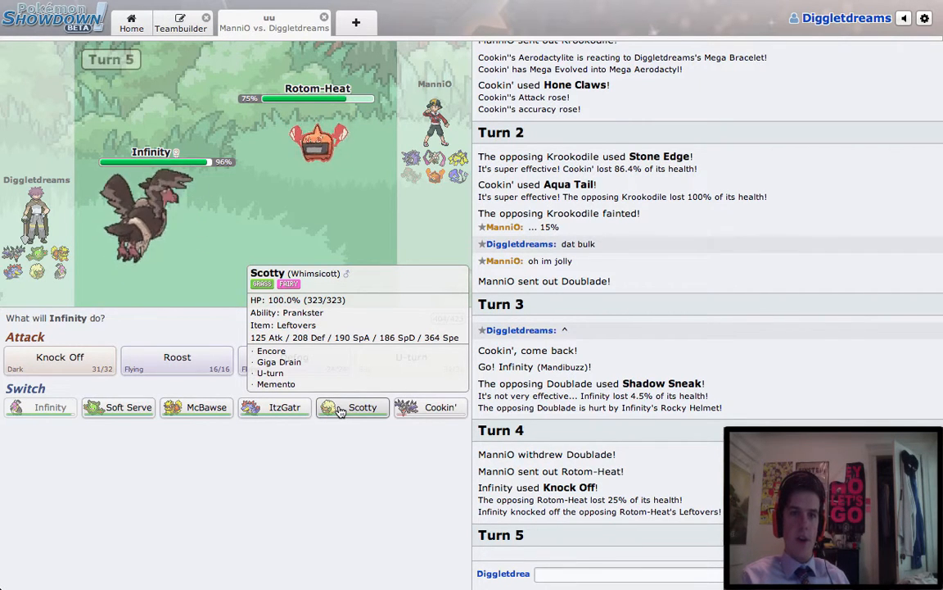
mouse_move(239, 441)
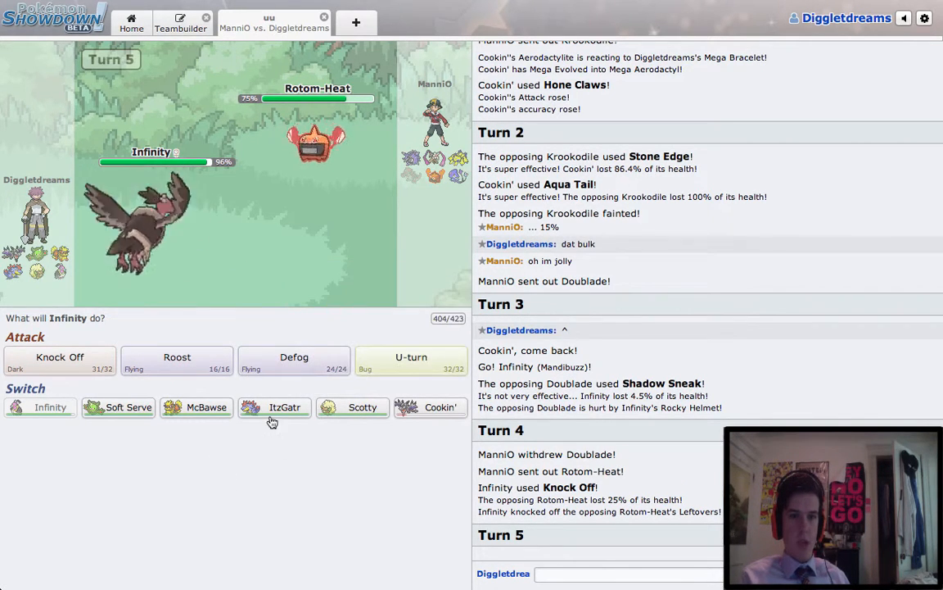
mouse_move(117, 407)
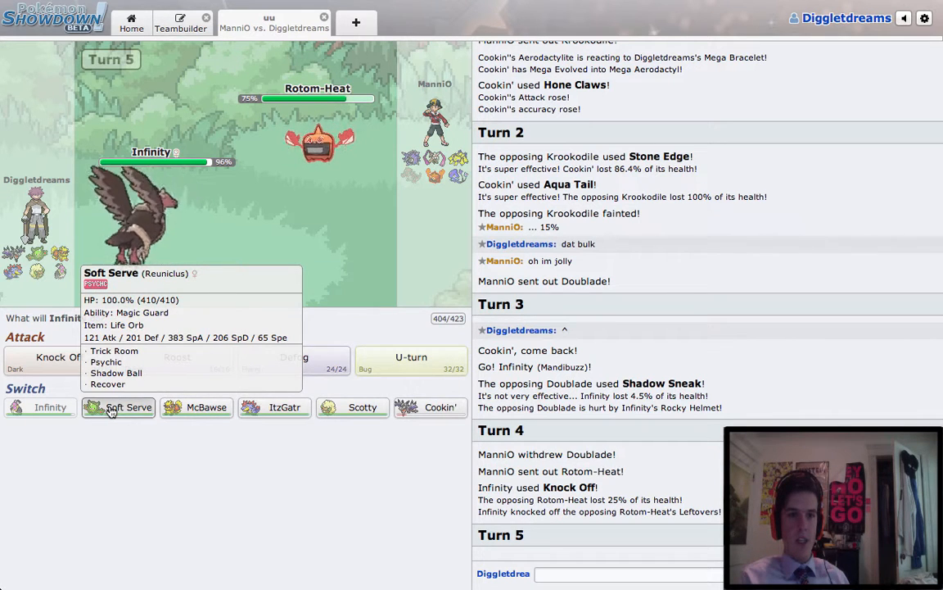
left_click(129, 407)
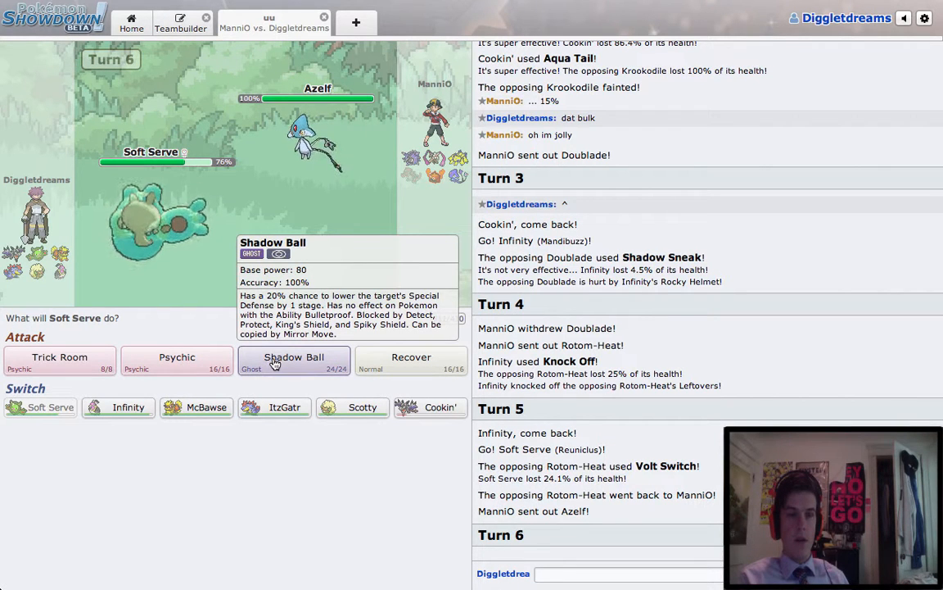
left_click(293, 361)
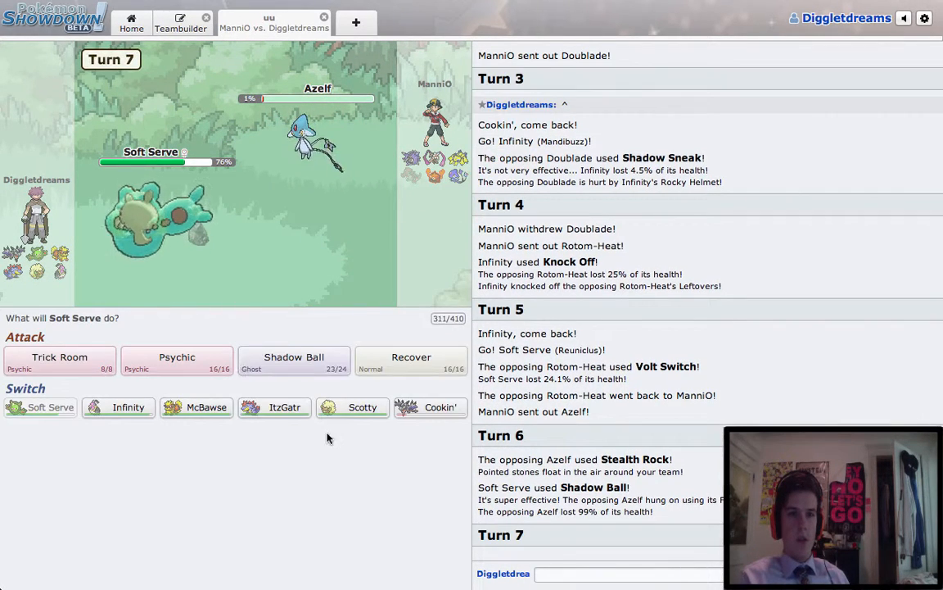
mouse_move(411, 360)
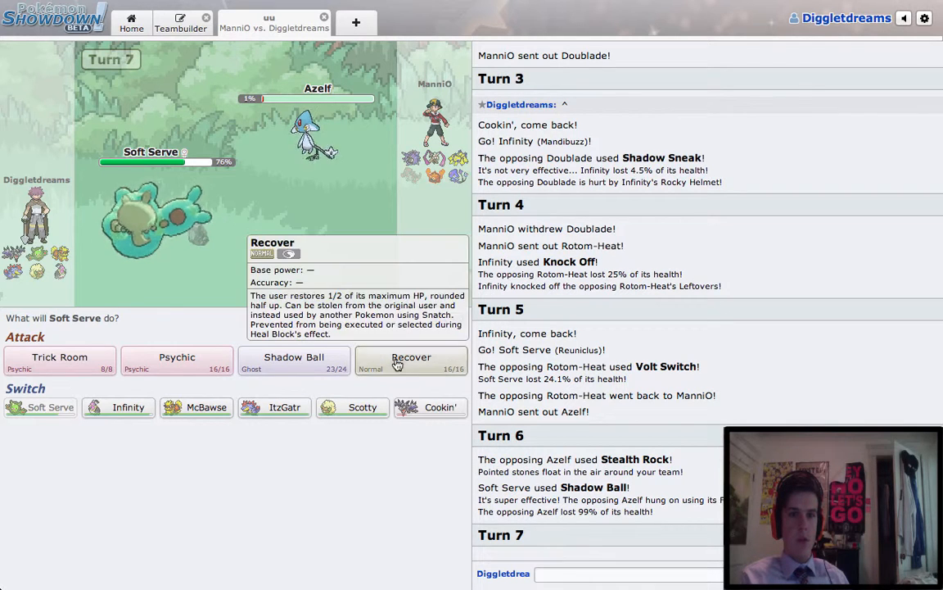
Use Recover to heal Soft Serve.
left_click(411, 360)
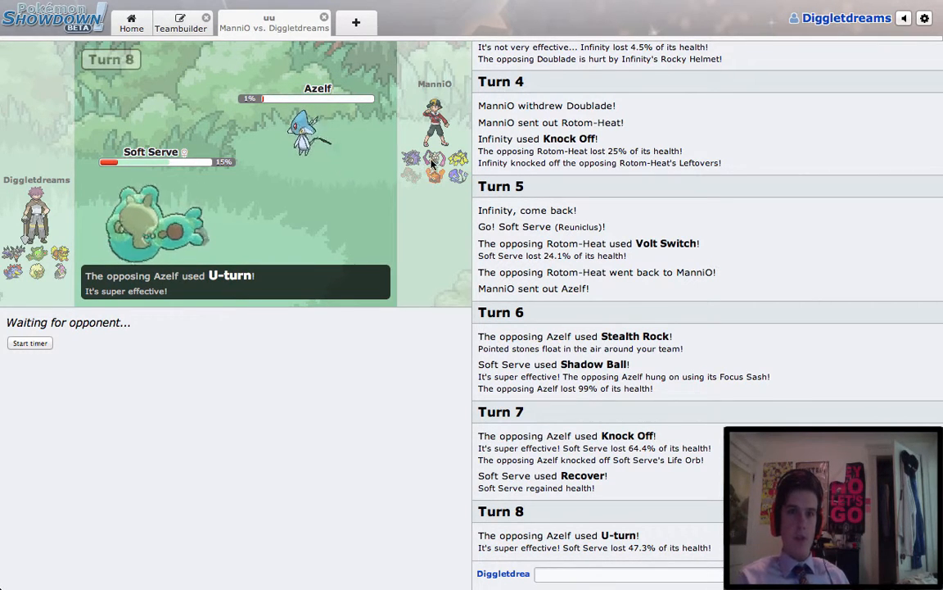
mouse_move(294, 373)
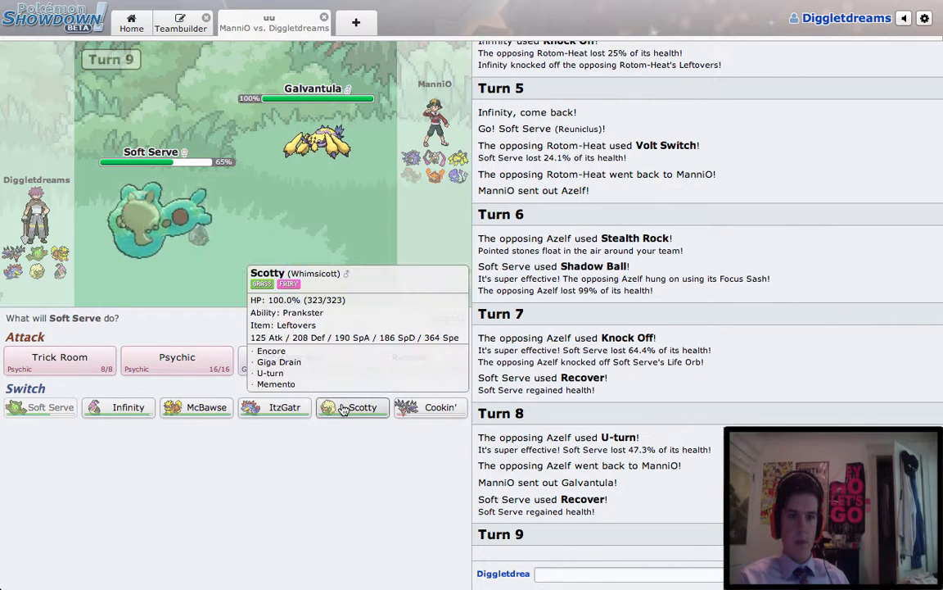
Switch Soft Serve out for Scotty the Whimsicott on turn 9.
left_click(352, 407)
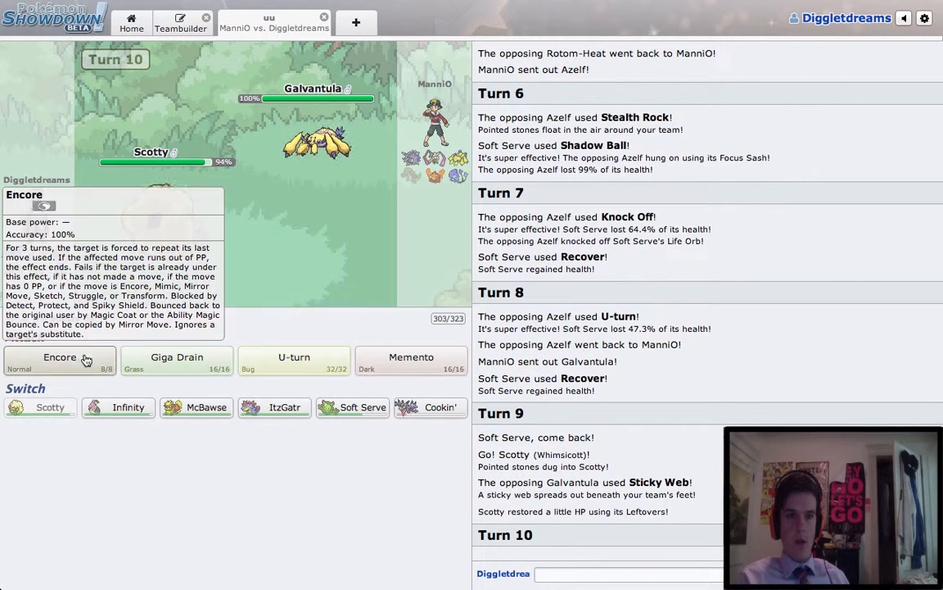
Encore Galvantula, then switch to Infinity and back to Soft Serve against Rotom-Heat.
left_click(58, 360)
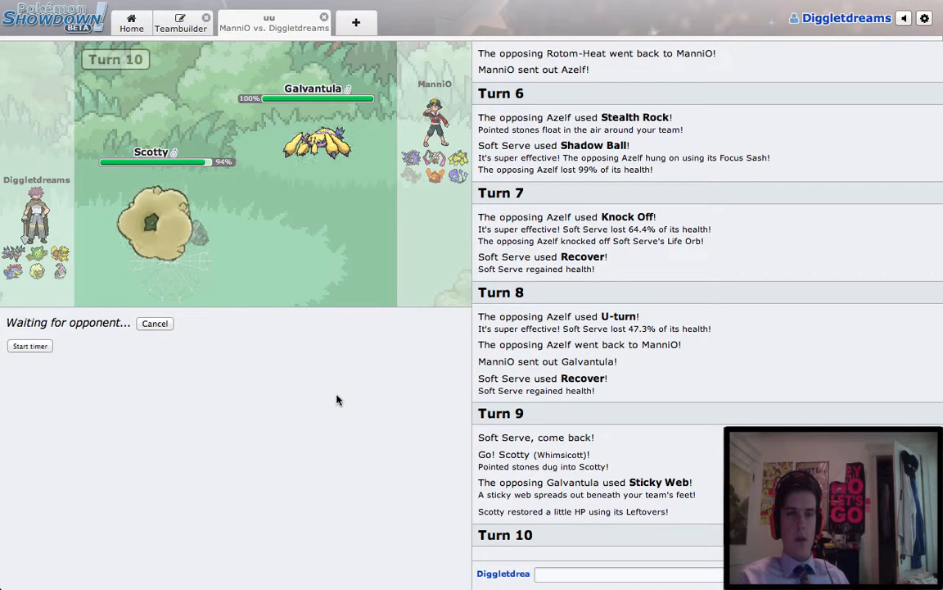
mouse_move(310, 189)
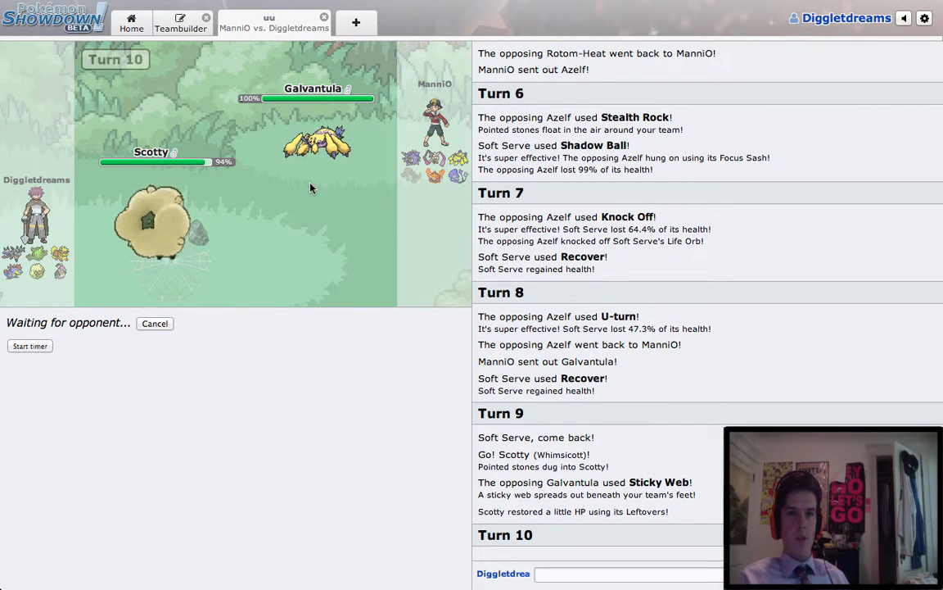
mouse_move(319, 348)
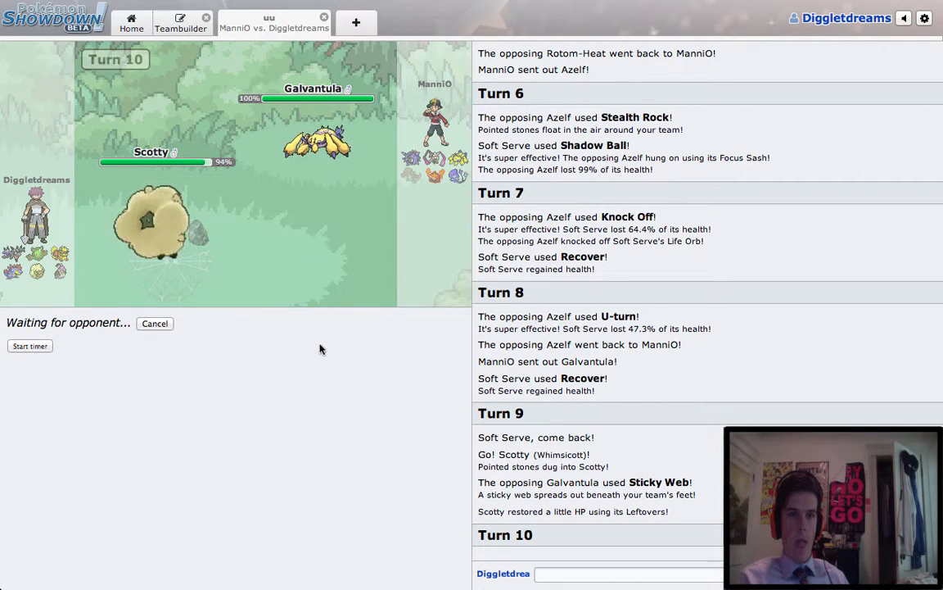
mouse_move(321, 397)
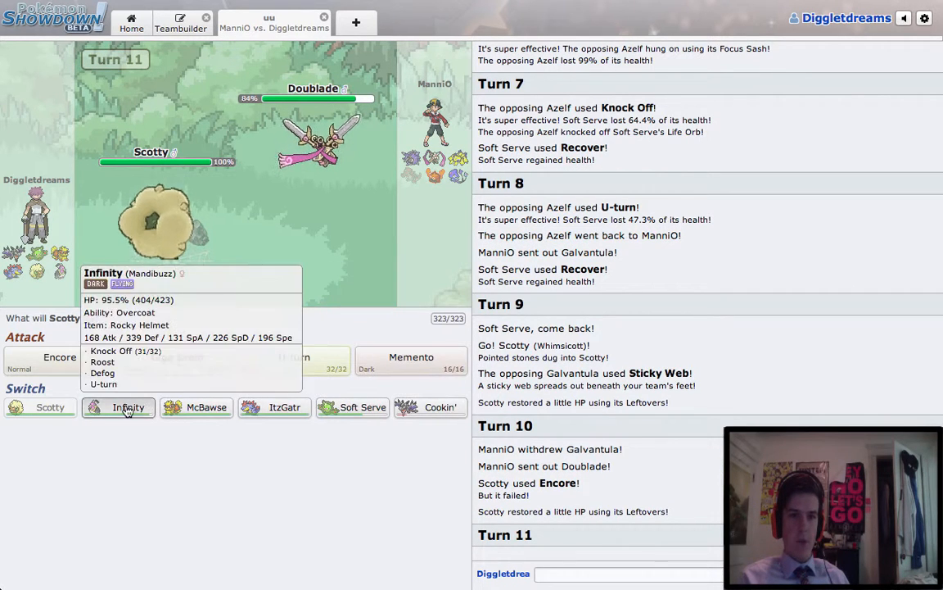
left_click(128, 407)
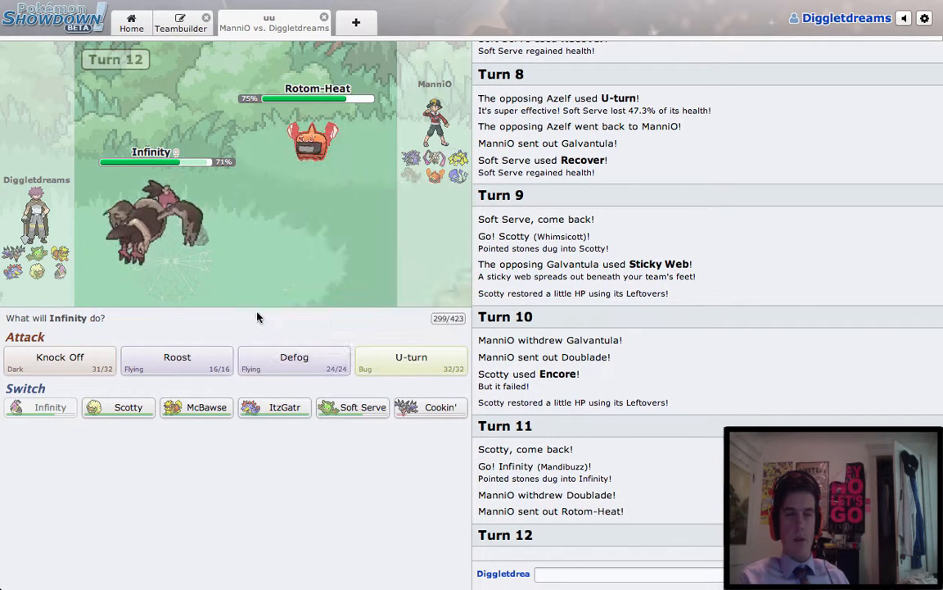
mouse_move(353, 407)
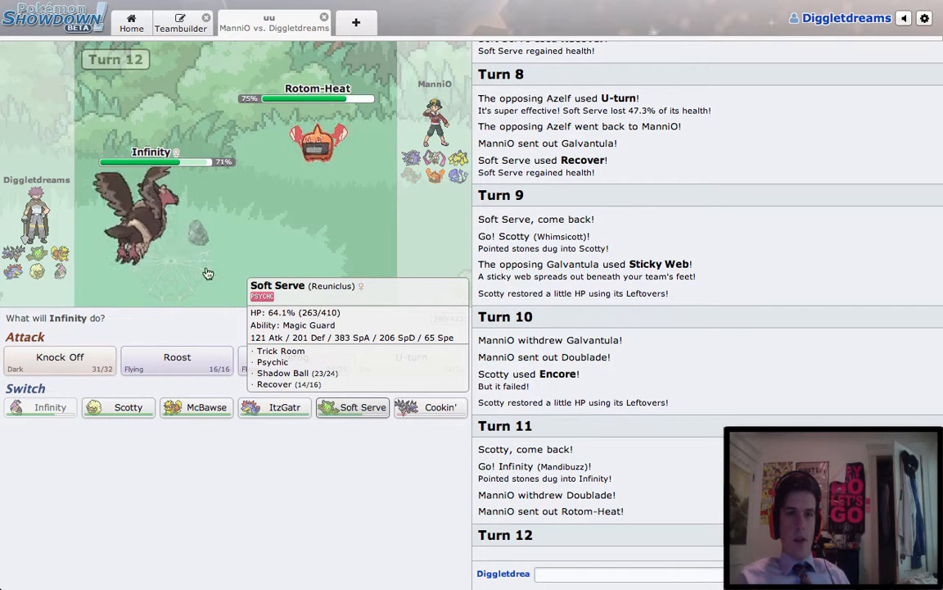
mouse_move(347, 164)
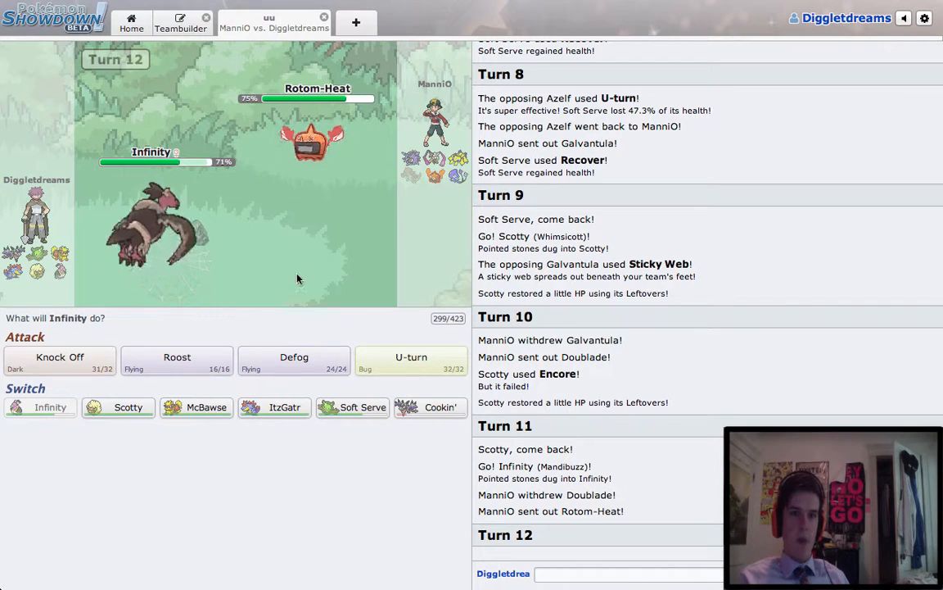
left_click(411, 360)
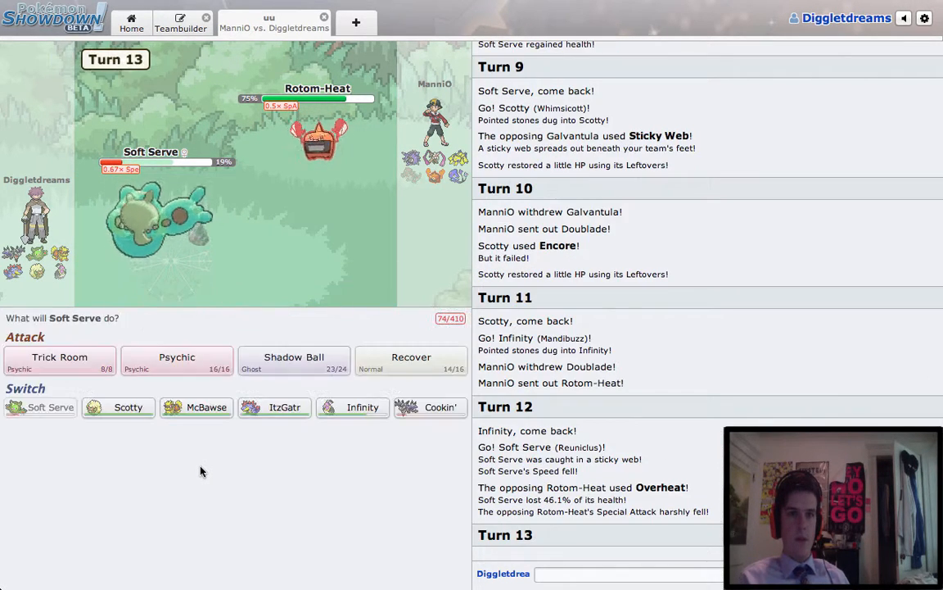
mouse_move(177, 361)
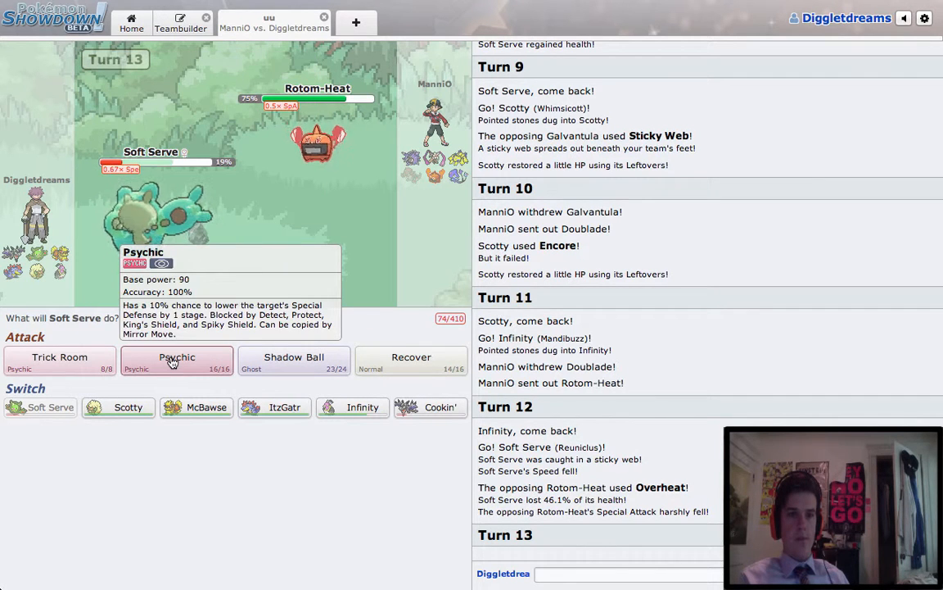
mouse_move(411, 360)
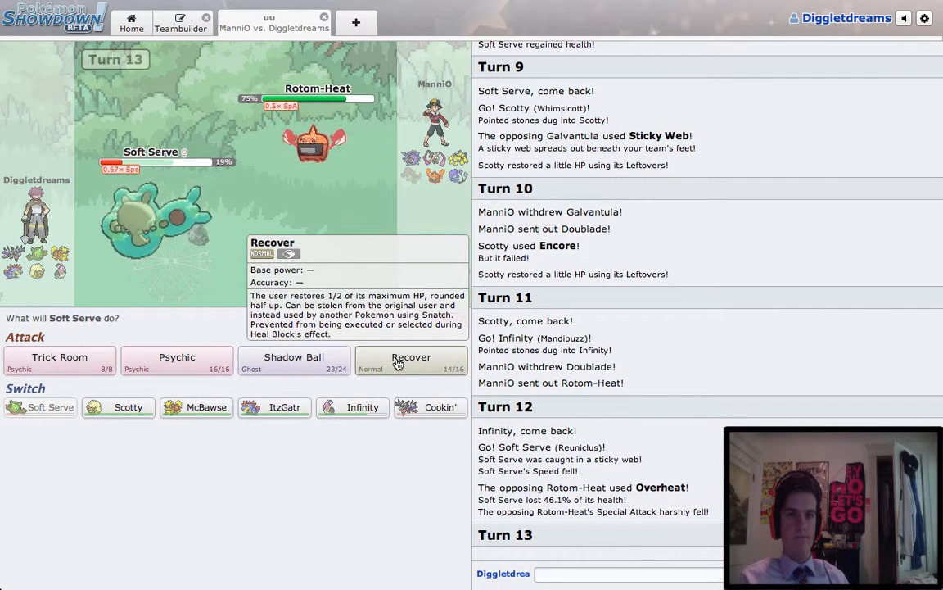
mouse_move(324, 344)
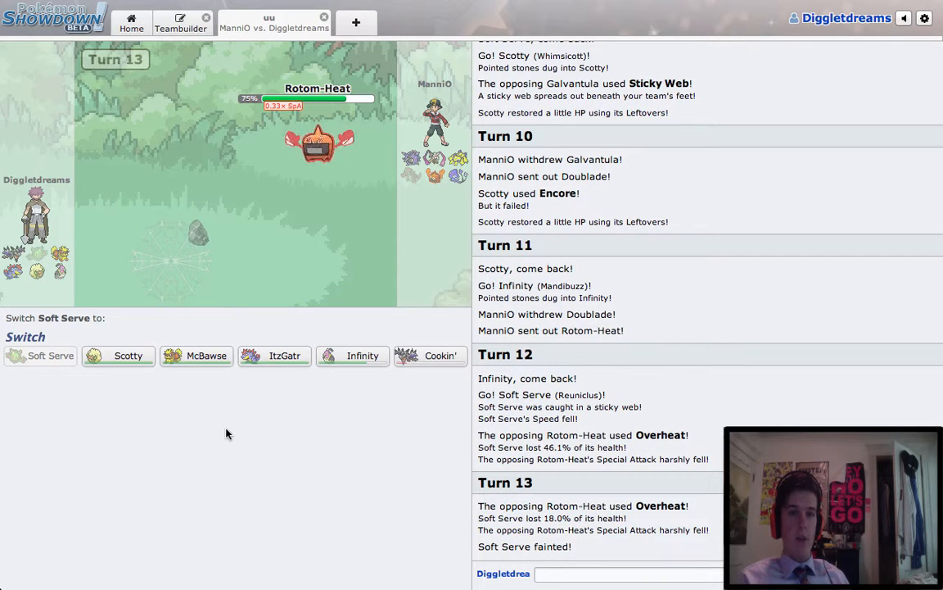
mouse_move(196, 355)
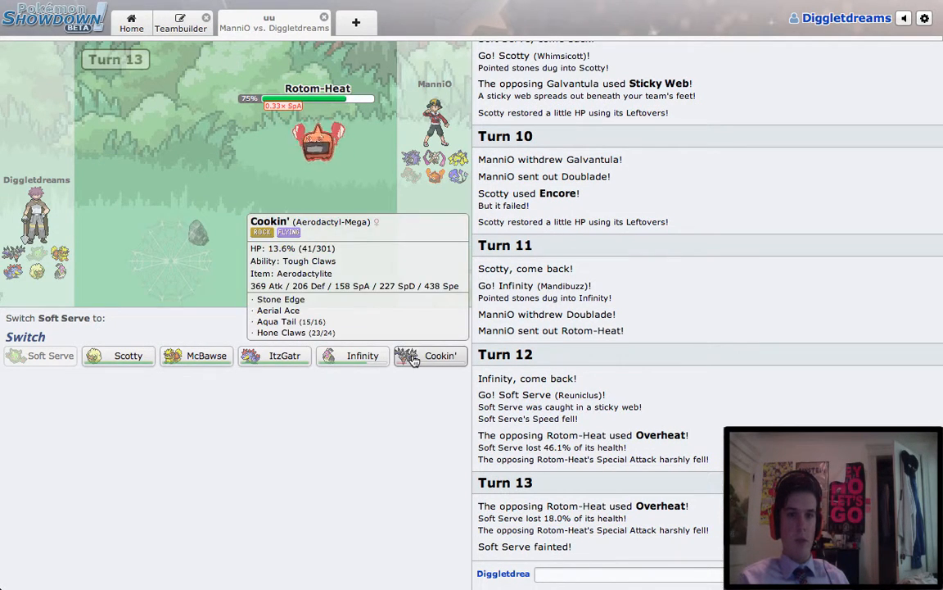
mouse_move(196, 355)
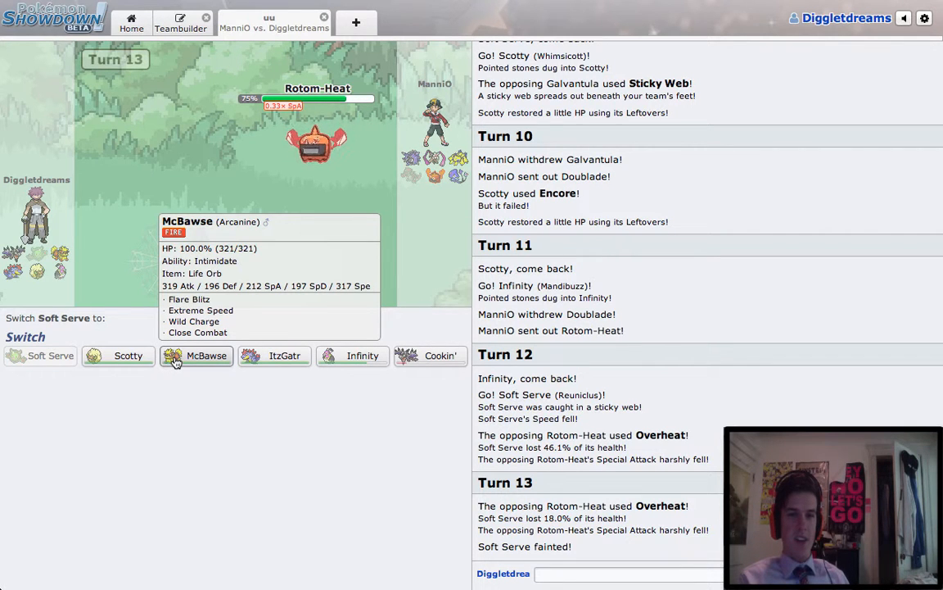
mouse_move(222, 358)
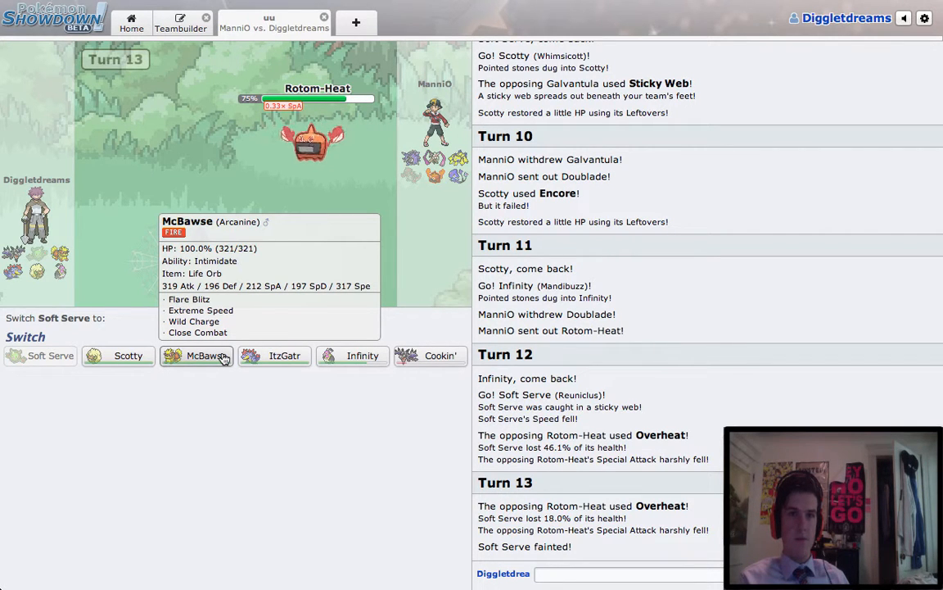
mouse_move(353, 355)
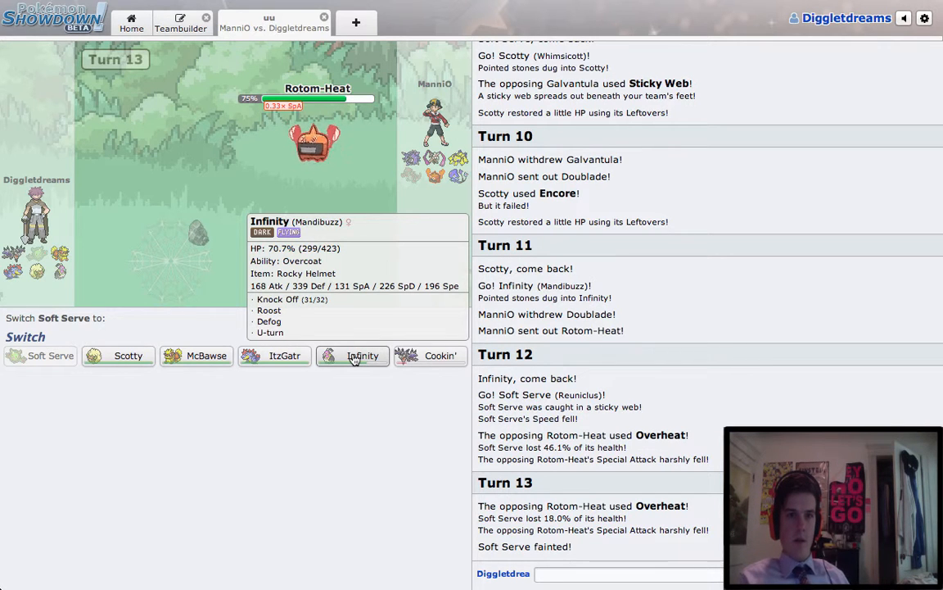
Send Infinity in for the fainted Soft Serve and clear hazards with Defog.
left_click(352, 355)
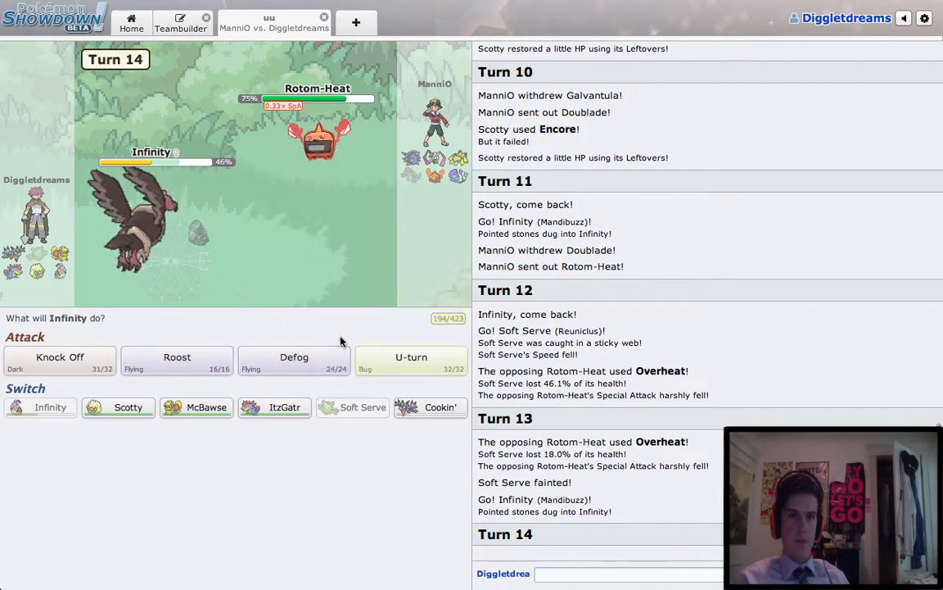
left_click(411, 361)
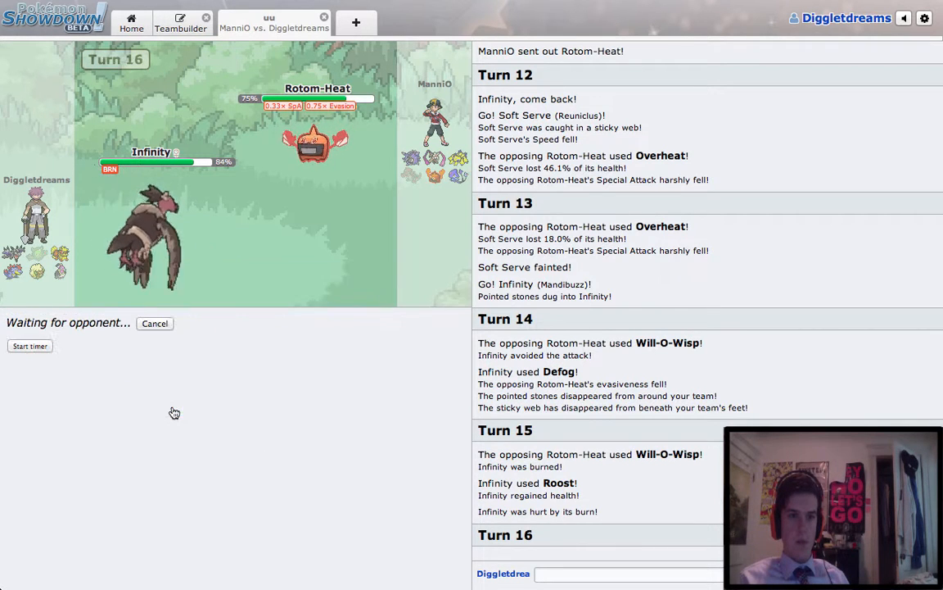
mouse_move(315, 139)
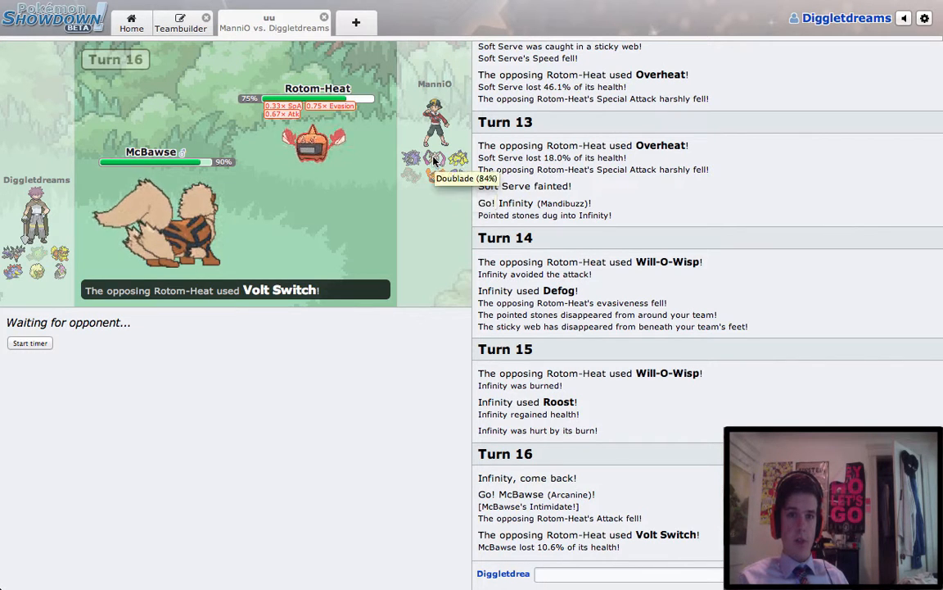
mouse_move(411, 166)
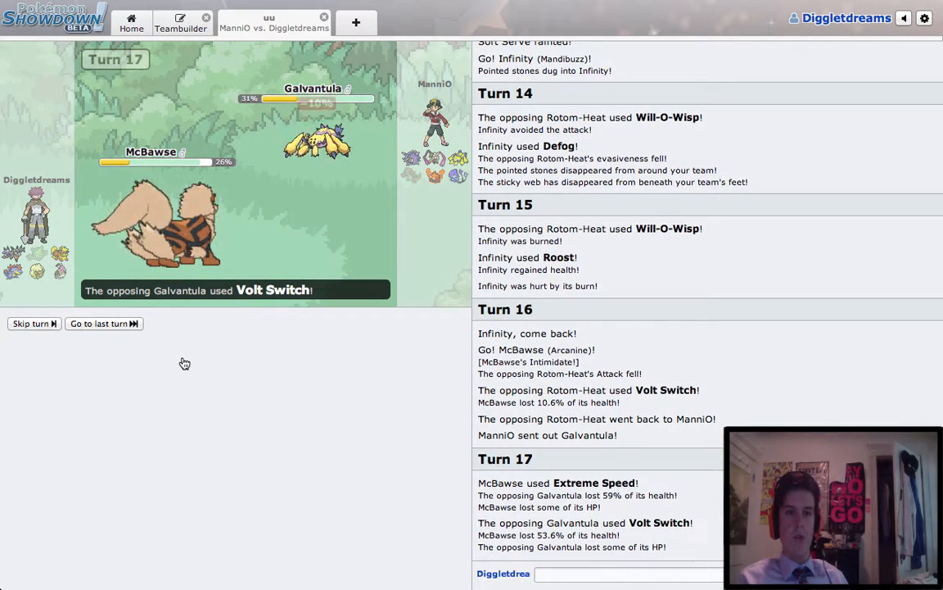
Skip the turn animation, reaching turn 18 with McBawse at 26%.
left_click(34, 323)
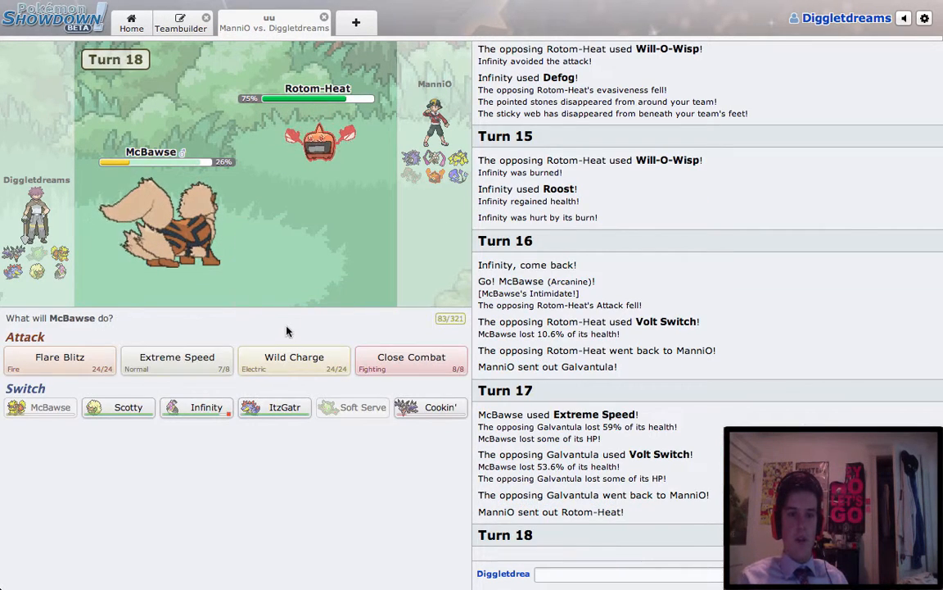
mouse_move(268, 319)
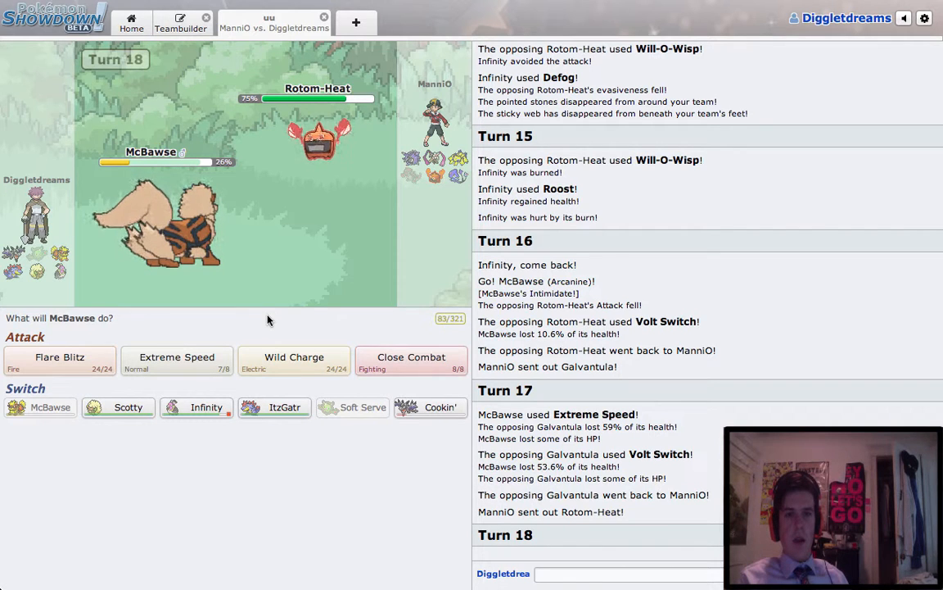
mouse_move(412, 361)
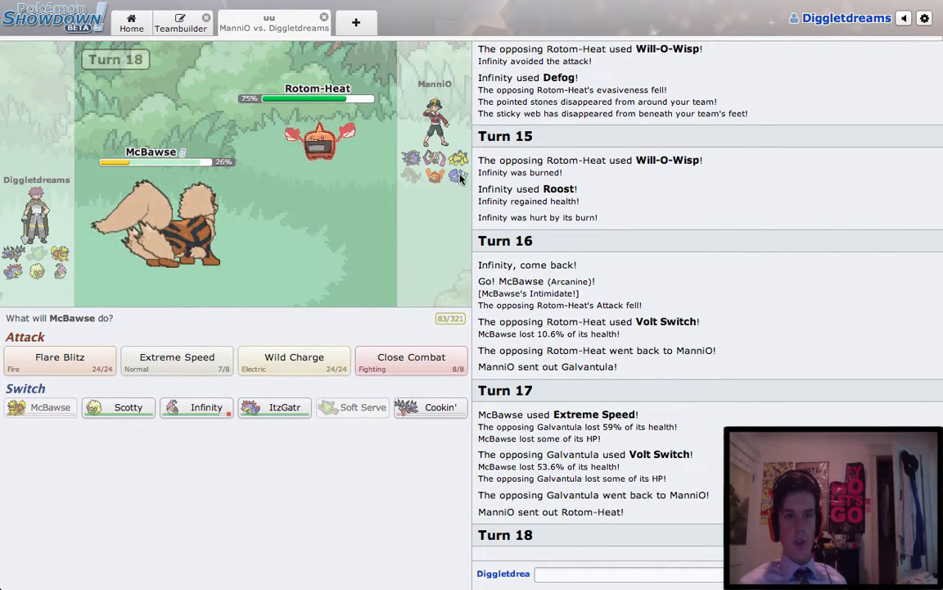
mouse_move(441, 344)
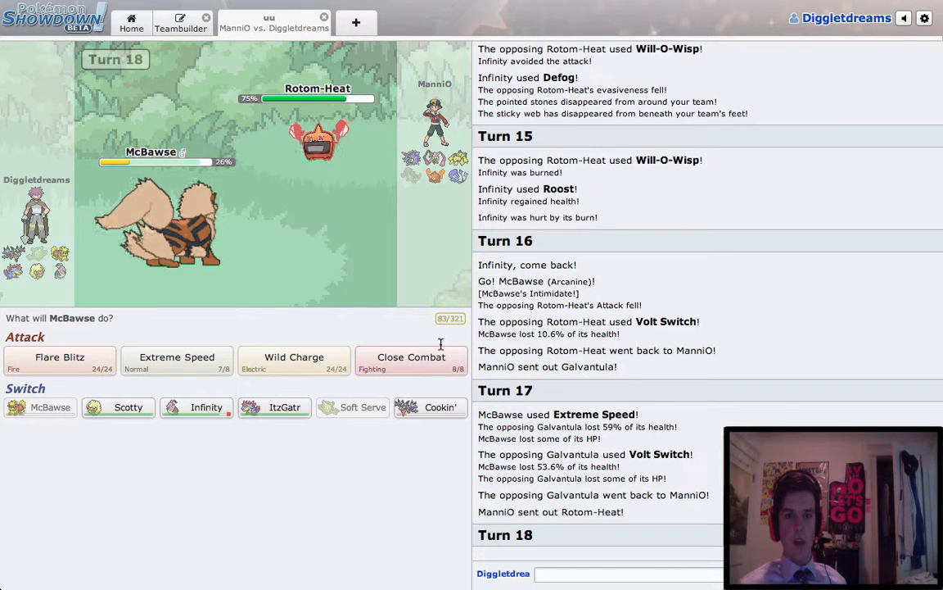
Pick an attack for McBawse on turn 18 against Rotom-Heat.
left_click(411, 361)
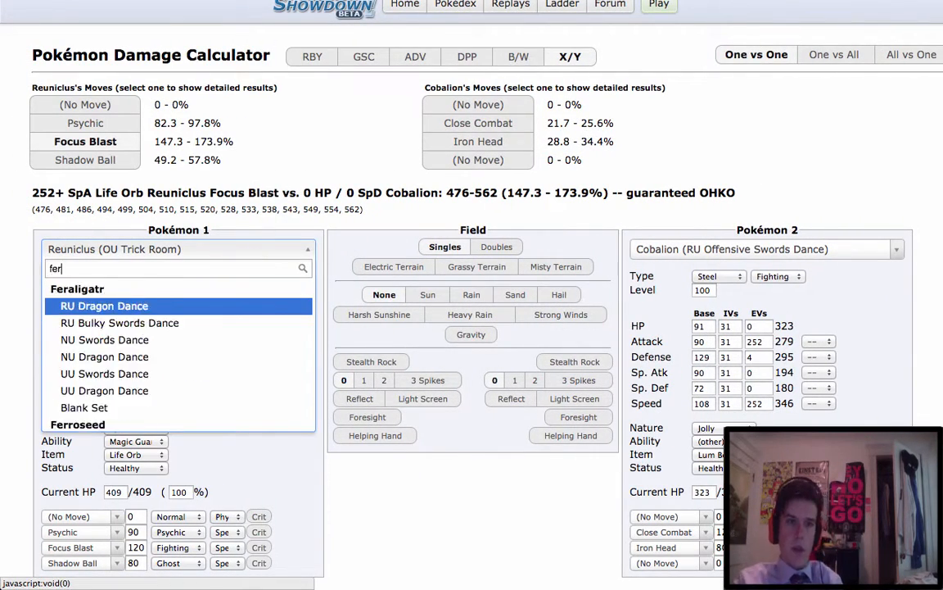
Load the RU Dragon Dance Feraligatr set and give it +1 Speed.
left_click(104, 305)
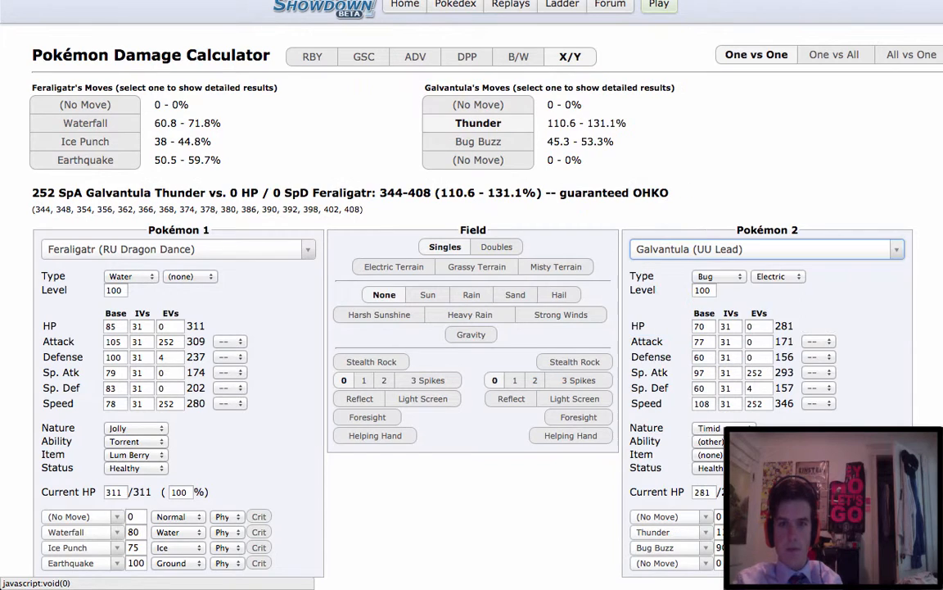
left_click(237, 402)
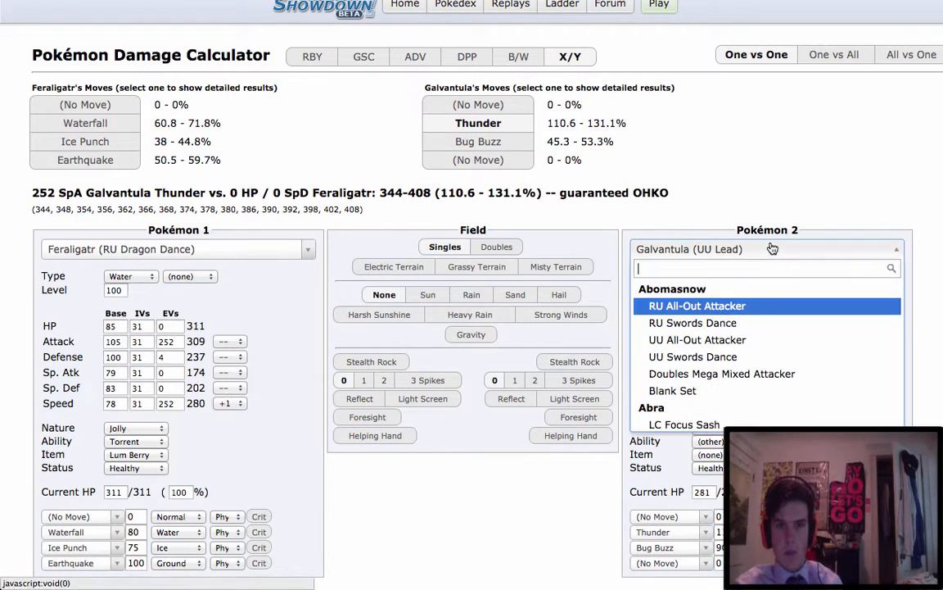
Make UU Shell Smash Cloyster the opponent and give Feraligatr +1 Attack and Crunch.
type("cloyster")
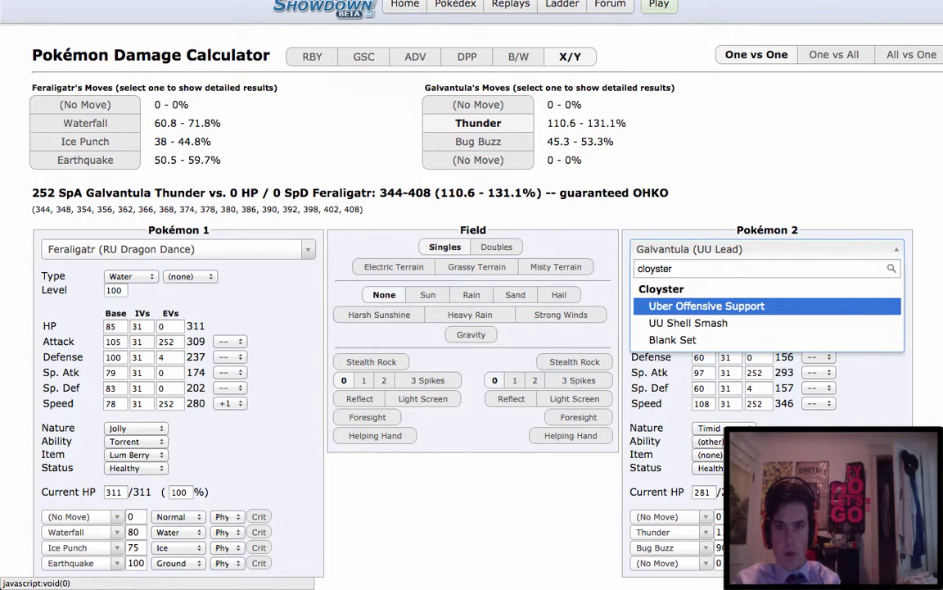
left_click(688, 322)
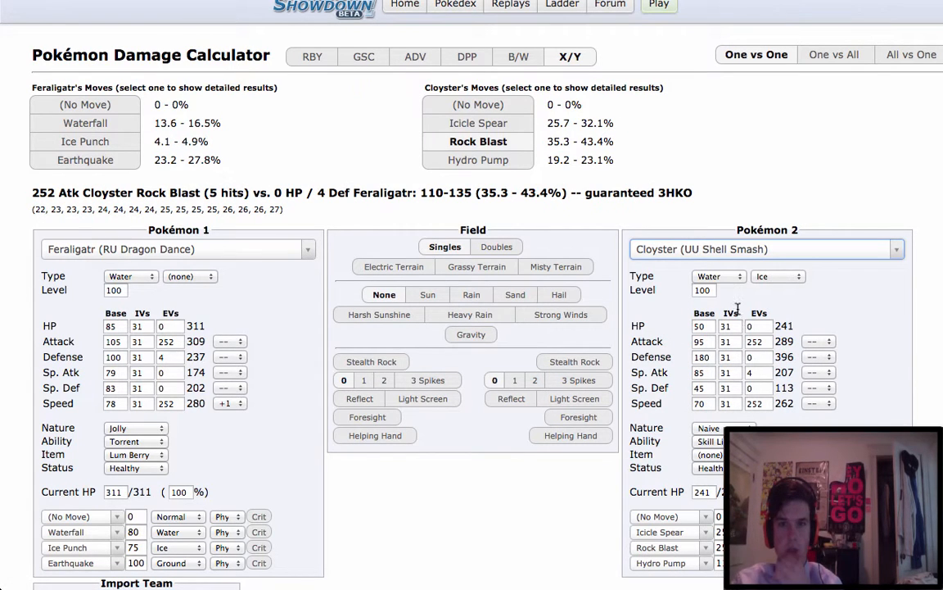
mouse_move(343, 168)
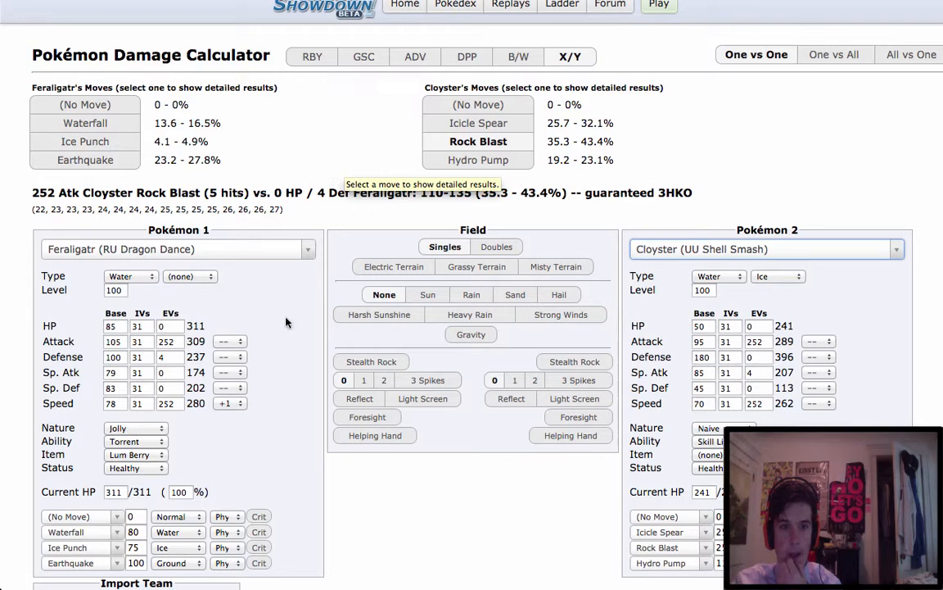
left_click(238, 341)
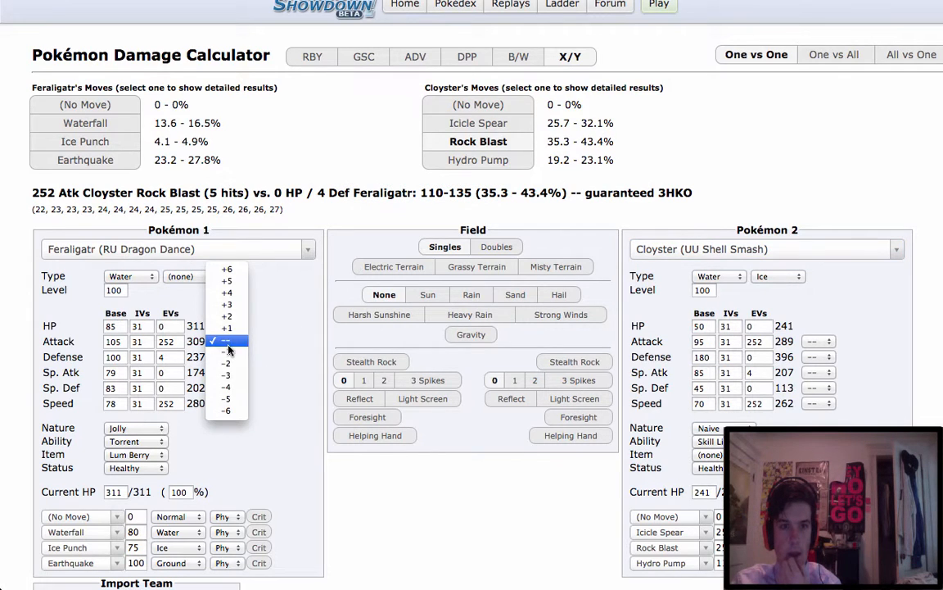
left_click(227, 342)
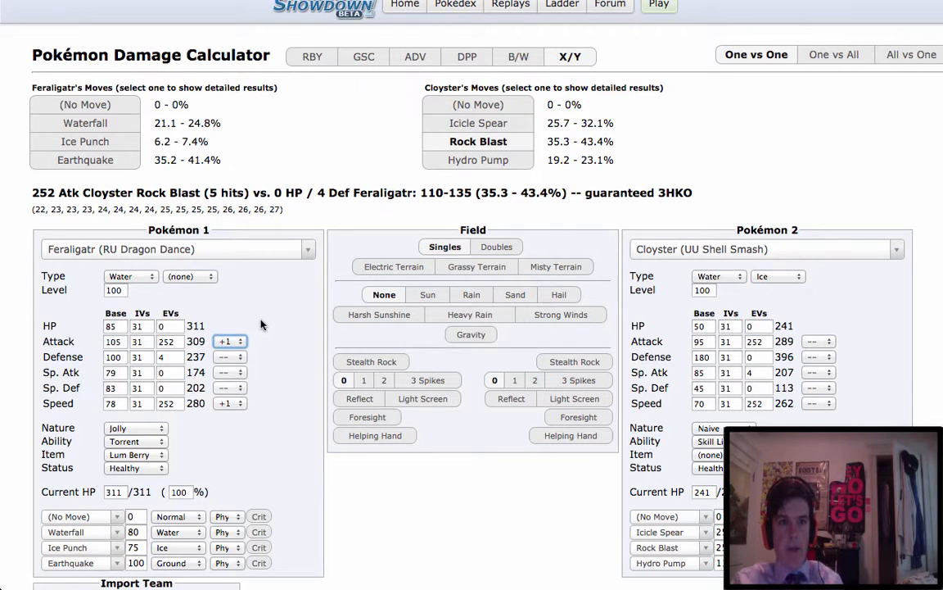
scroll("down", 3)
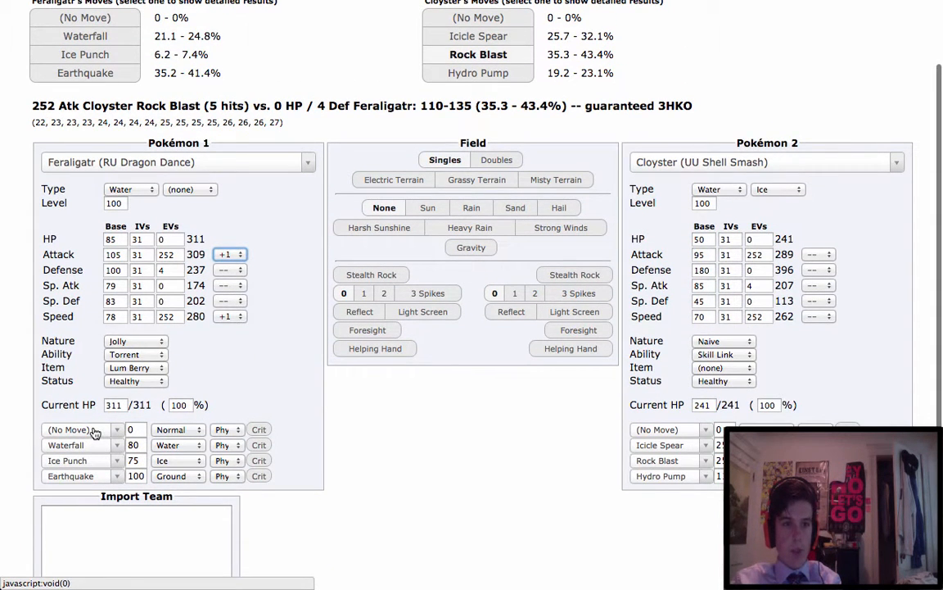
left_click(82, 429)
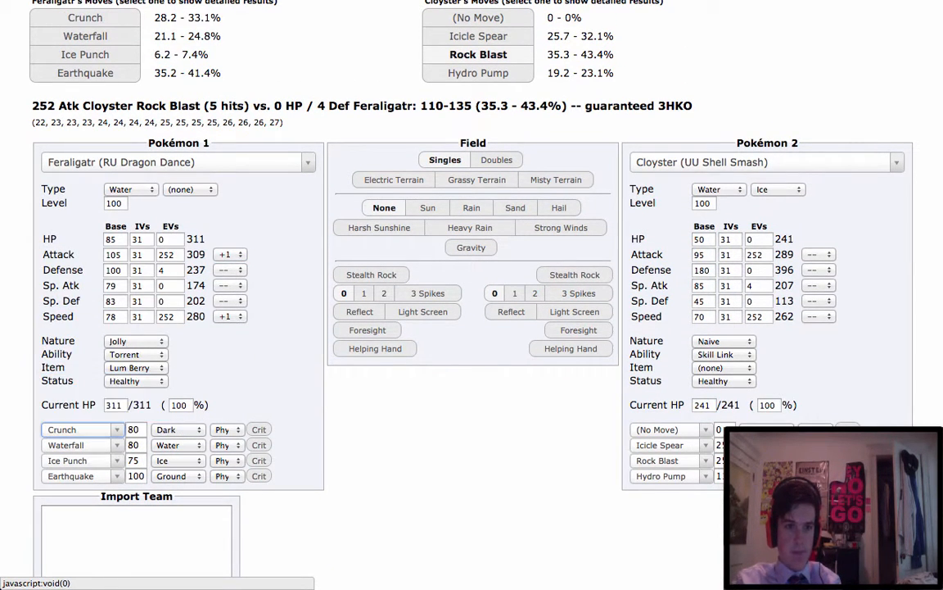
scroll("up", 3)
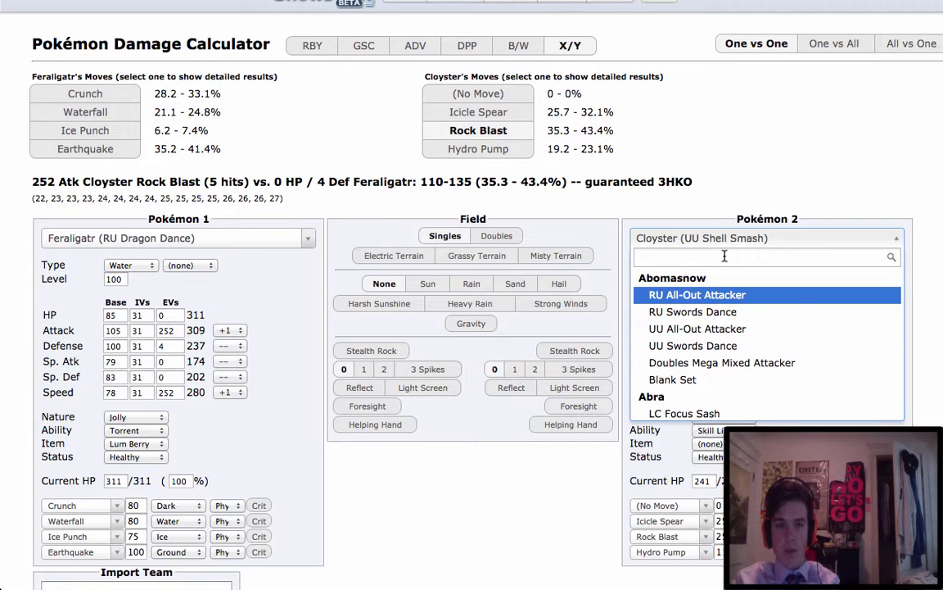
Search 'rotom-hea' to load Rotom-H OU Defensive as Feraligatr's opponent.
type("rotom-hea")
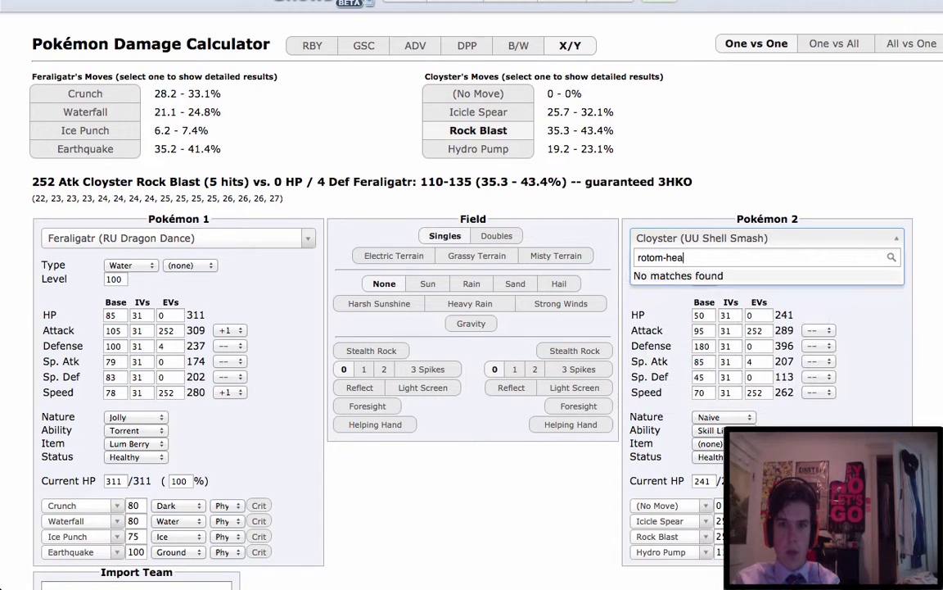
key("Backspace")
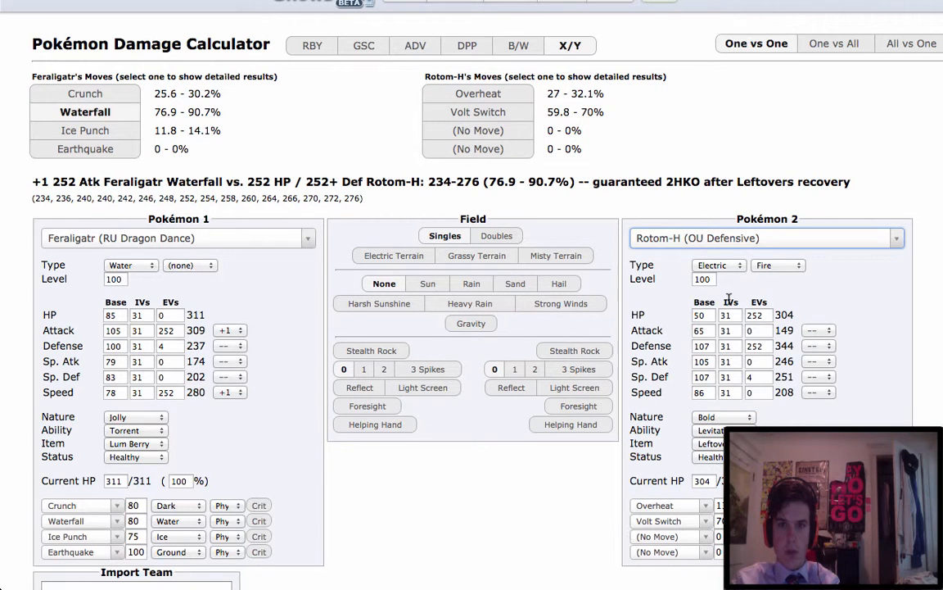
mouse_move(504, 176)
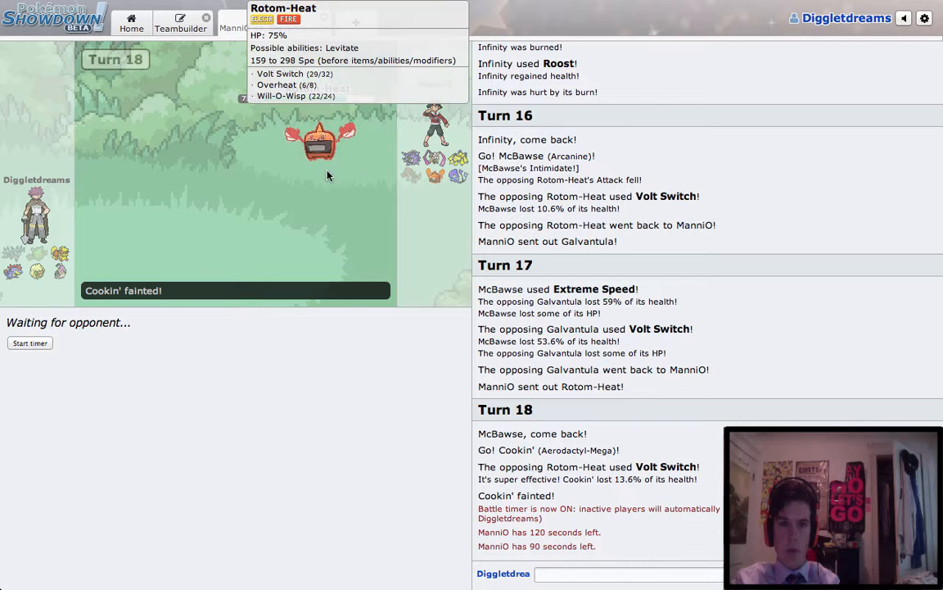
mouse_move(321, 346)
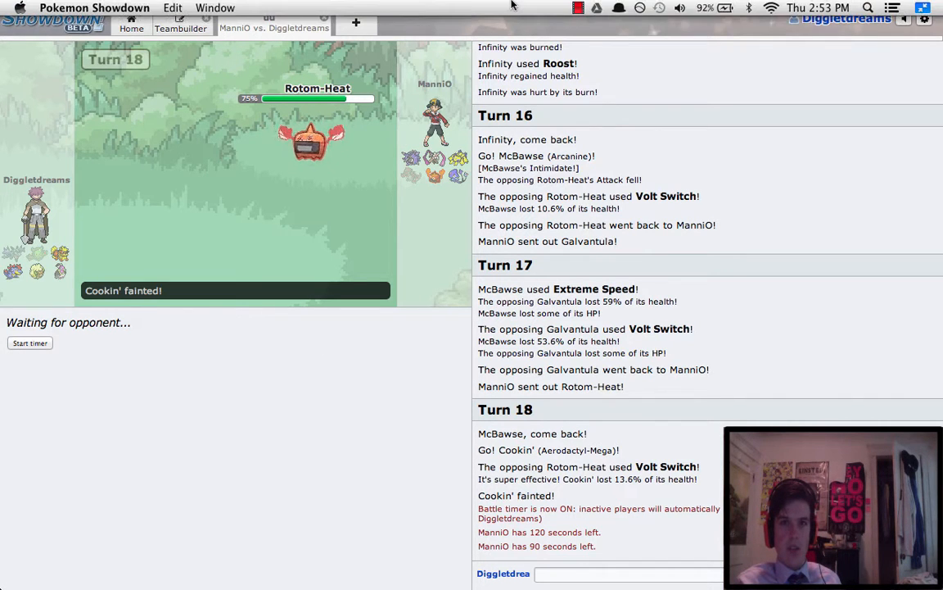
Return to the battle window as the inactive opponent's timer runs out.
left_click(595, 8)
type("gg")
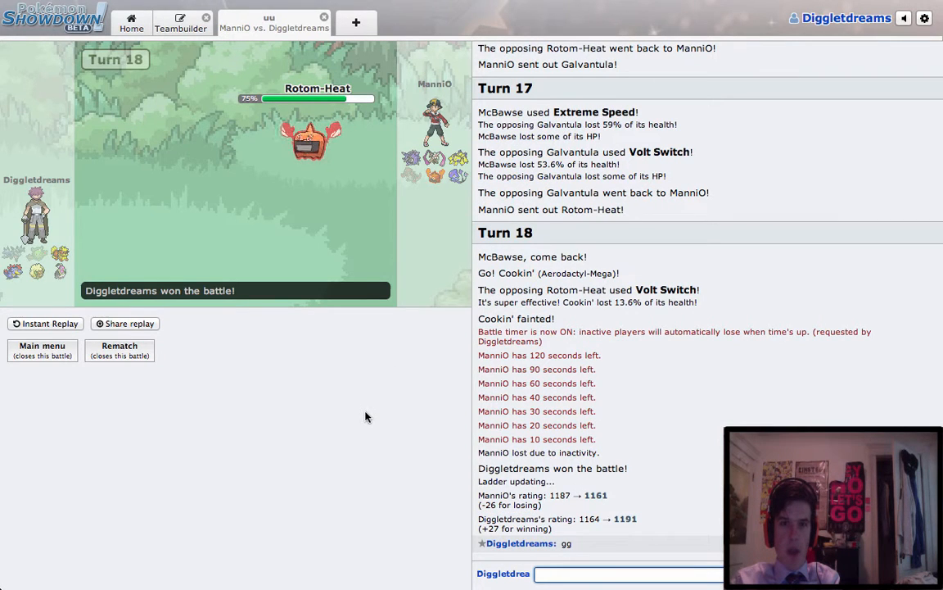
mouse_move(543, 467)
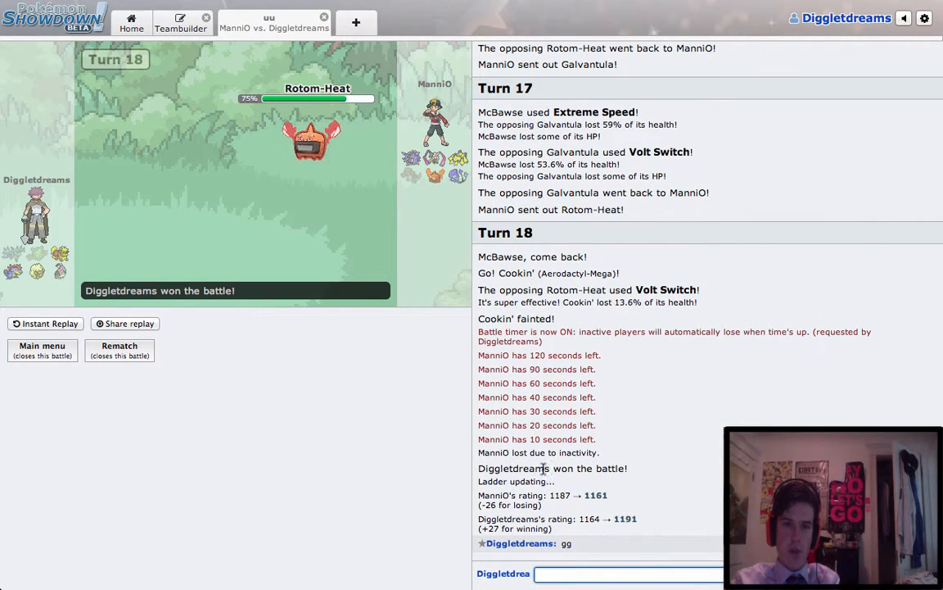
mouse_move(422, 441)
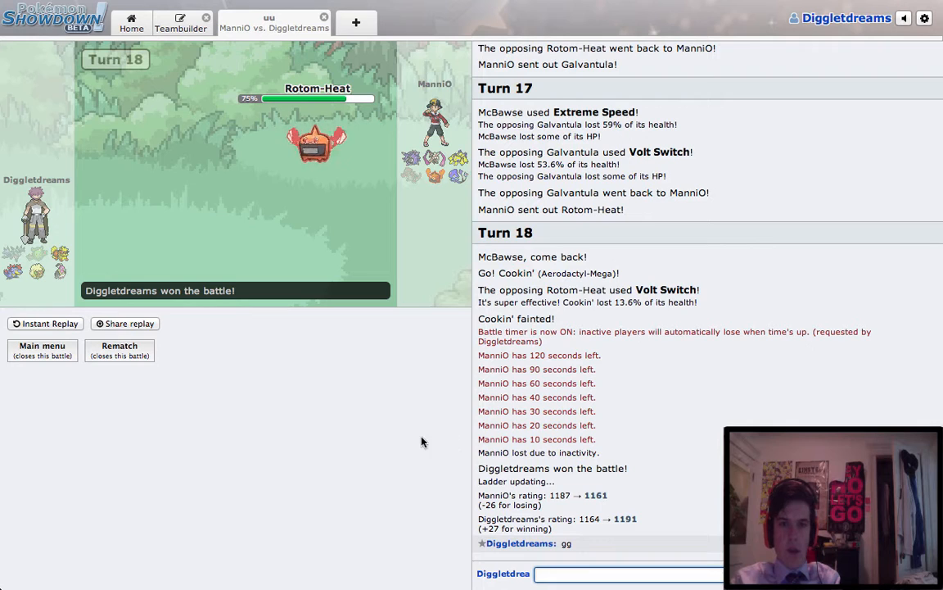
mouse_move(389, 230)
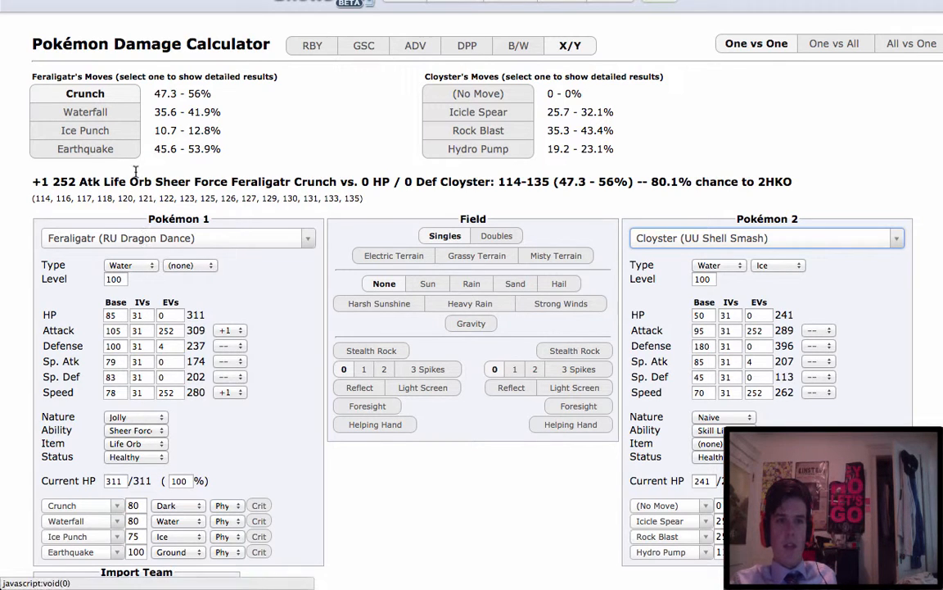
Set Feraligatr's nature to Adamant instead of Jolly.
left_click(133, 416)
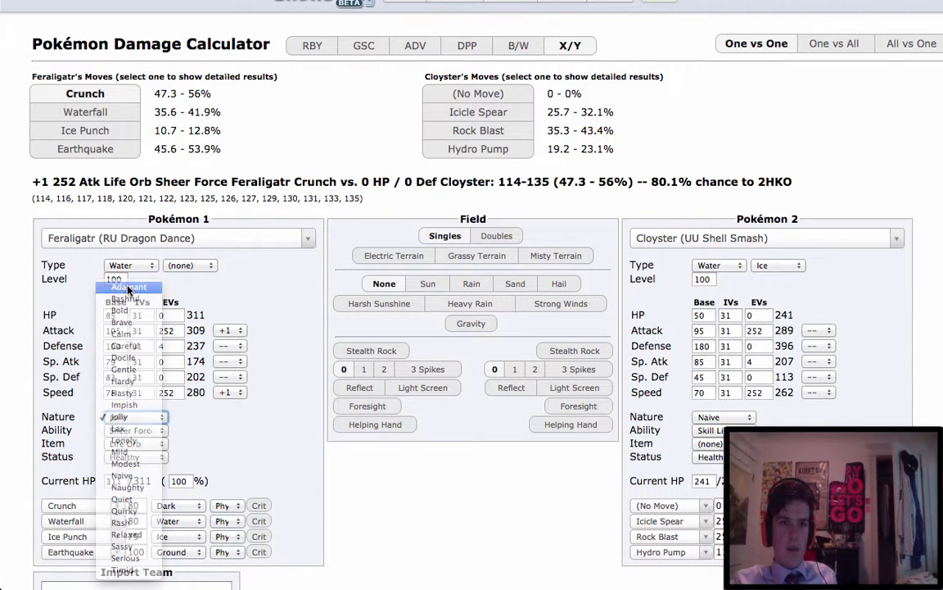
left_click(128, 286)
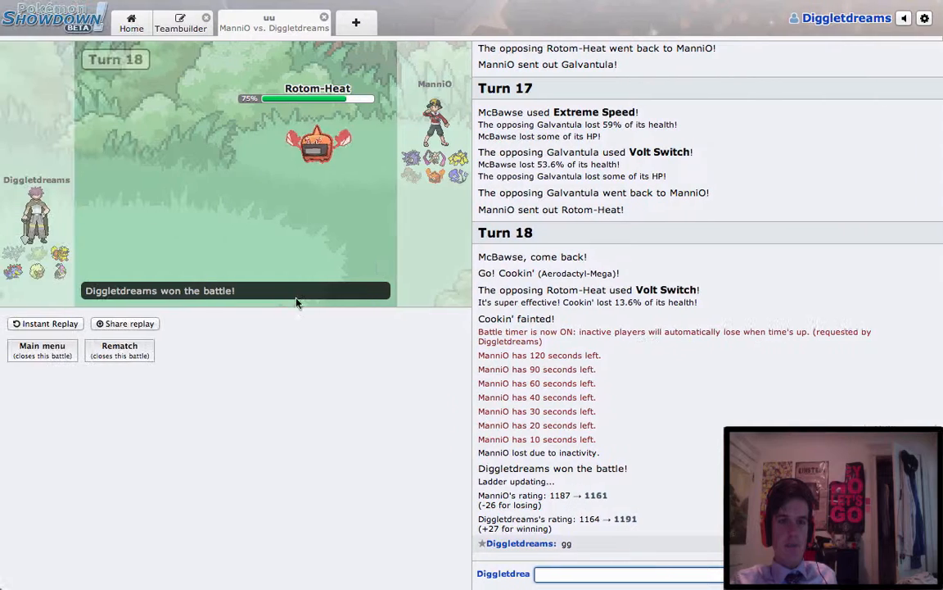
Check ItzGatr's Feraligatr set in the Teambuilder, then return to the calculator.
left_click(181, 27)
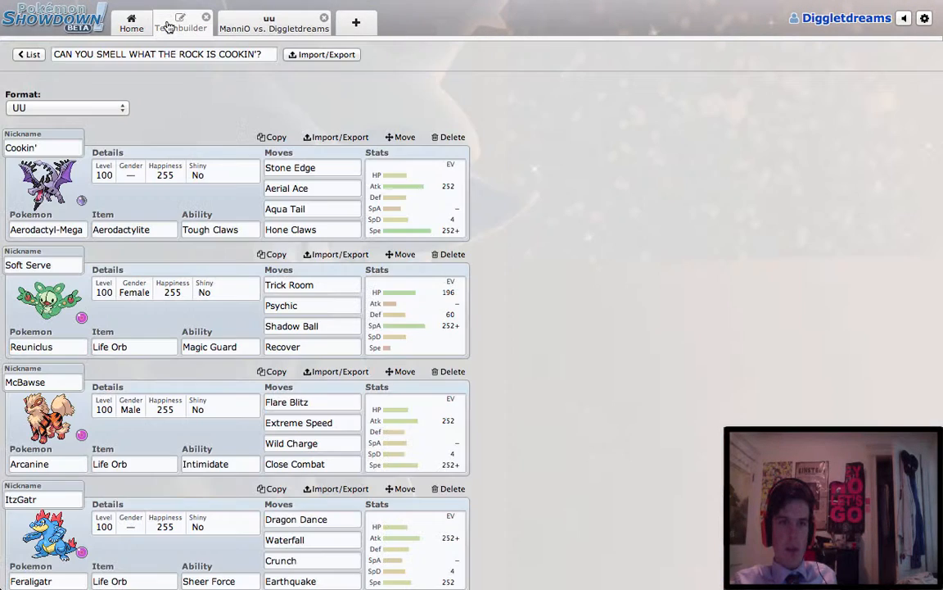
scroll("down", 3)
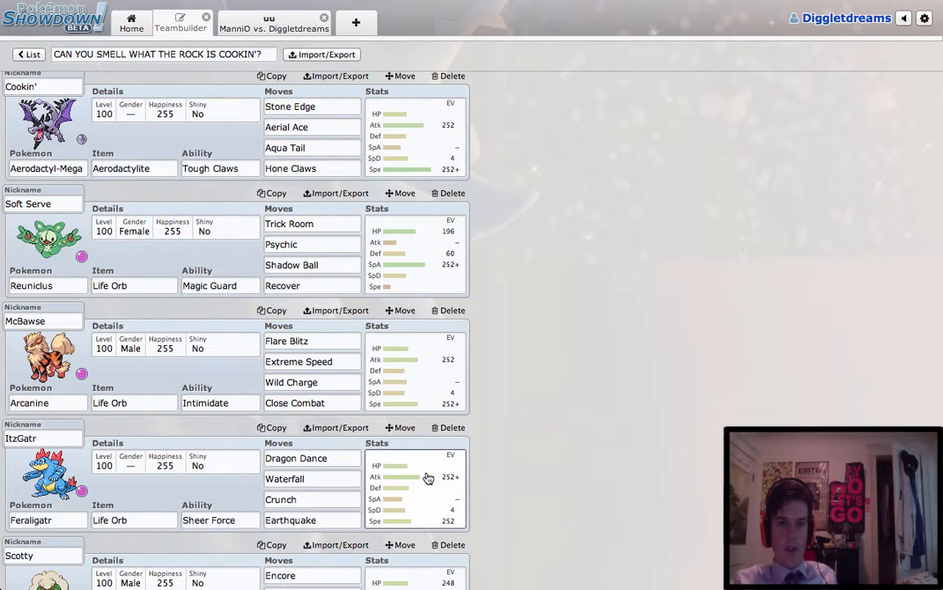
mouse_move(426, 500)
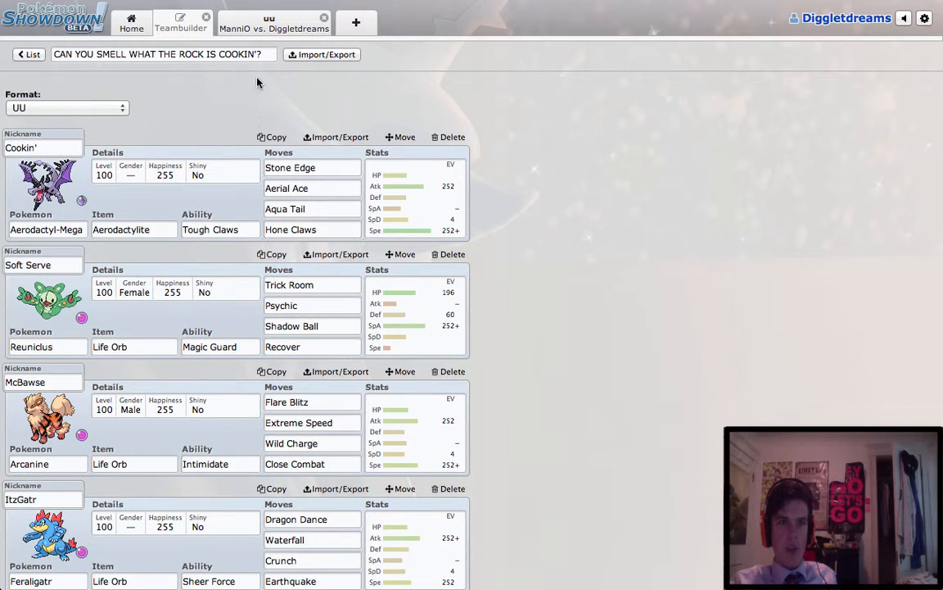
left_click(275, 23)
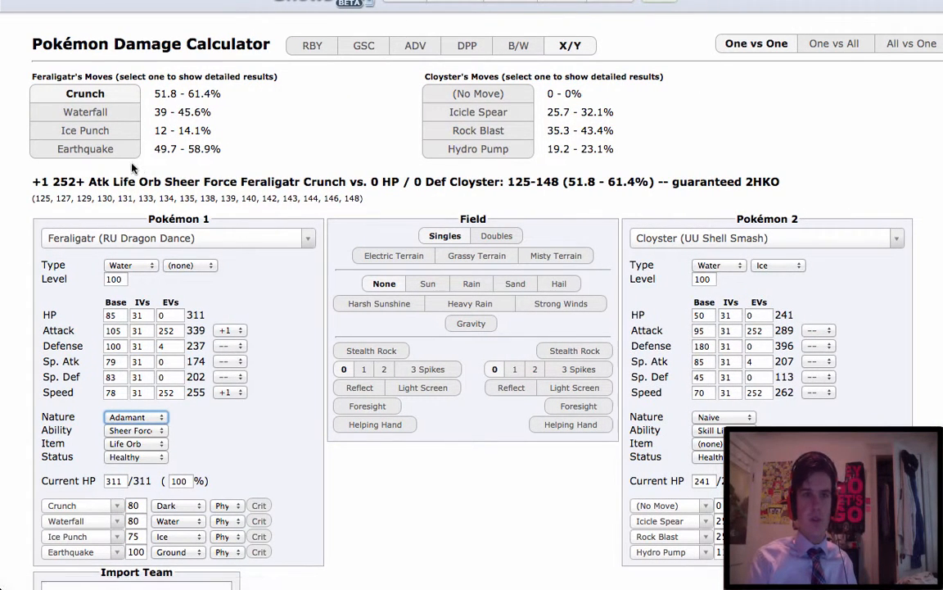
mouse_move(221, 130)
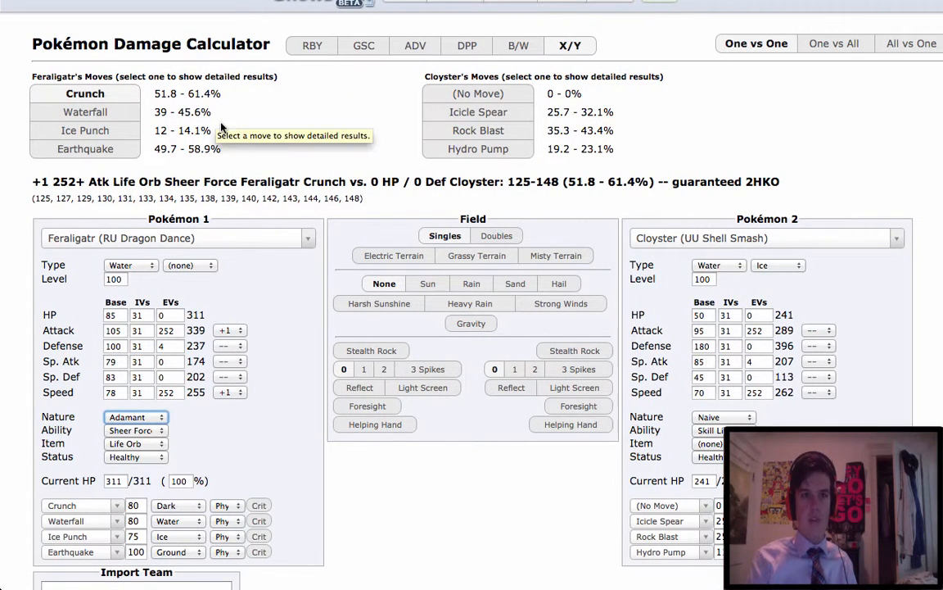
Load the RU Swords Dance Doublade as Pokémon 2, then switch back to Showdown.
left_click(764, 238)
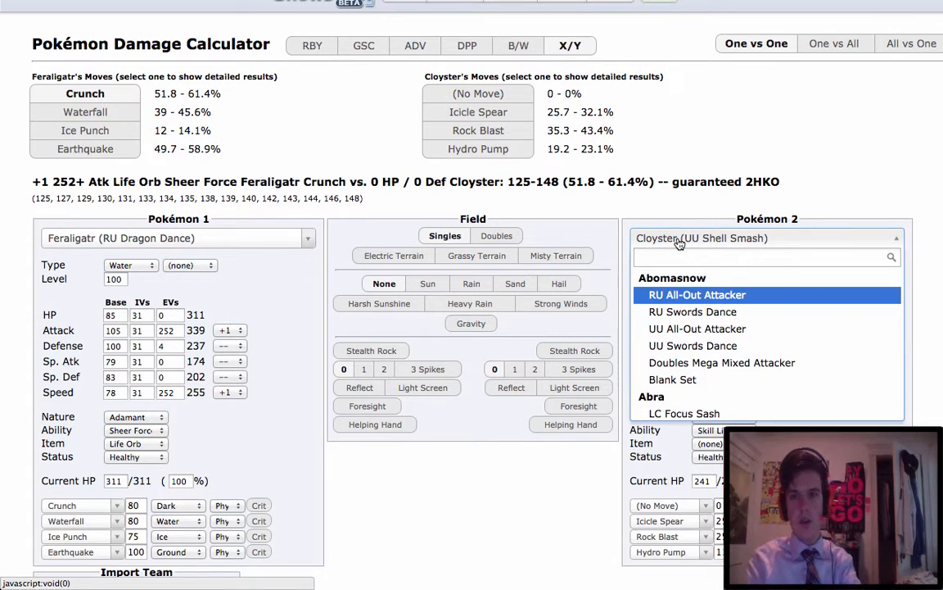
type("dou")
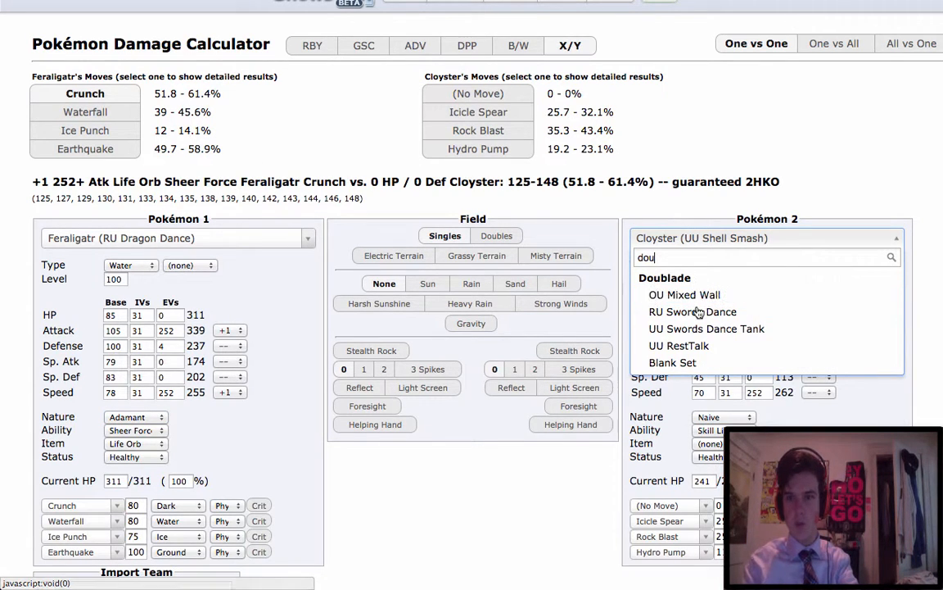
left_click(693, 312)
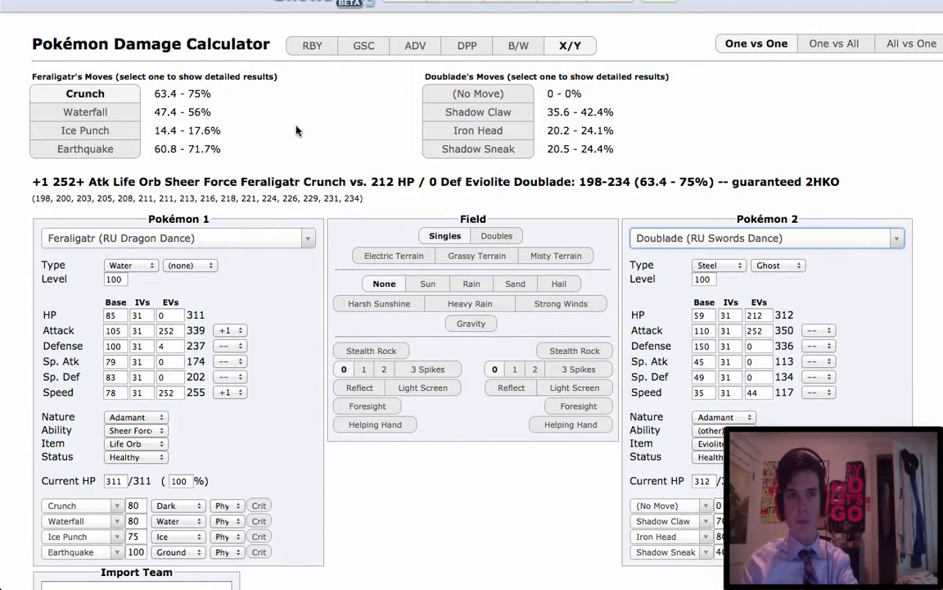
mouse_move(201, 113)
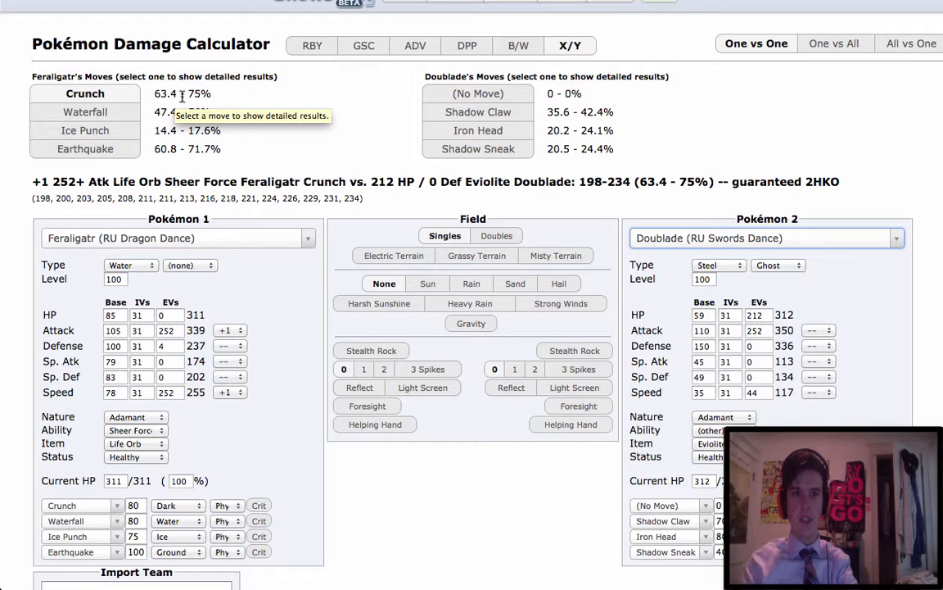
mouse_move(220, 154)
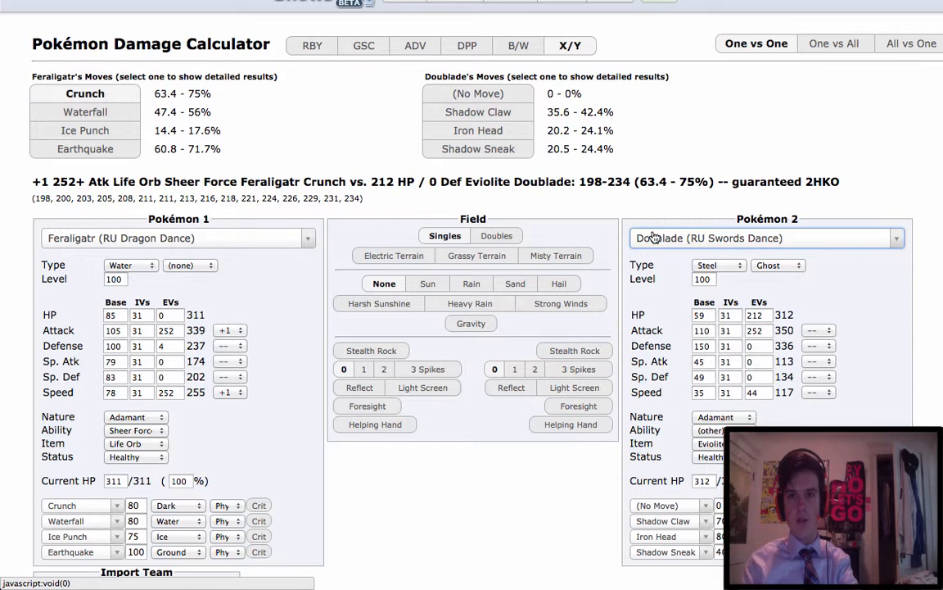
left_click(274, 23)
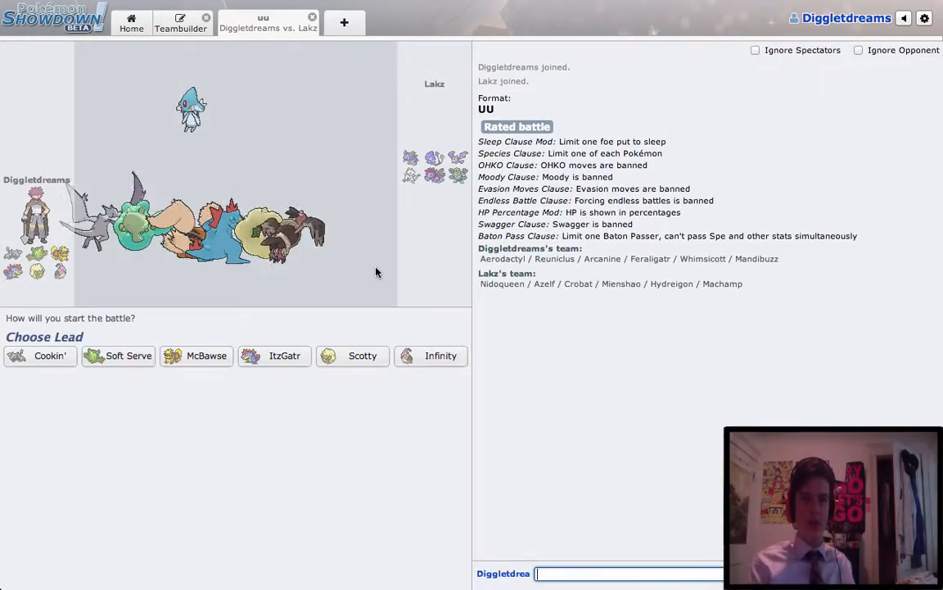
Post 'GL HF', look up Aerodactyl with /dt, and lead with Scotty the Whimsicott.
type("GL HF")
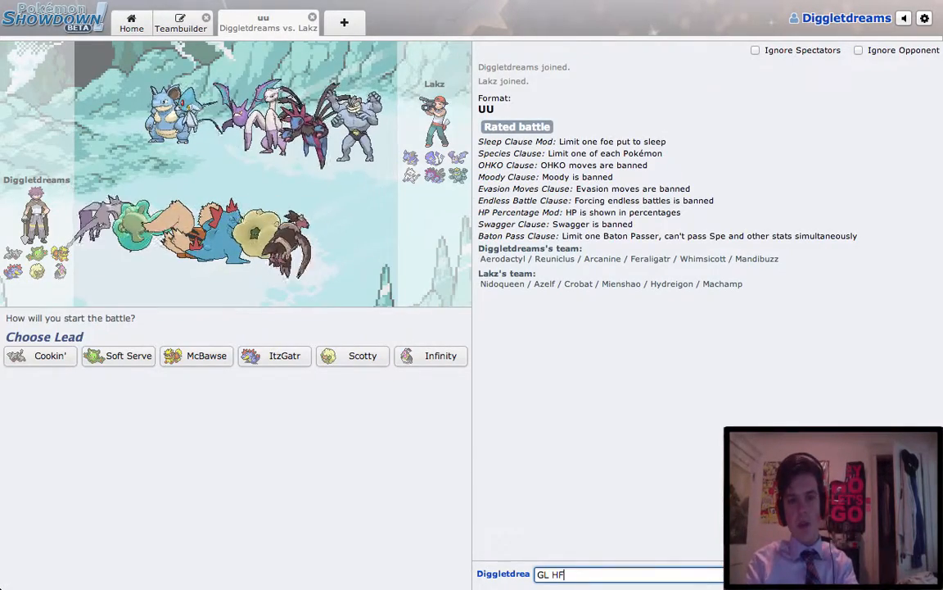
key("enter")
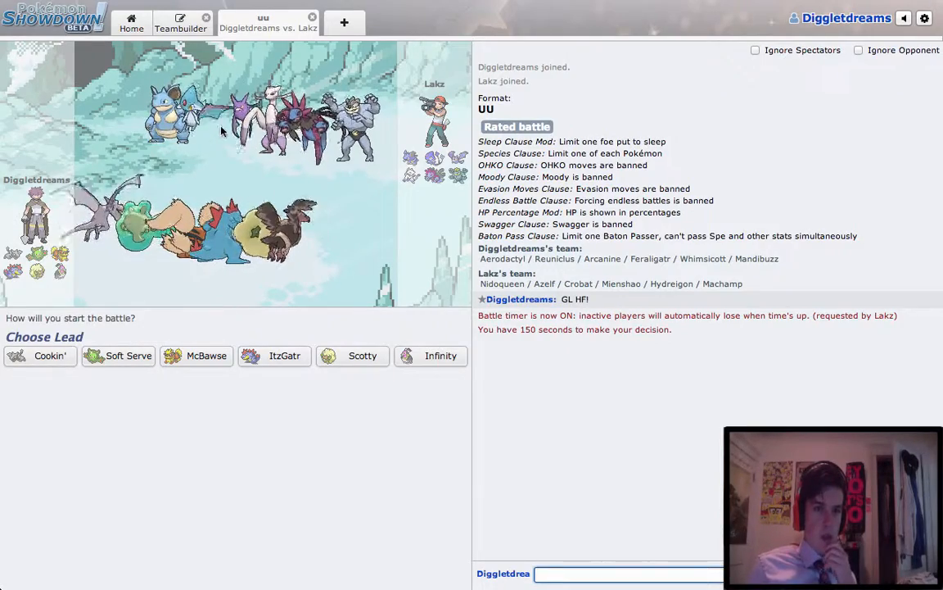
type("/dt")
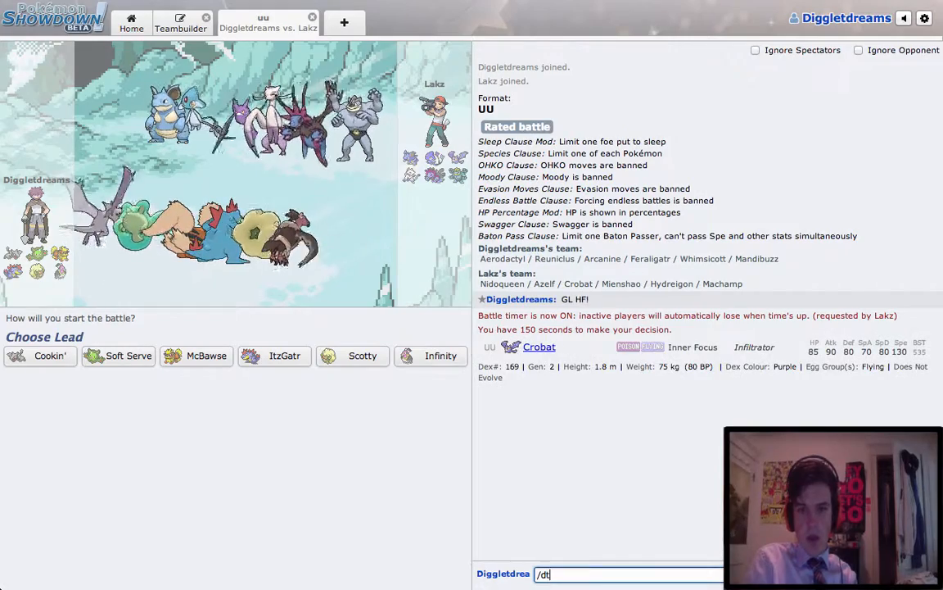
type("aerodac")
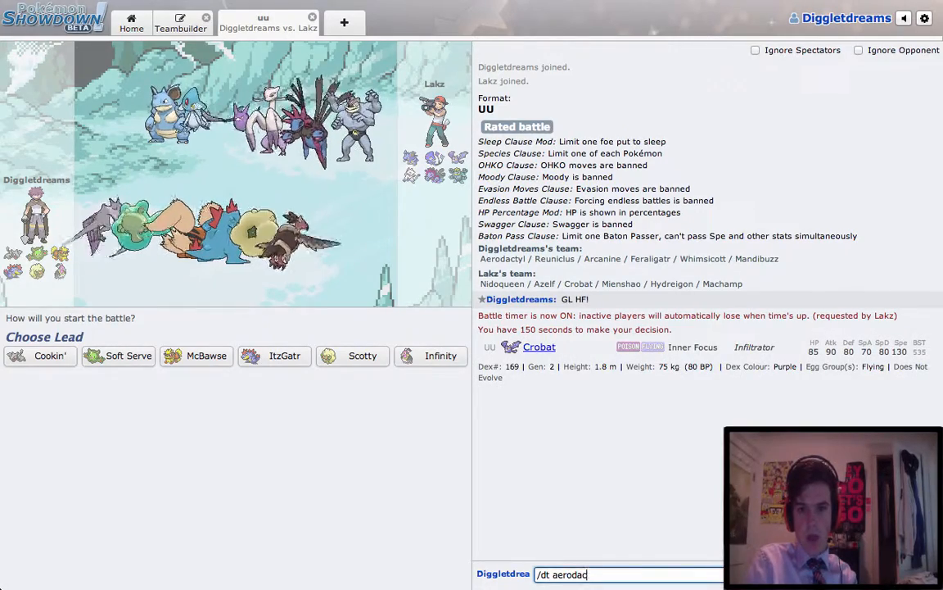
key("enter")
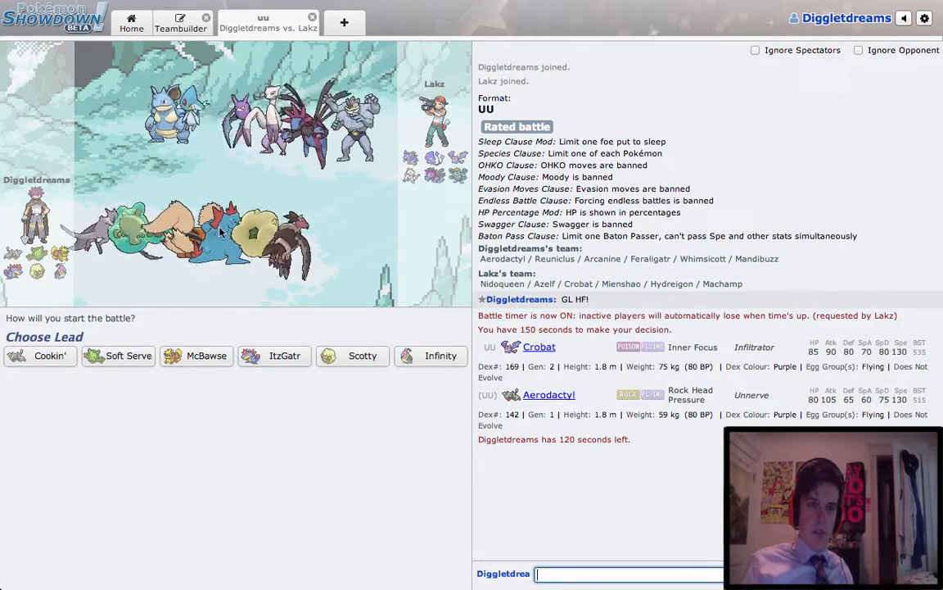
mouse_move(352, 356)
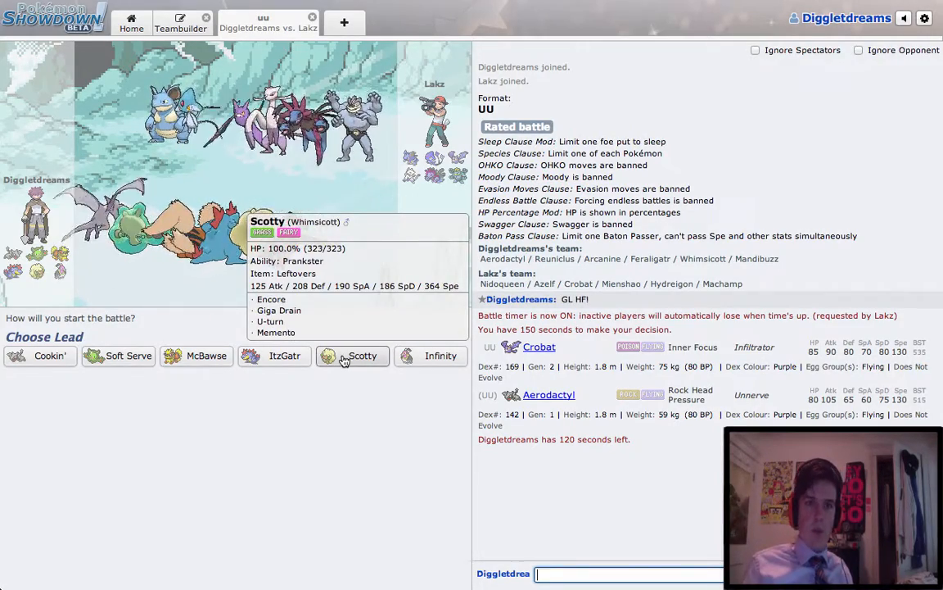
left_click(362, 355)
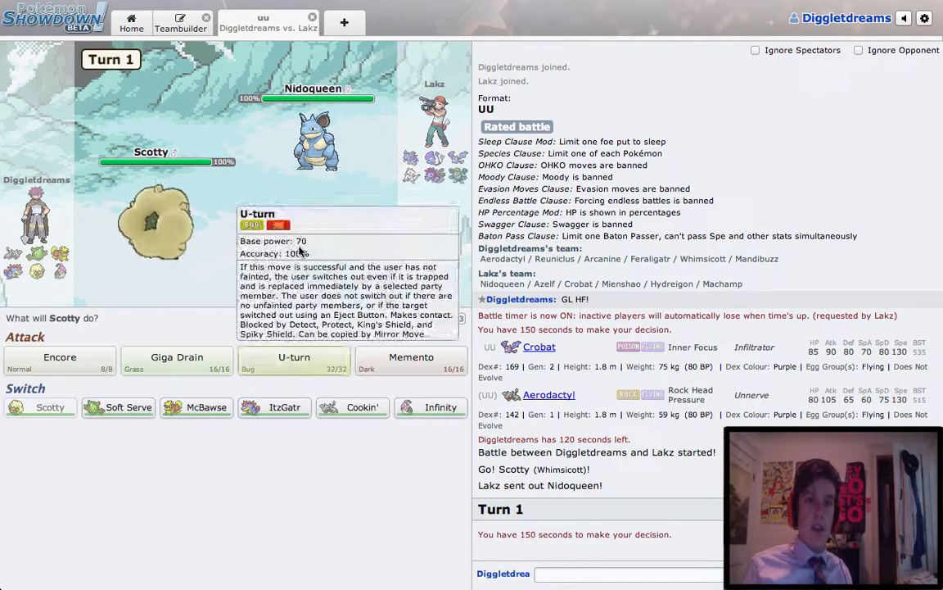
mouse_move(308, 234)
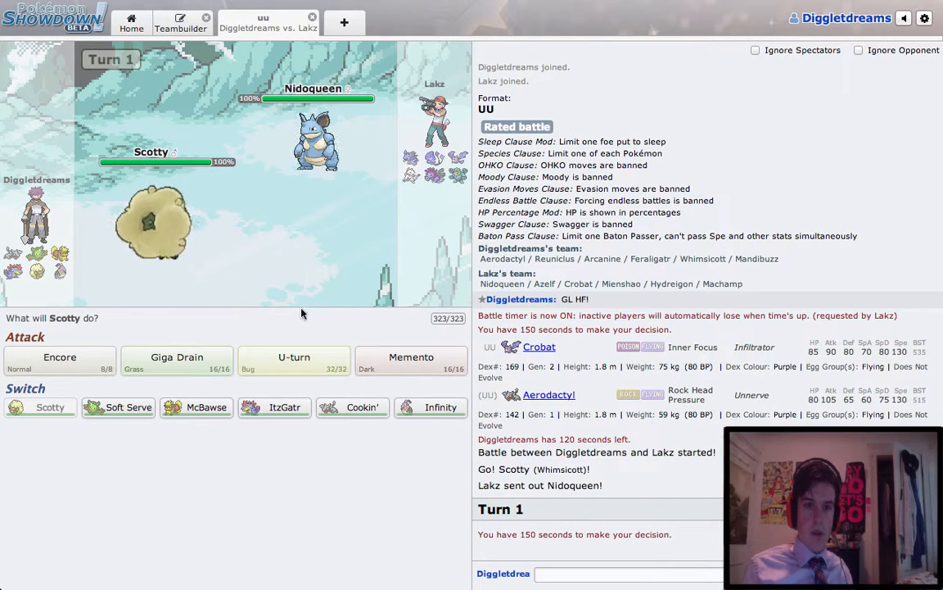
mouse_move(293, 360)
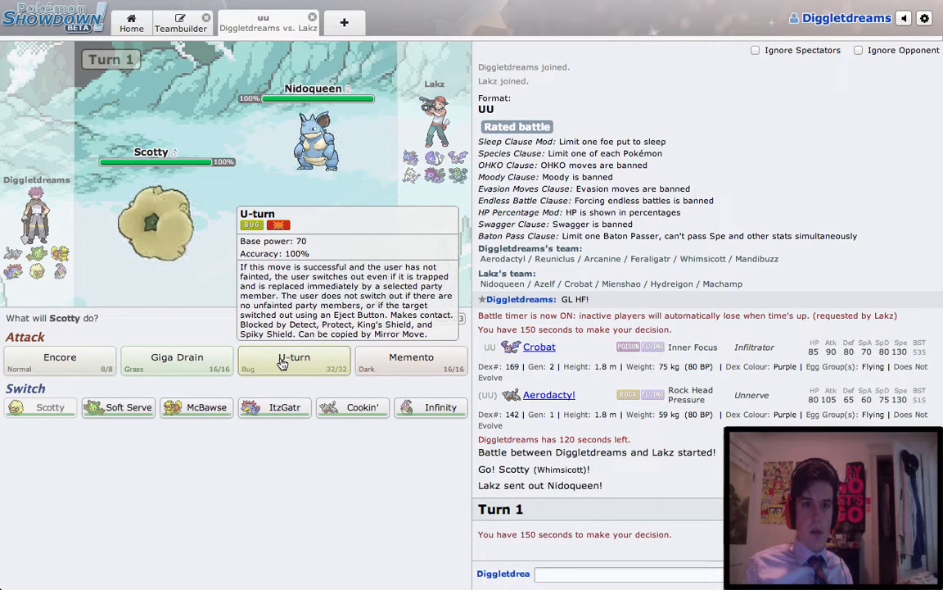
mouse_move(412, 360)
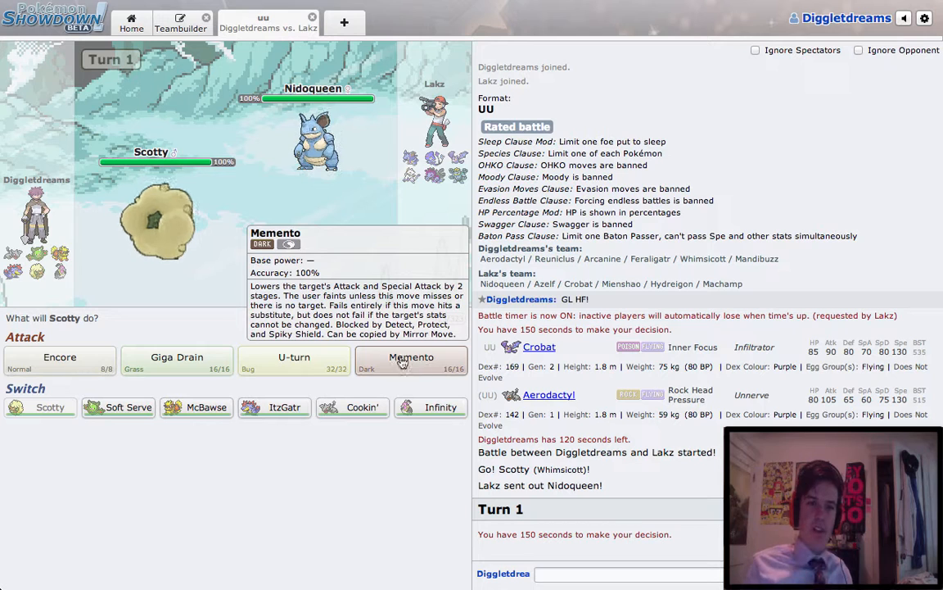
mouse_move(294, 362)
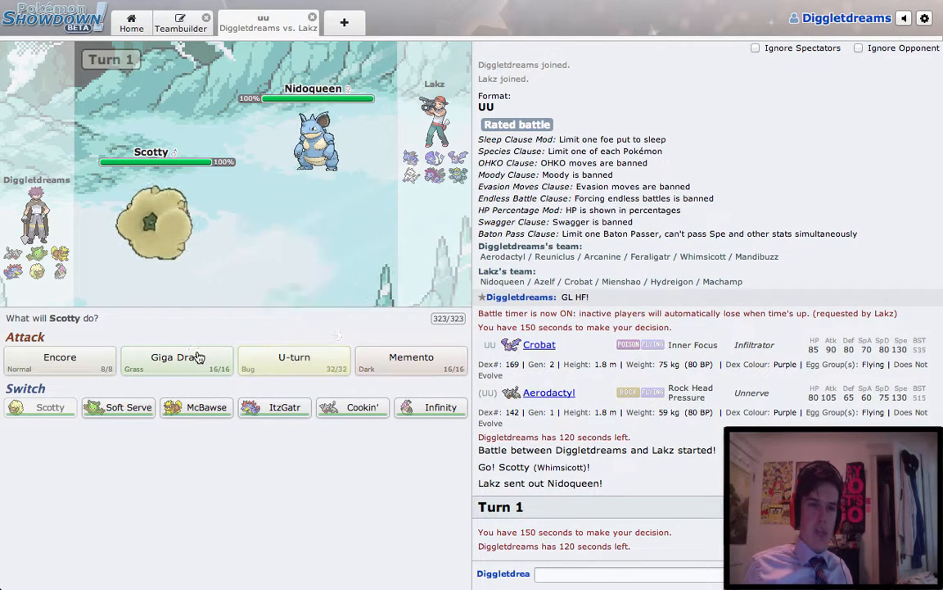
mouse_move(177, 360)
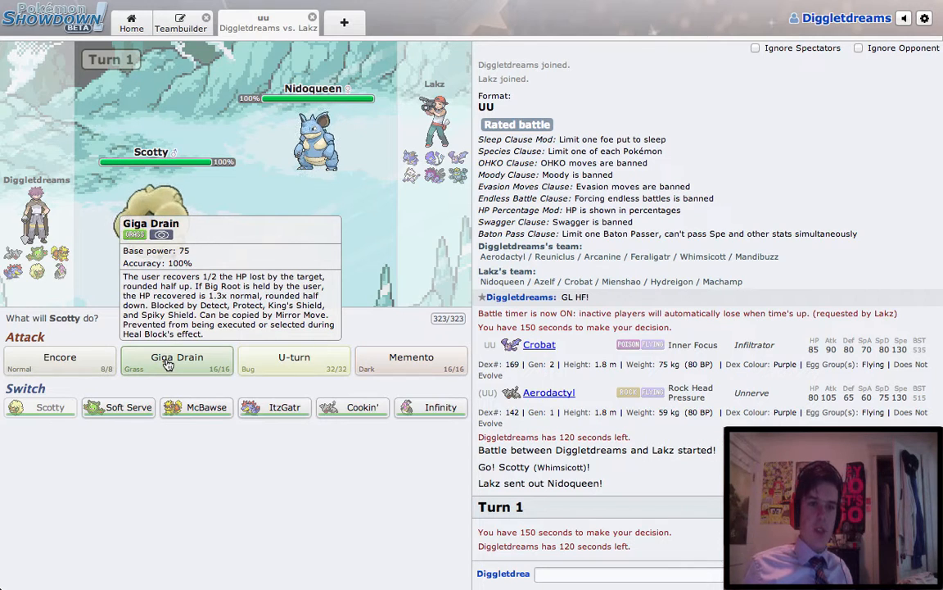
mouse_move(285, 407)
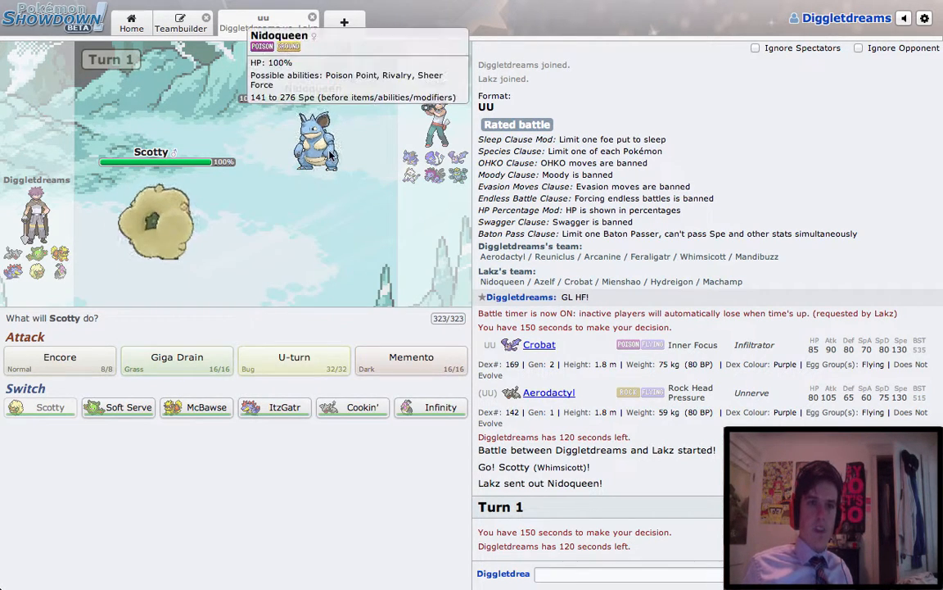
mouse_move(274, 407)
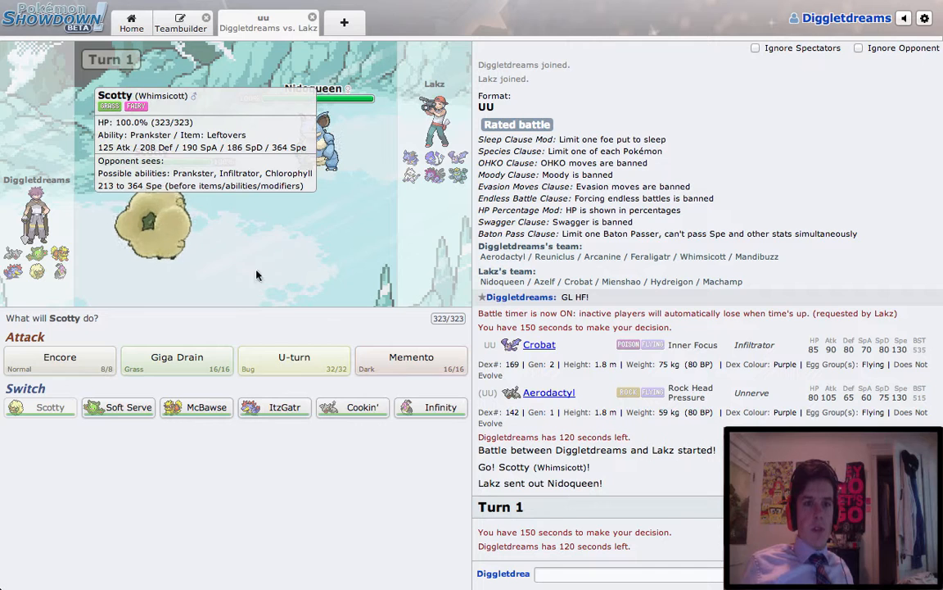
mouse_move(177, 361)
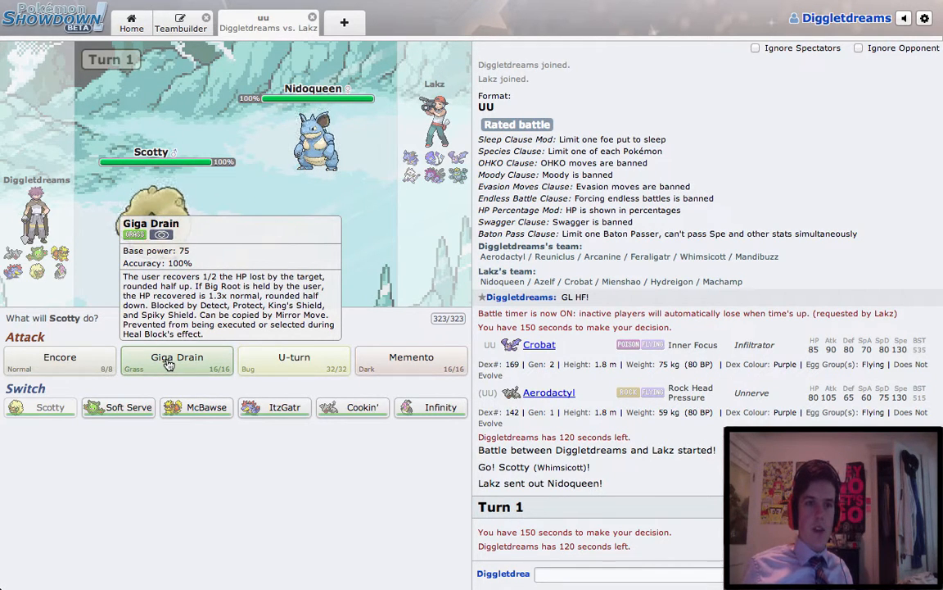
Use Scotty's Giga Drain on Nidoqueen on turn 1.
left_click(177, 357)
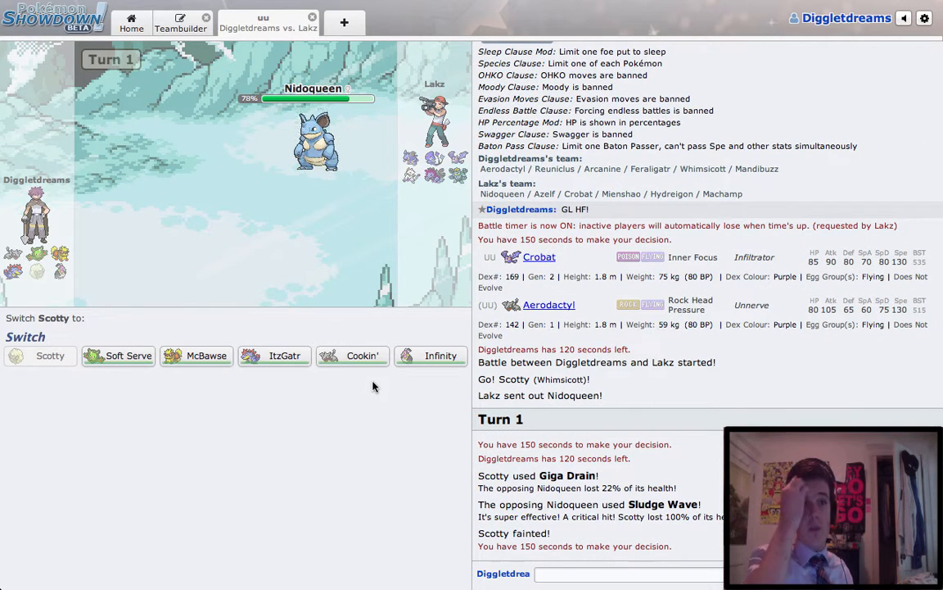
mouse_move(352, 354)
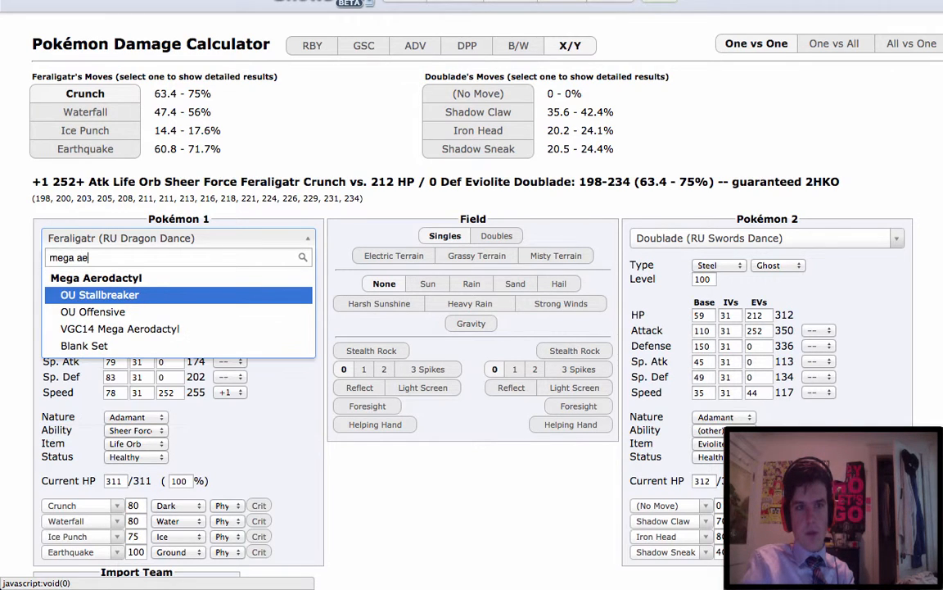
Load the OU Offensive Mega Aerodactyl set as Pokémon 1 with a Jolly nature.
left_click(93, 312)
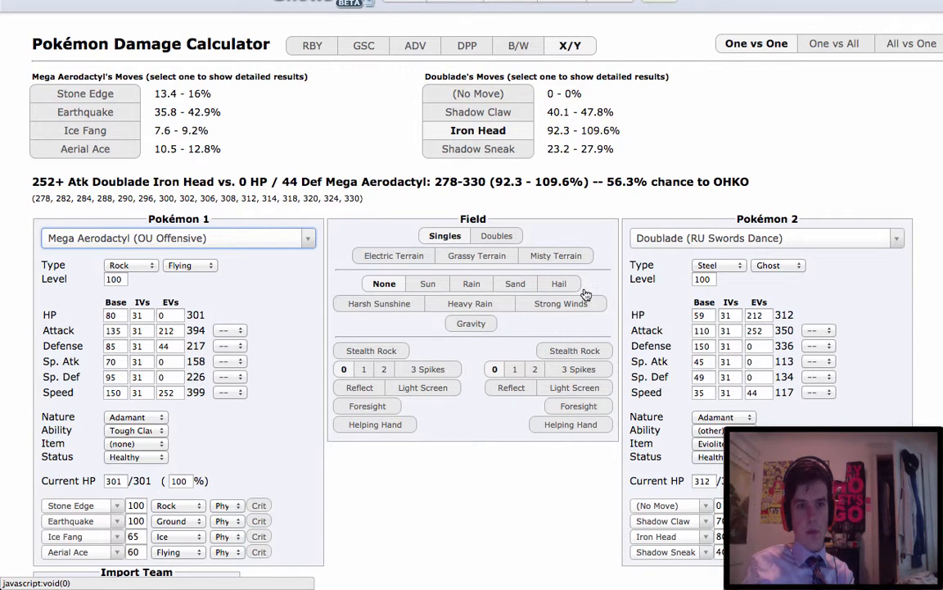
left_click(135, 417)
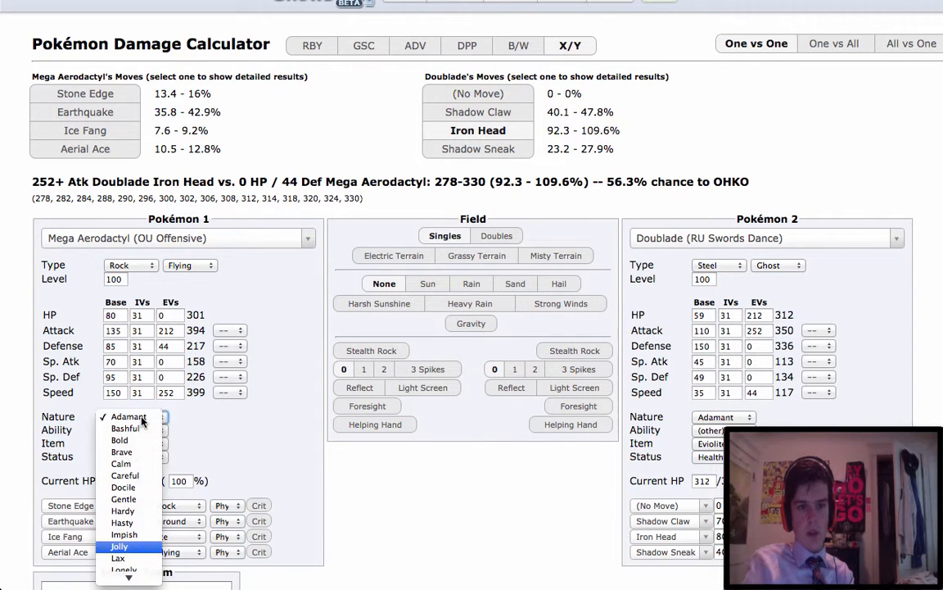
left_click(120, 545)
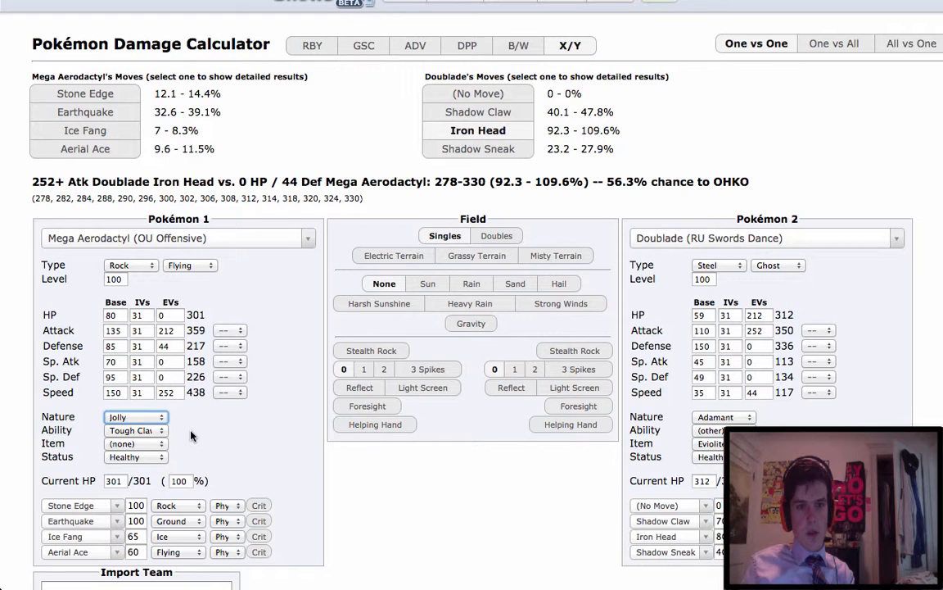
mouse_move(678, 232)
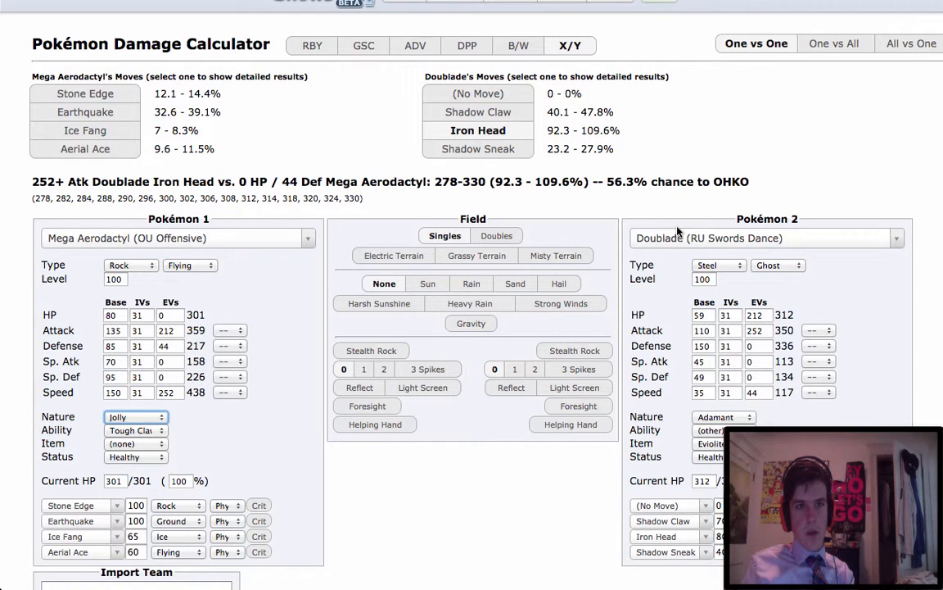
Set UU Defensive Nidoqueen as Pokémon 2 and swap Ice Fang for Aqua Tail.
left_click(762, 238)
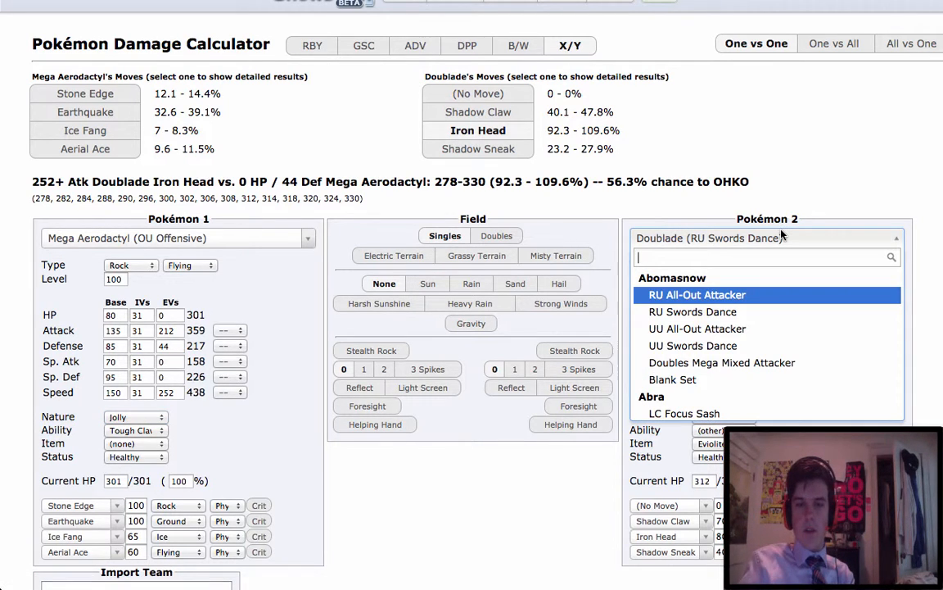
type("nidoq")
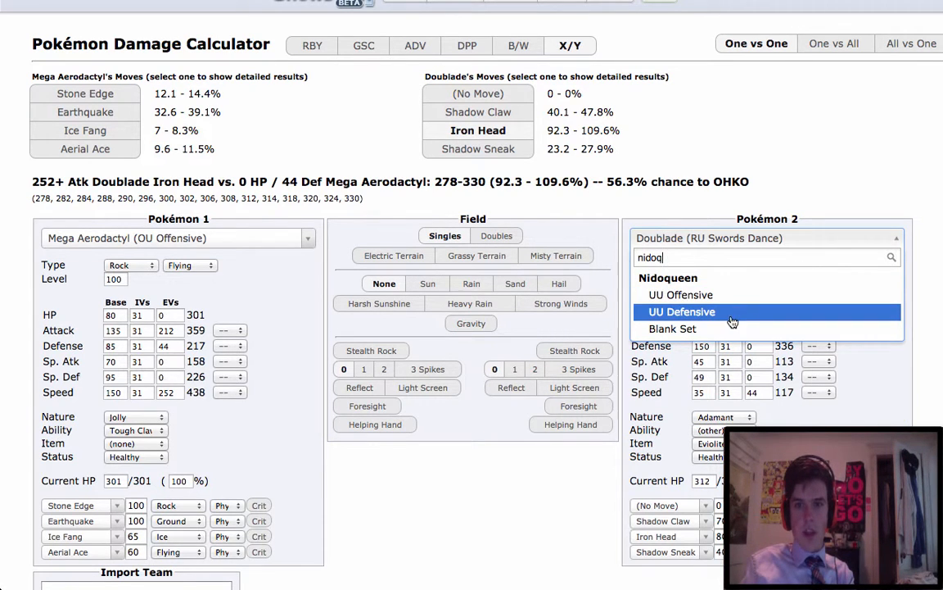
left_click(682, 311)
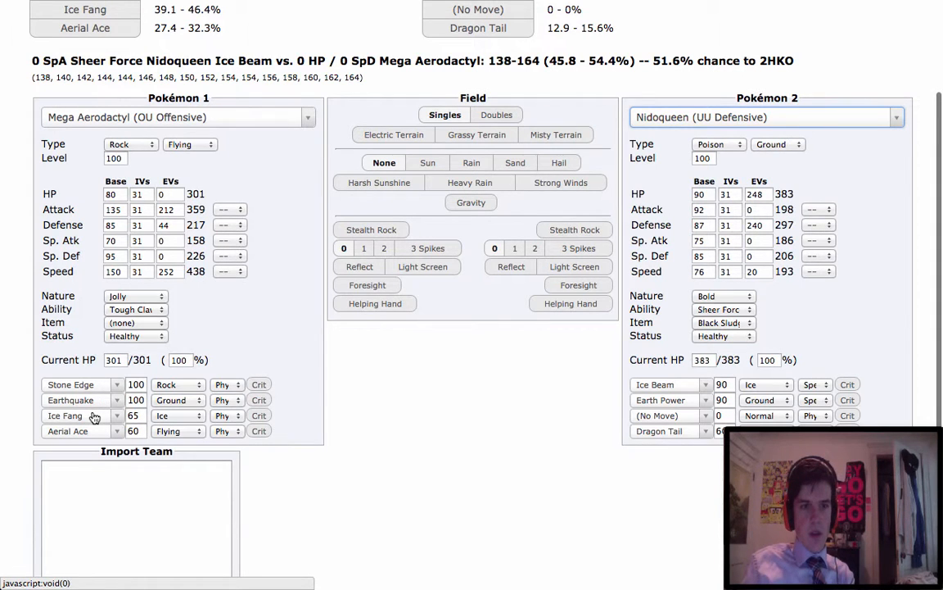
type("aq")
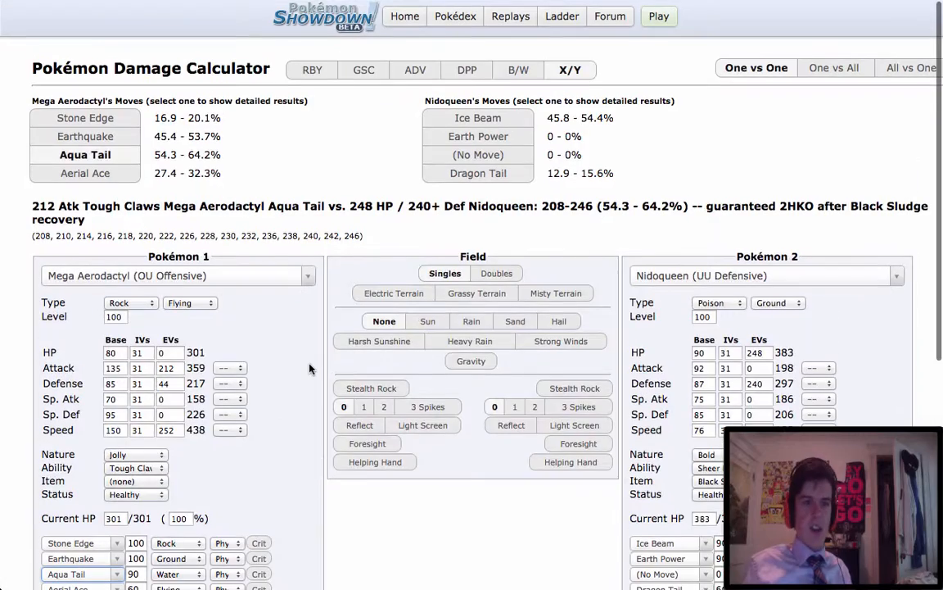
left_click(268, 17)
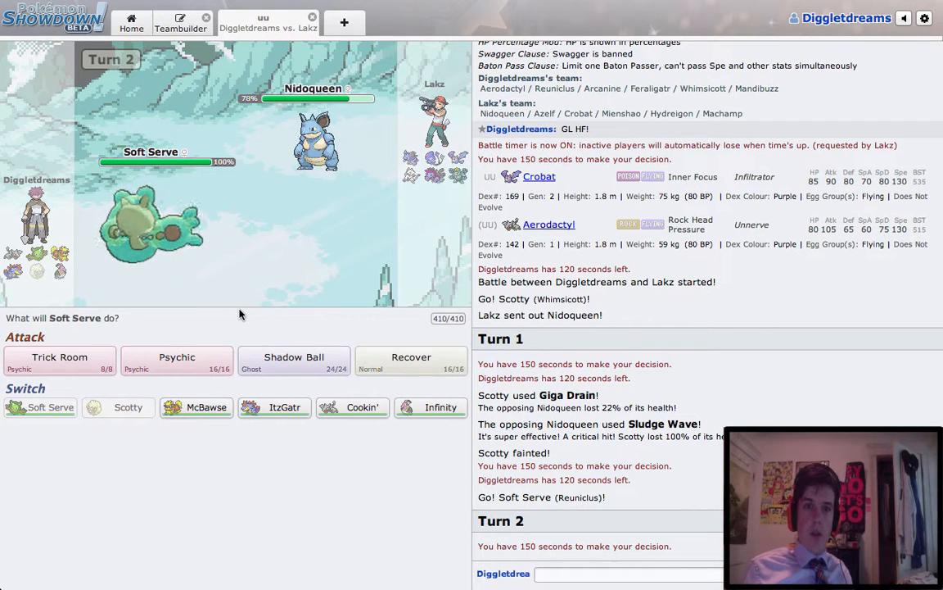
mouse_move(59, 360)
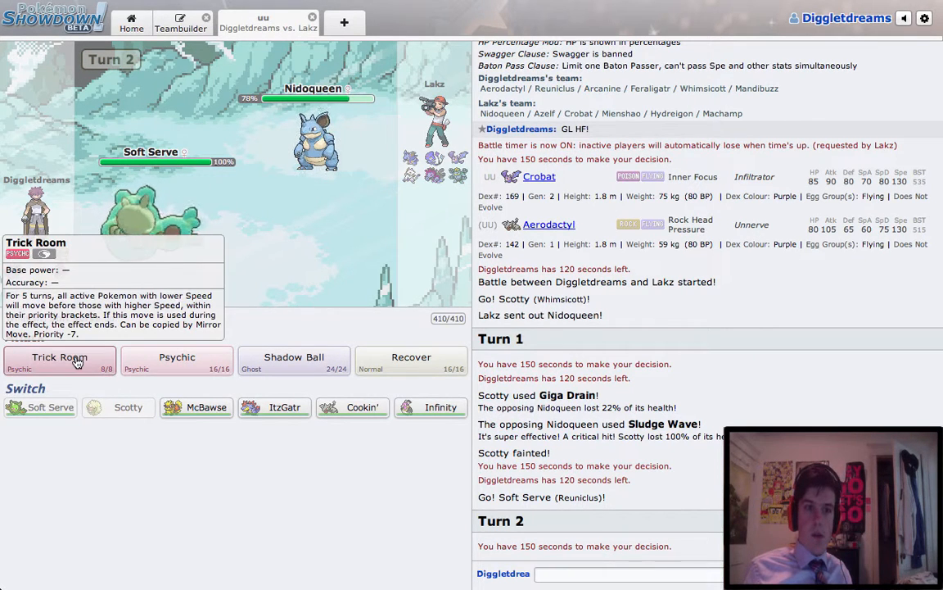
Have Soft Serve use Trick Room and follow the turn log.
left_click(59, 360)
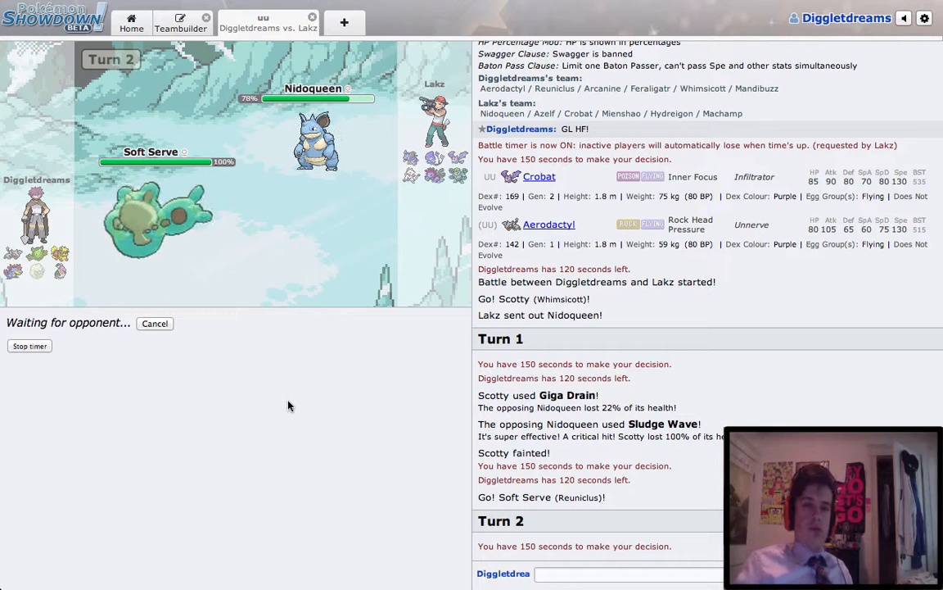
mouse_move(290, 223)
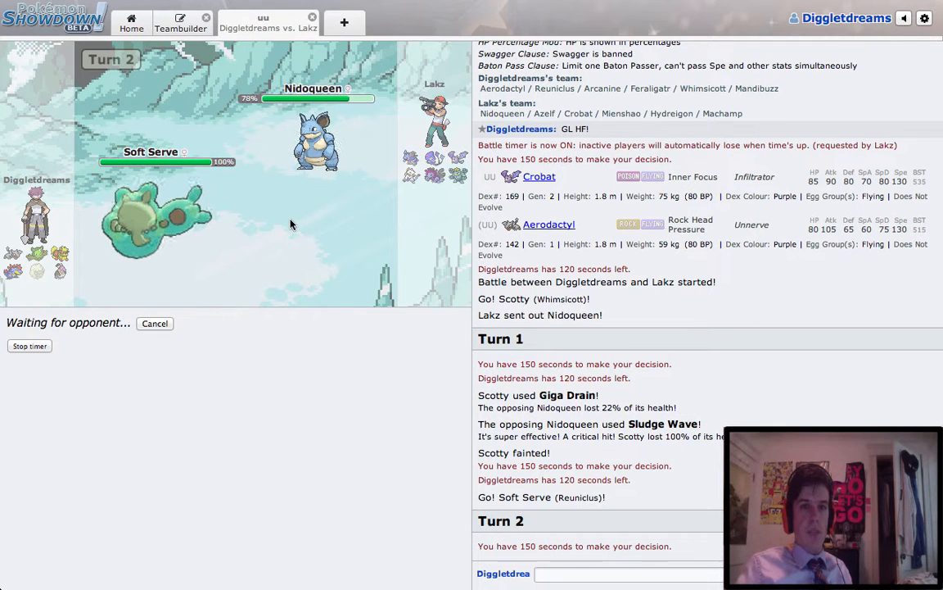
mouse_move(335, 179)
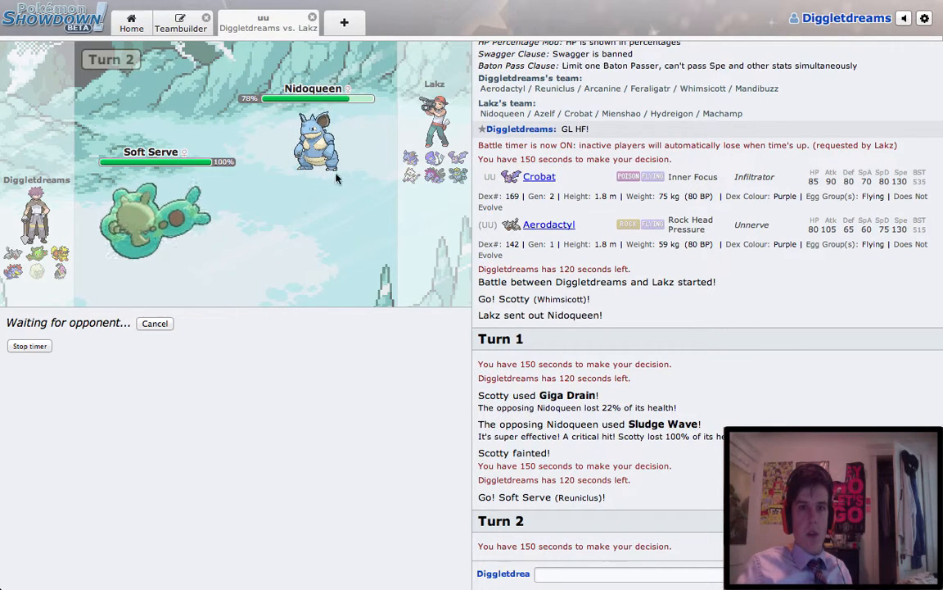
scroll("down", 3)
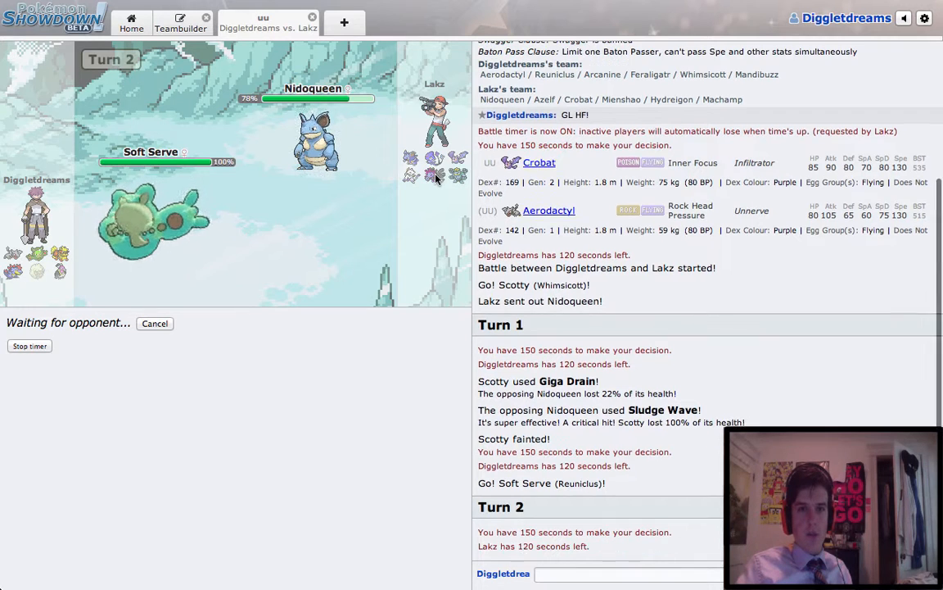
mouse_move(434, 174)
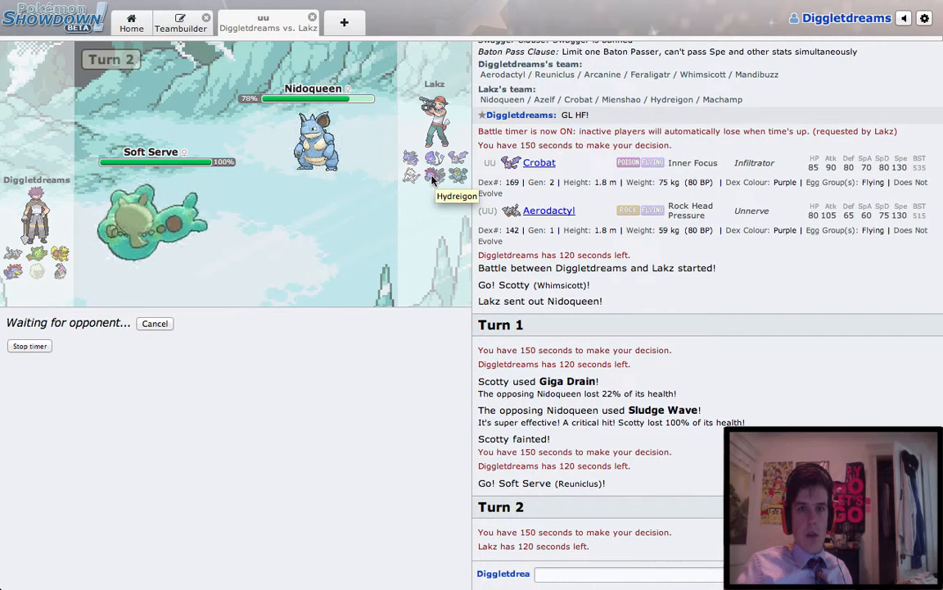
mouse_move(296, 397)
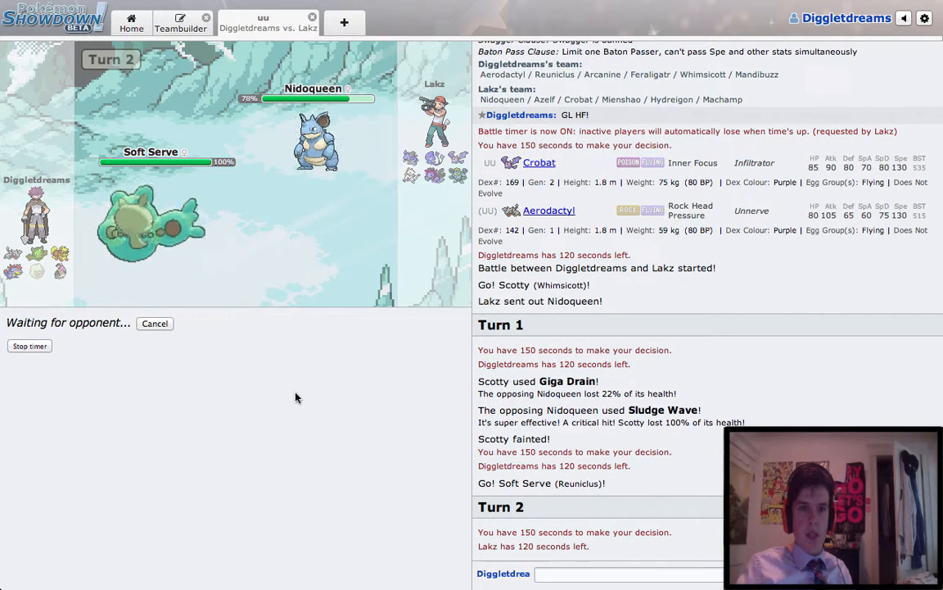
mouse_move(262, 399)
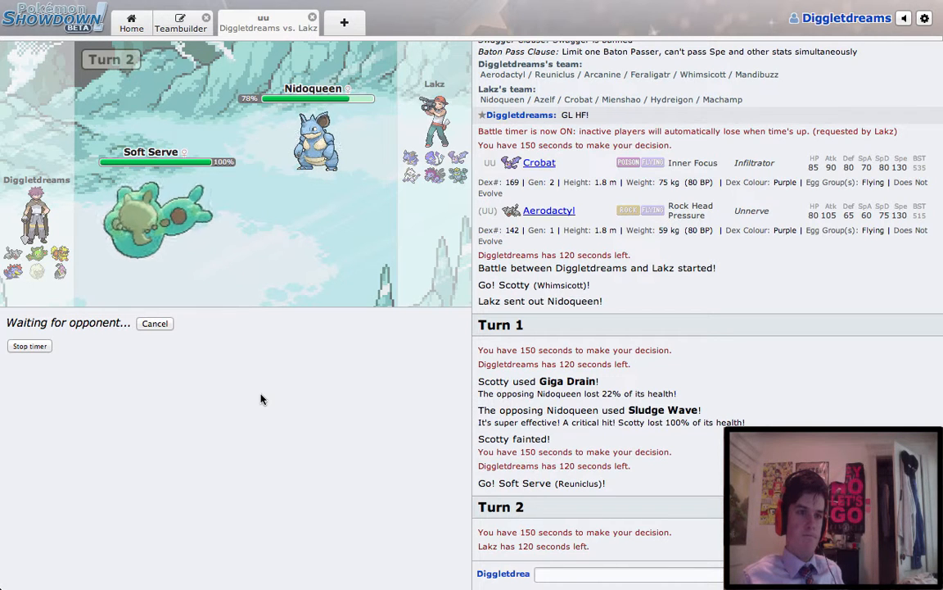
scroll("down", 3)
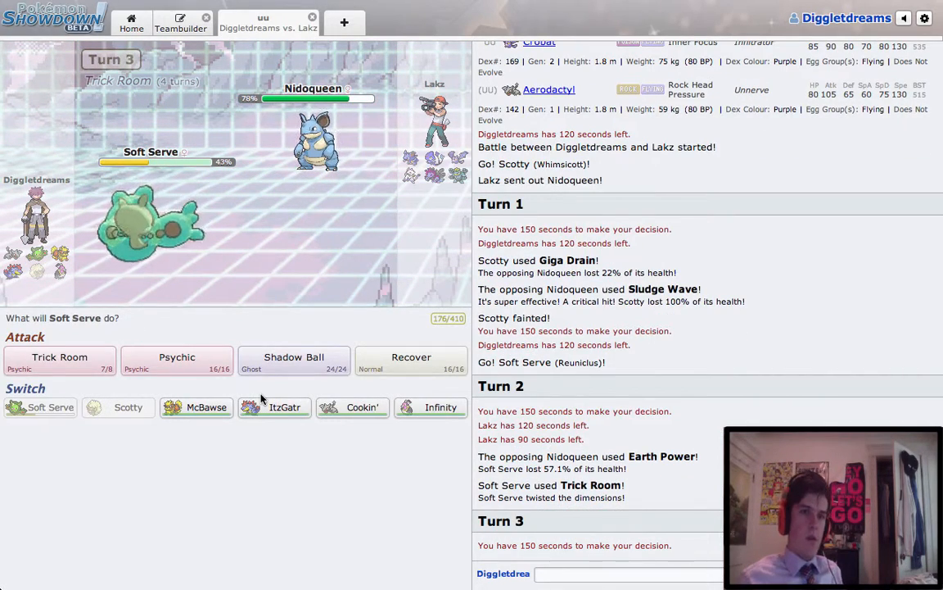
Use Psychic on Nidoqueen and Machamp, then send in Infinity after Soft Serve faints.
left_click(176, 360)
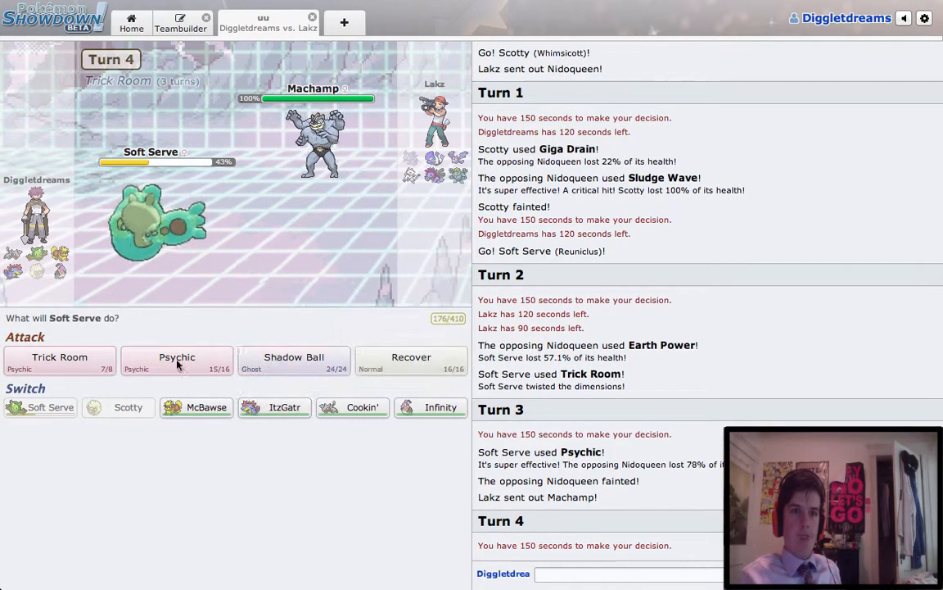
left_click(177, 360)
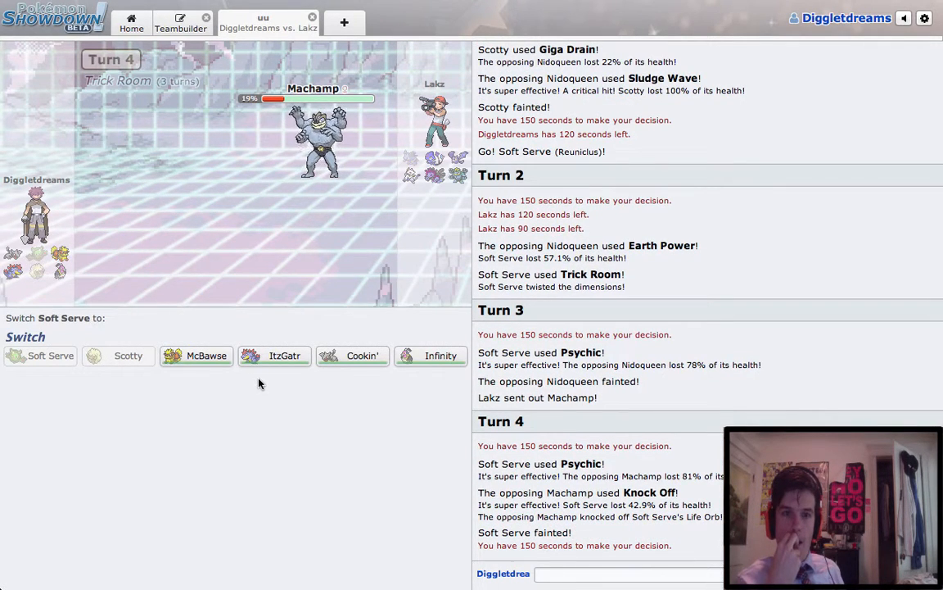
mouse_move(430, 355)
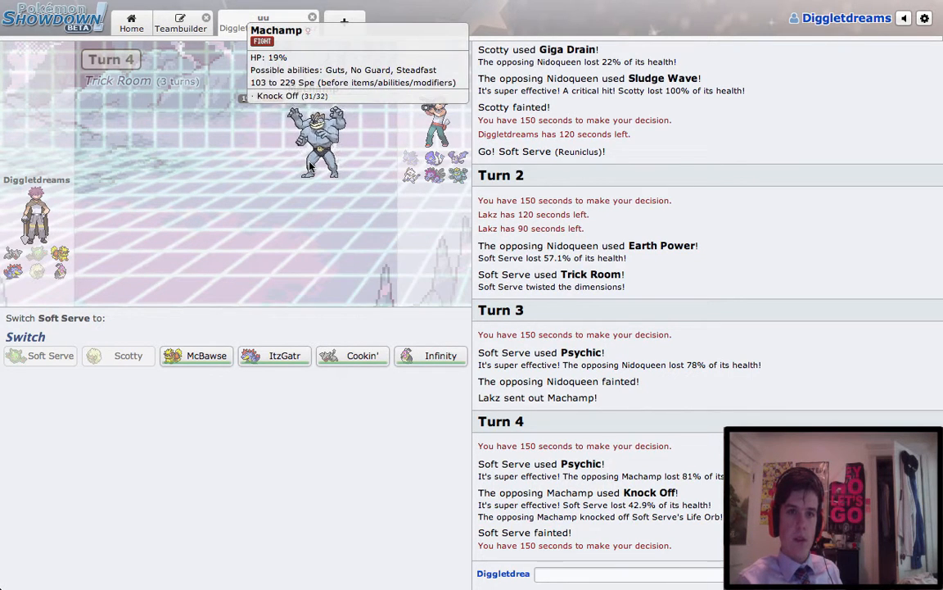
left_click(431, 354)
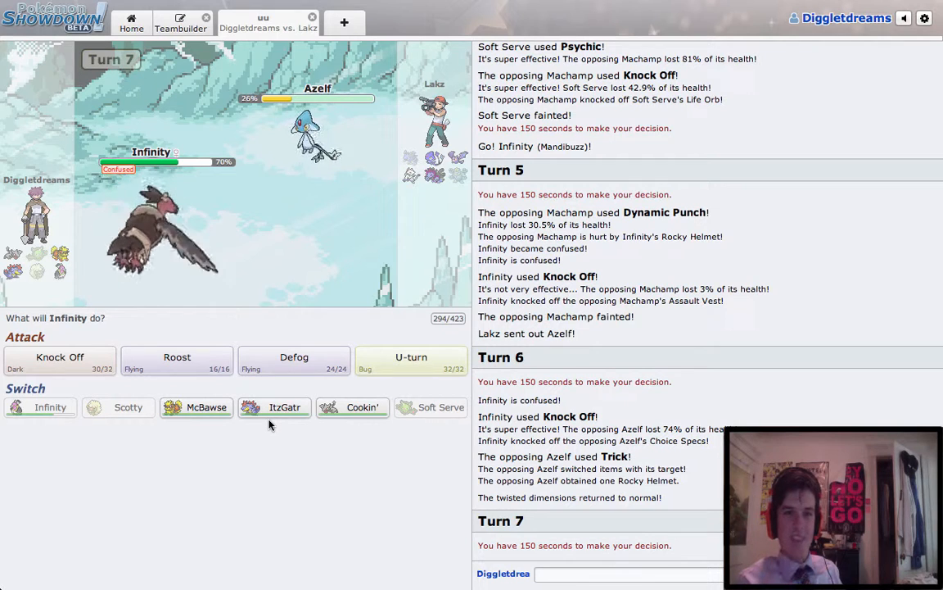
mouse_move(177, 360)
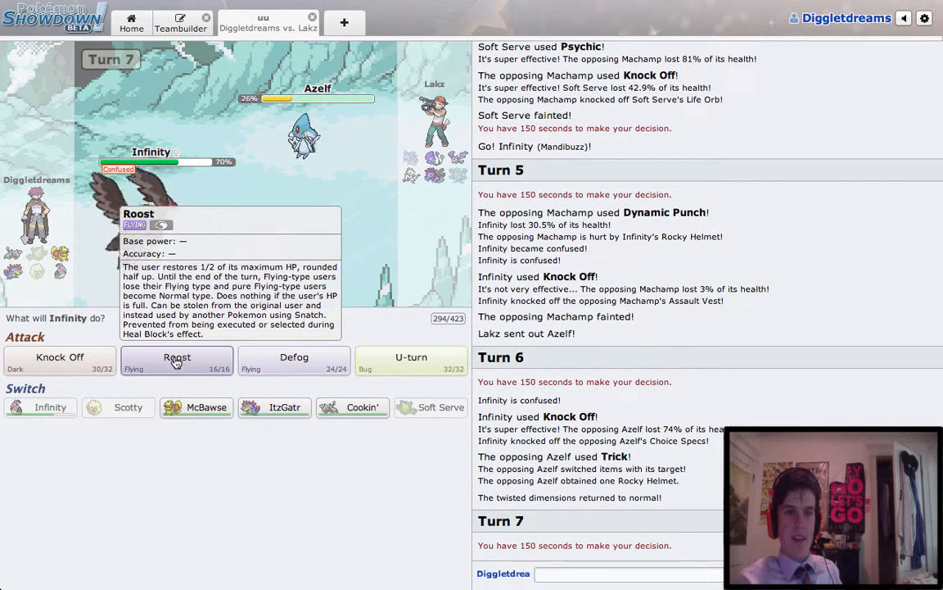
mouse_move(411, 360)
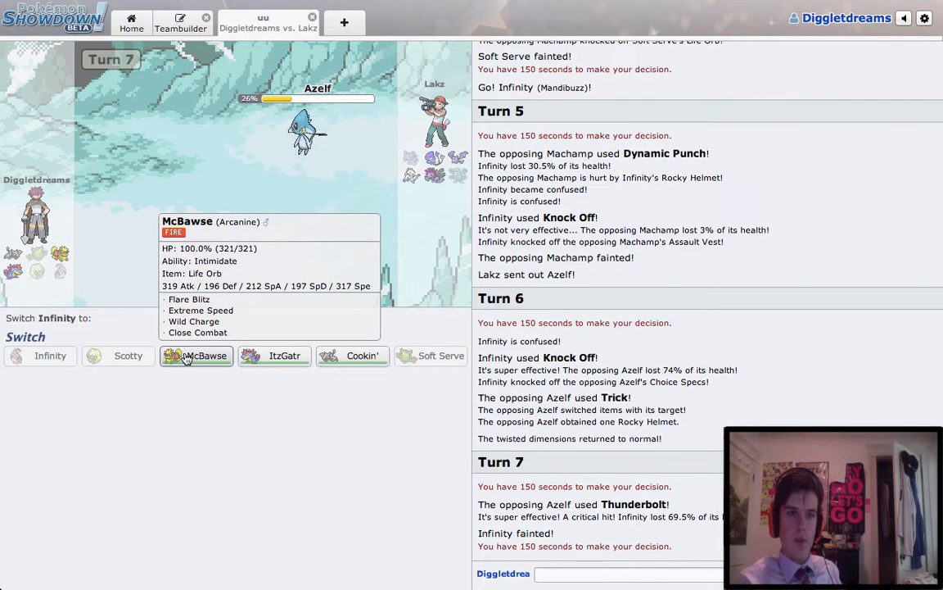
mouse_move(284, 355)
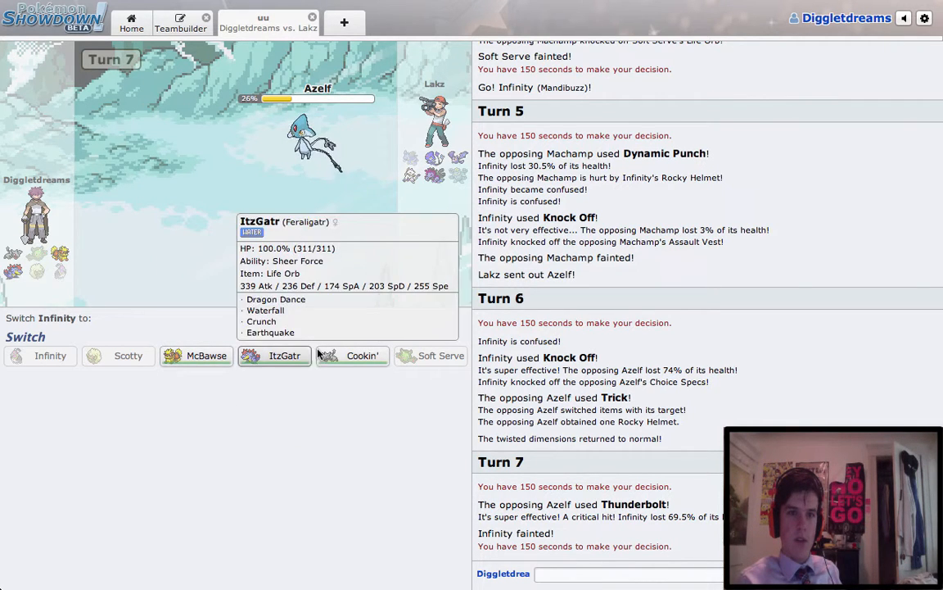
mouse_move(352, 354)
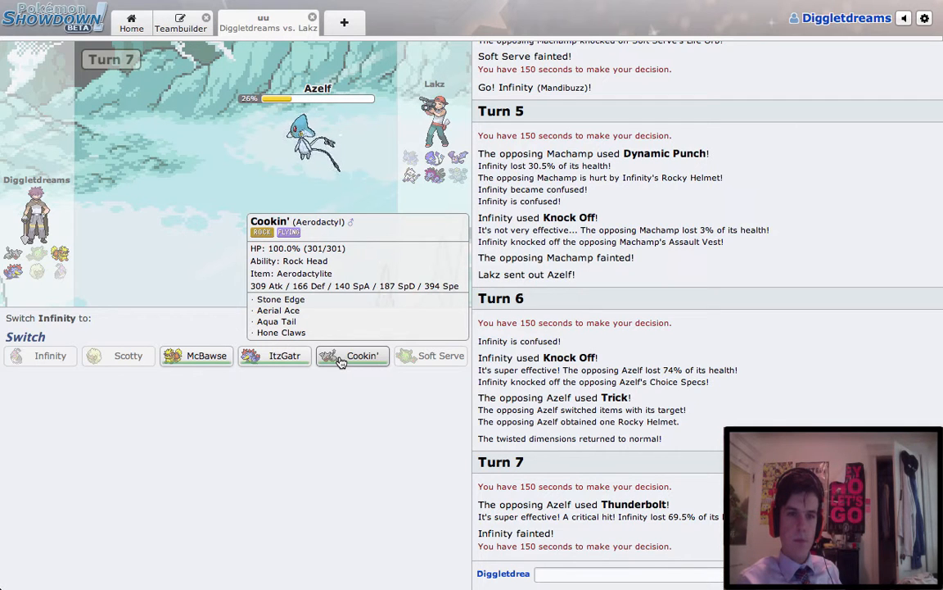
Send in Cookin', Mega Evolve and Aerial Ace Azelf and Mienshao, then bring in McBawse.
left_click(352, 355)
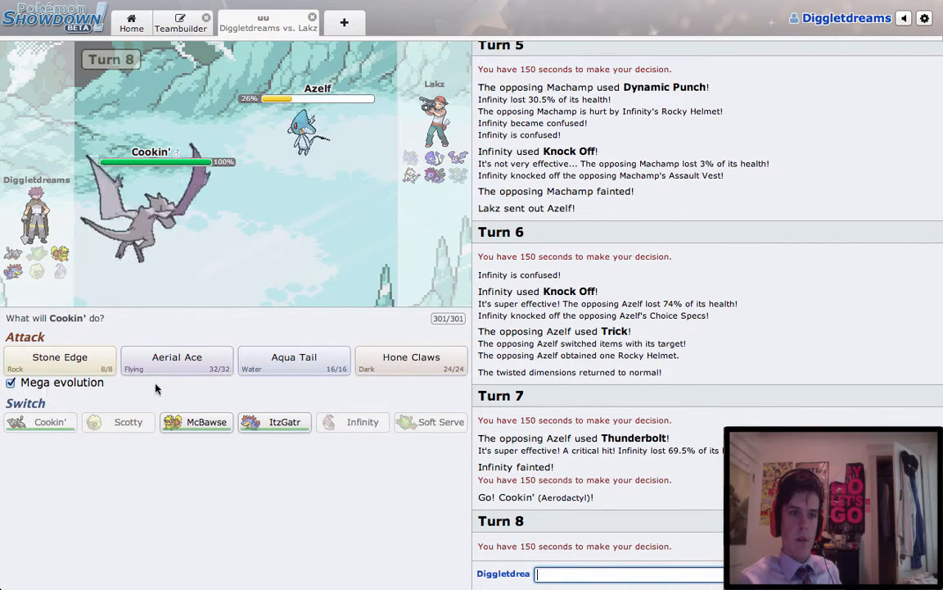
mouse_move(177, 360)
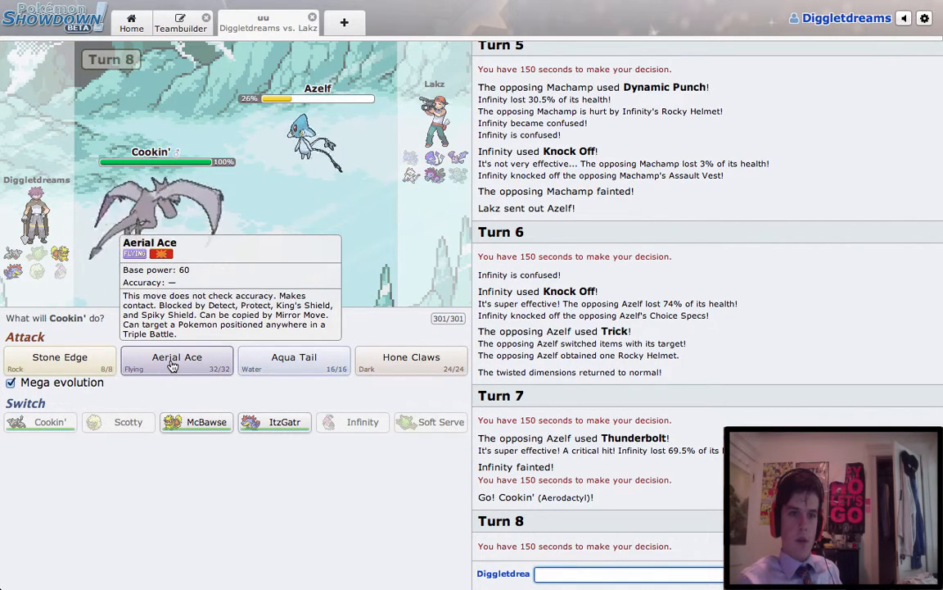
left_click(177, 360)
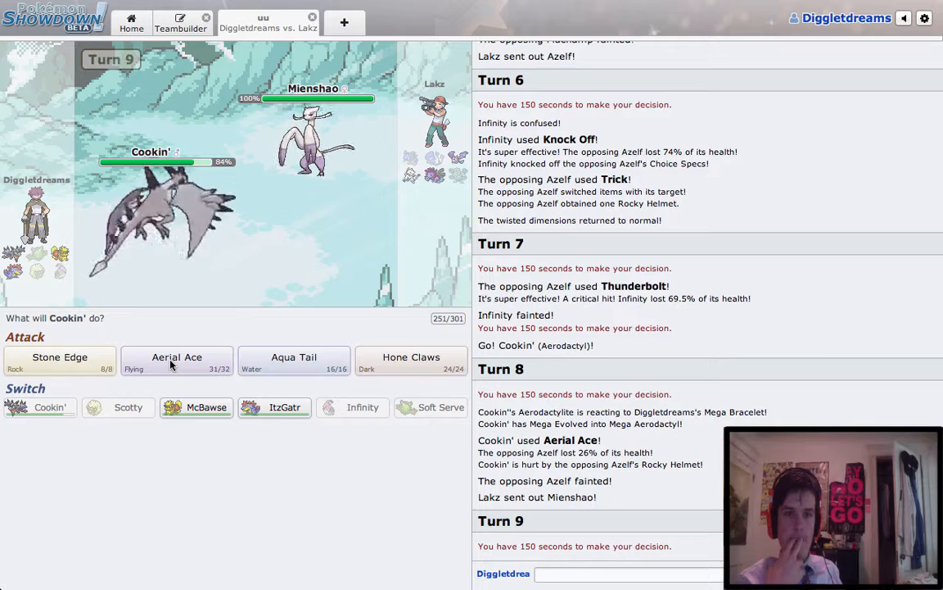
mouse_move(177, 360)
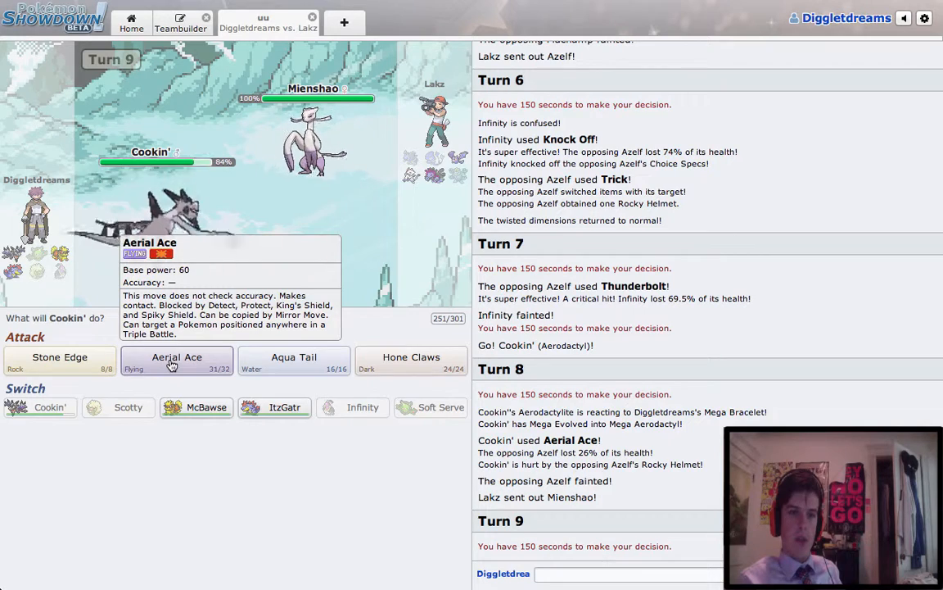
left_click(176, 361)
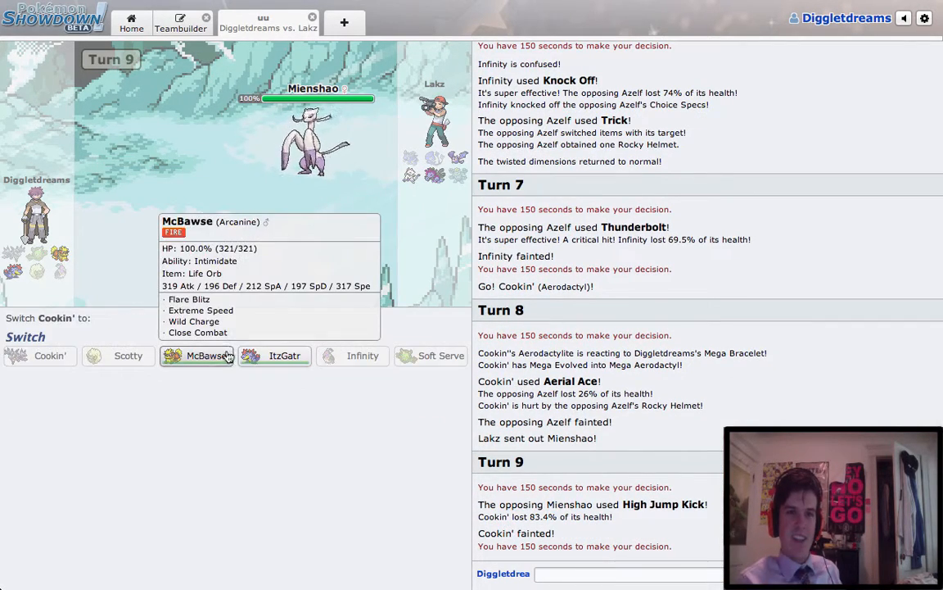
left_click(196, 355)
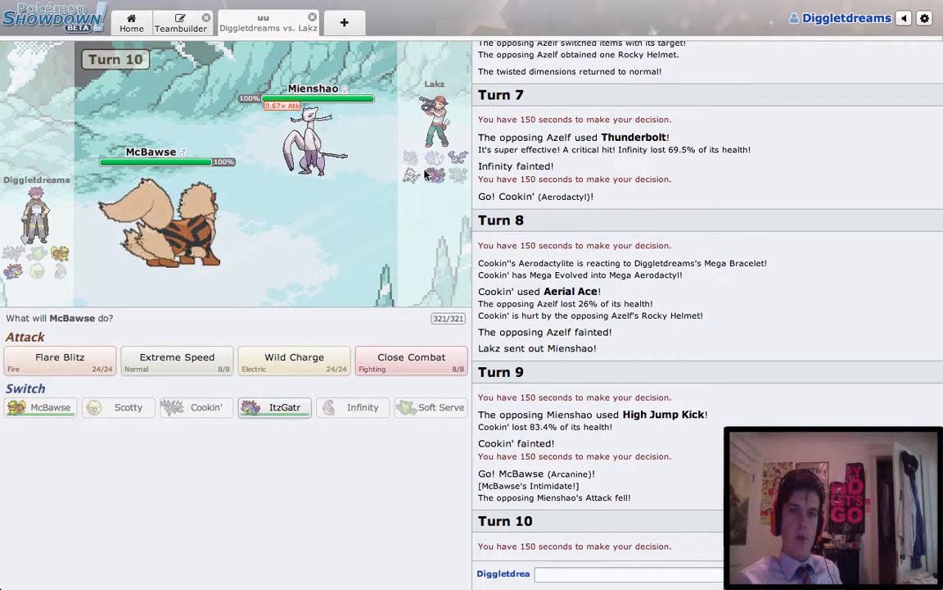
mouse_move(176, 356)
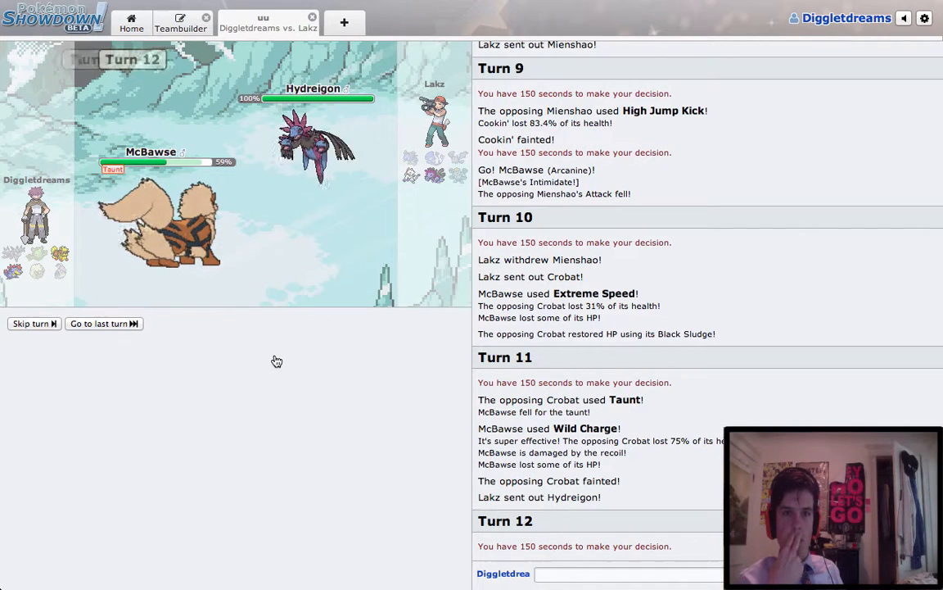
Skip the turn playback, switch in ItzGatr, and look up Hydreigon with /dt.
left_click(30, 324)
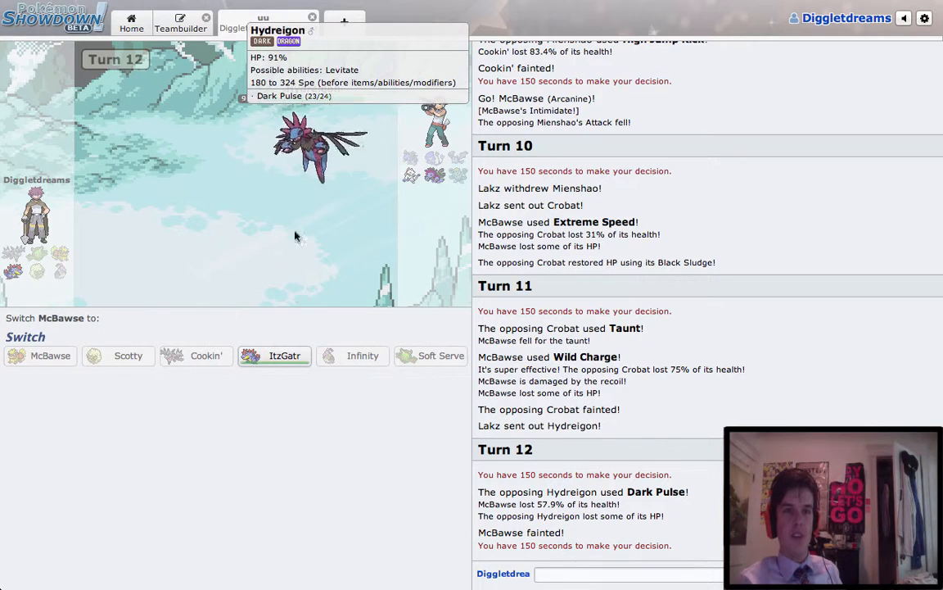
left_click(284, 356)
type("gg")
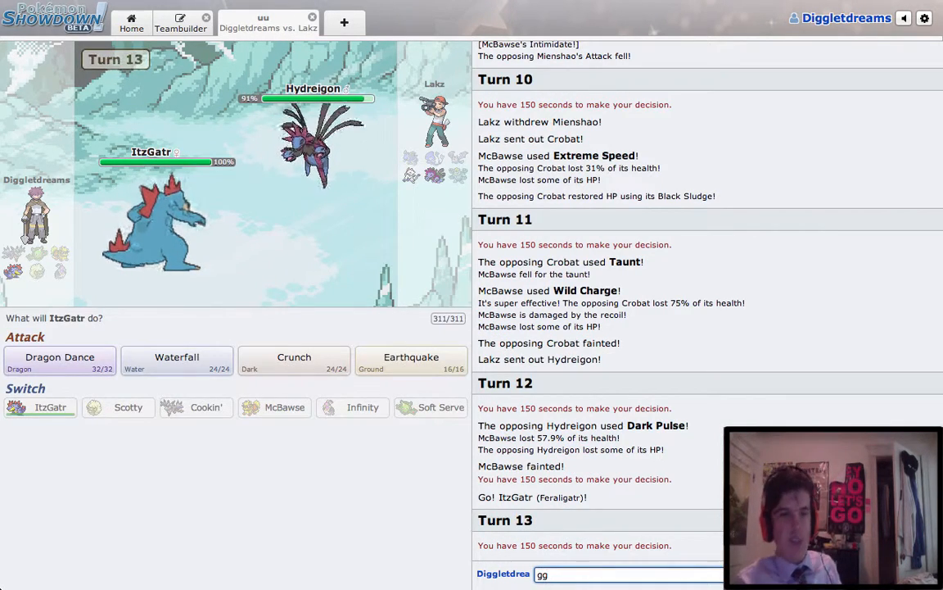
mouse_move(59, 361)
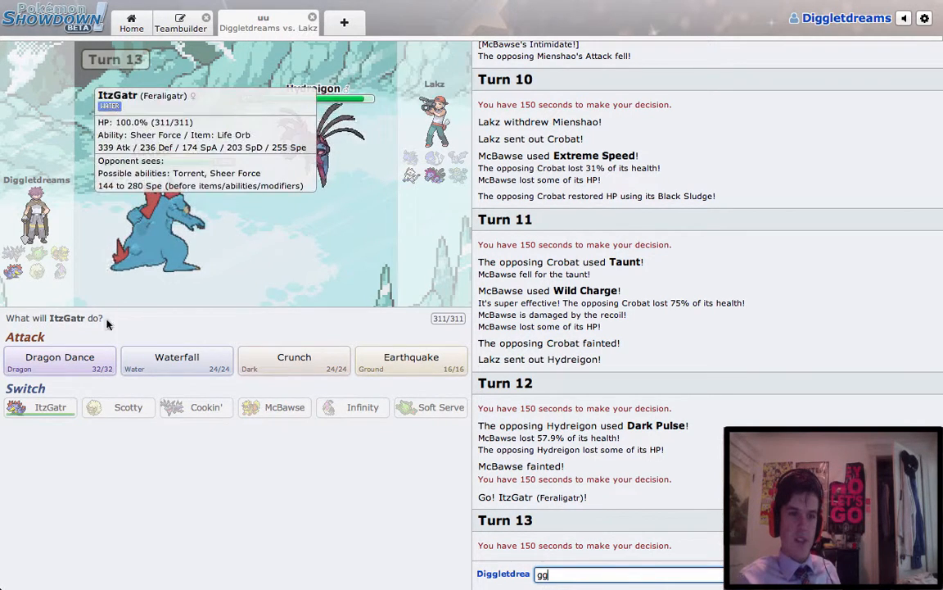
mouse_move(60, 361)
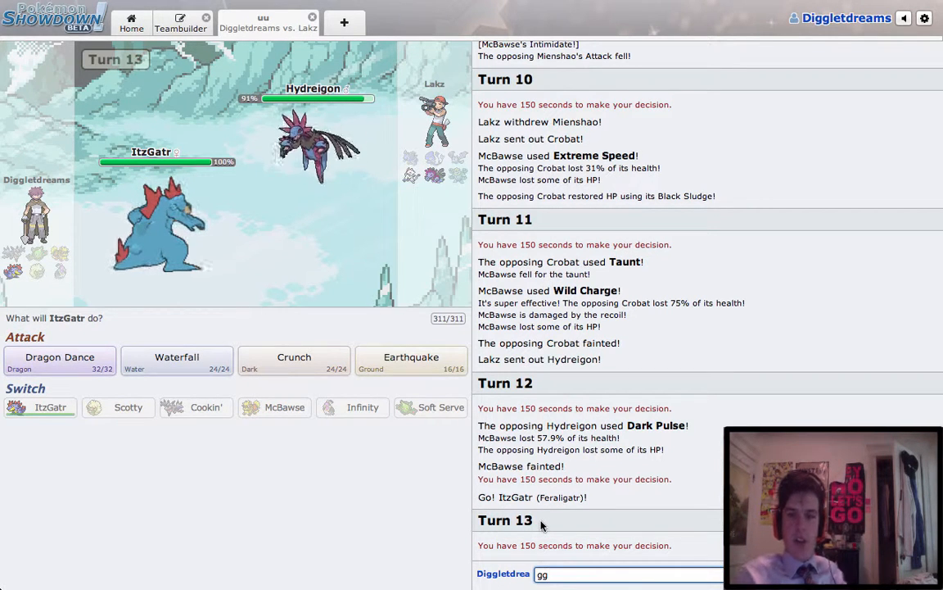
type("/dt h")
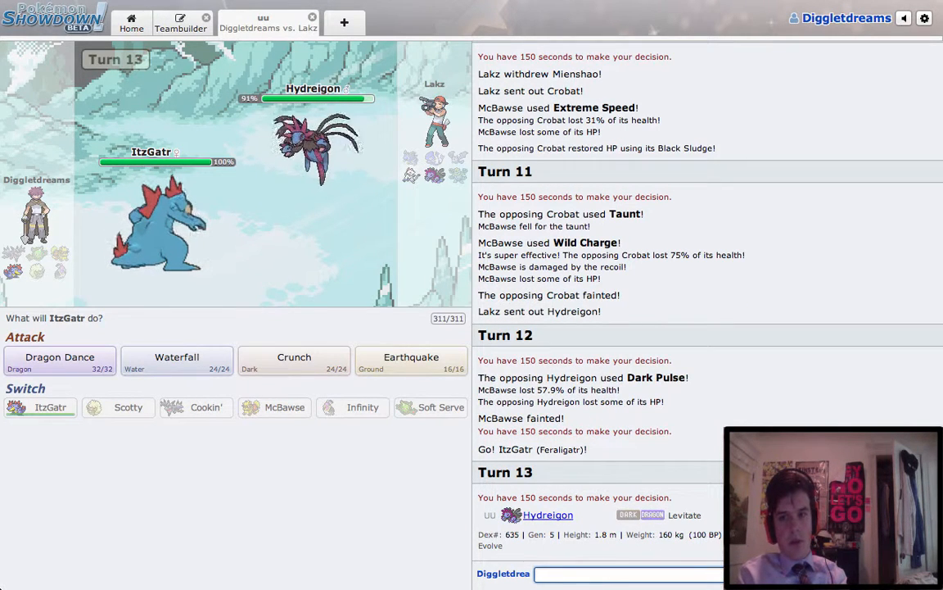
mouse_move(151, 155)
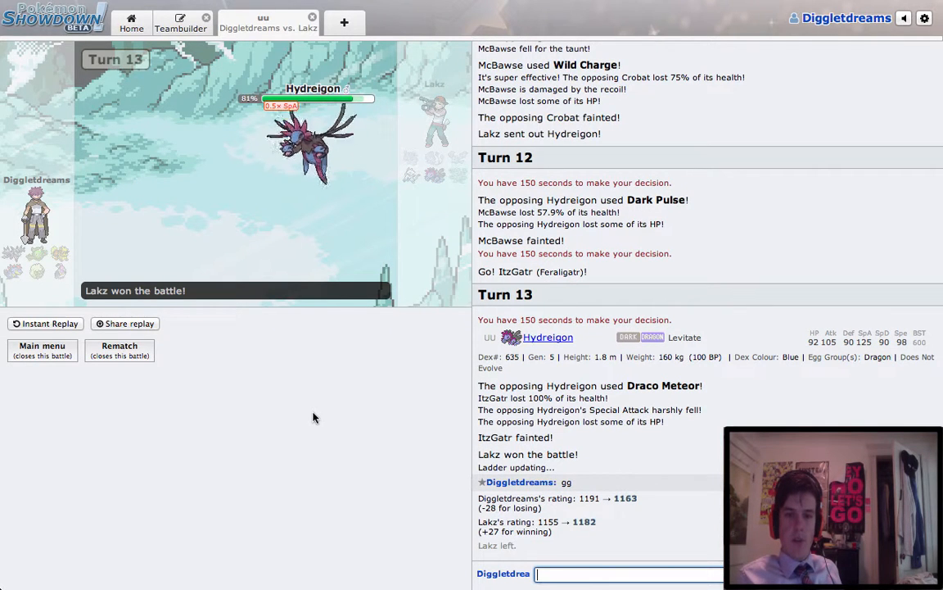
mouse_move(310, 206)
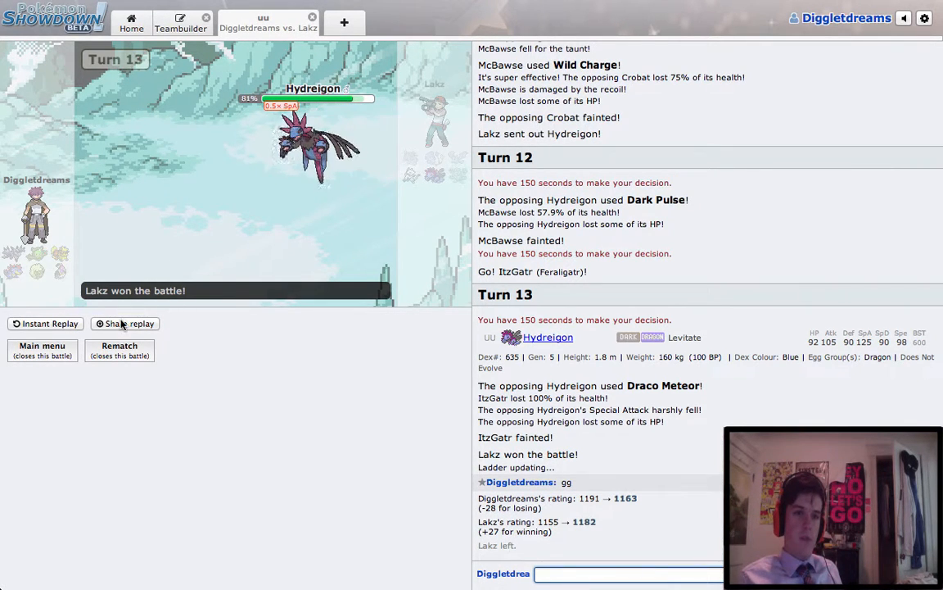
mouse_move(288, 362)
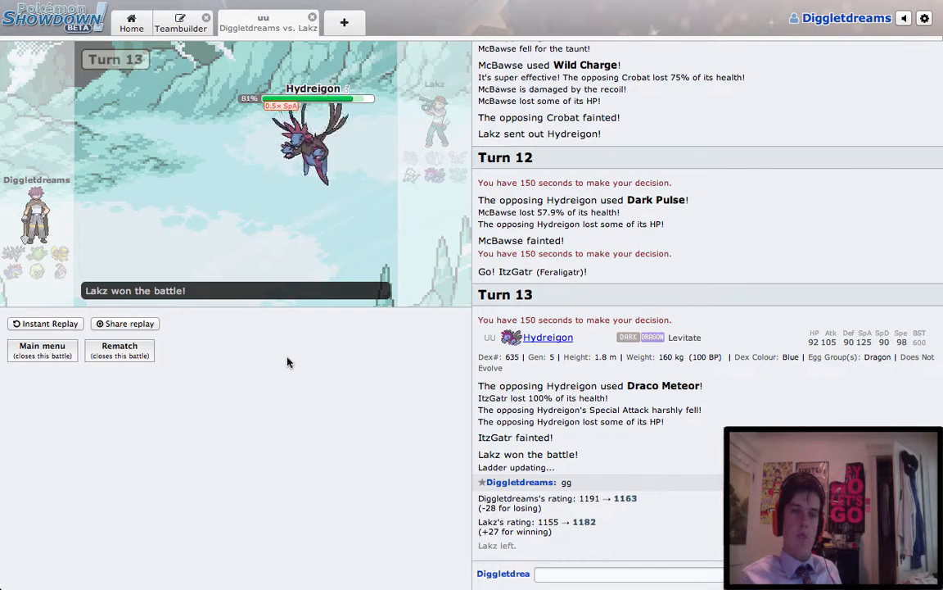